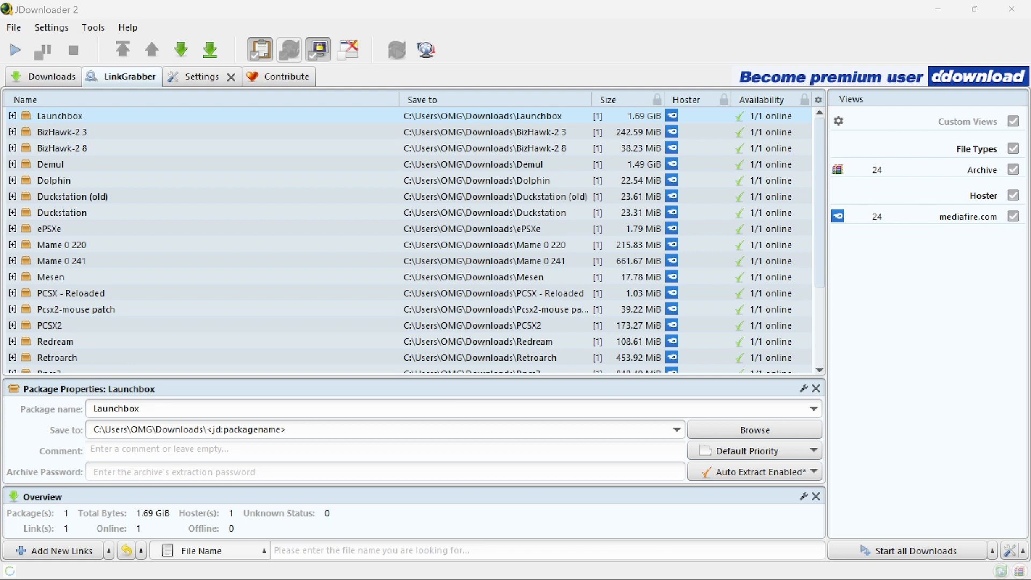
pyautogui.moveTo(137, 131)
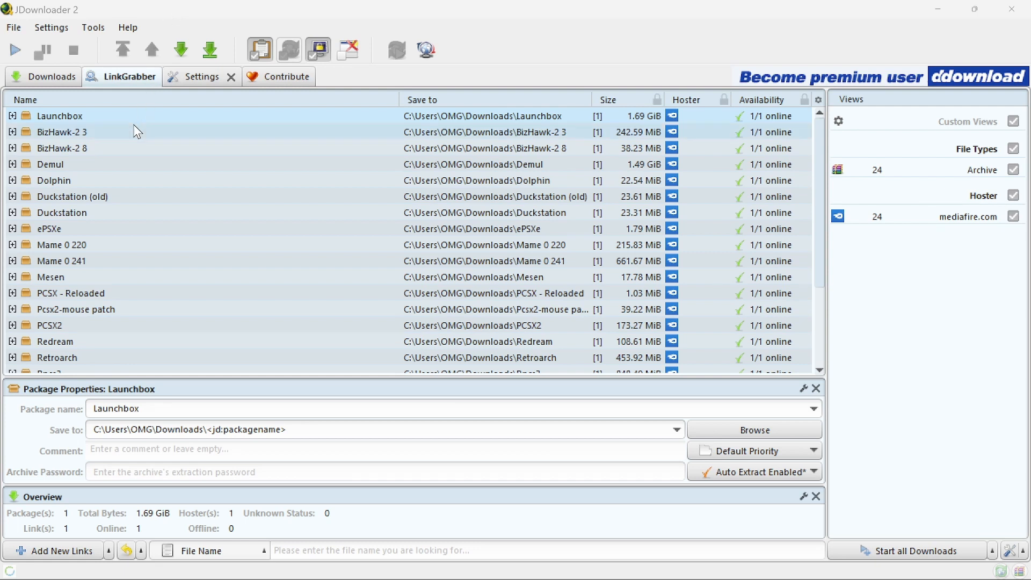
pyautogui.moveTo(98, 252)
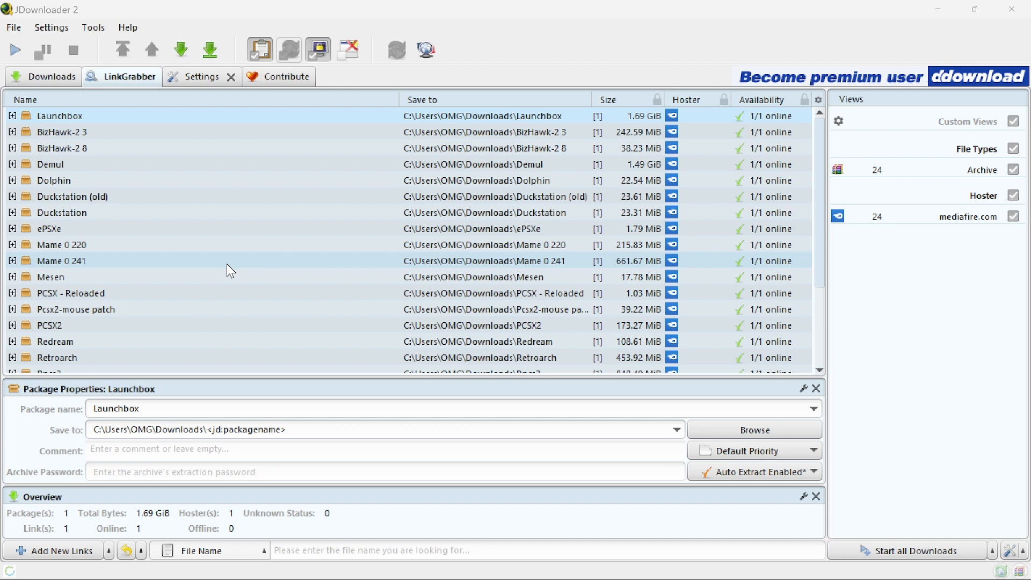
pyautogui.moveTo(223, 265)
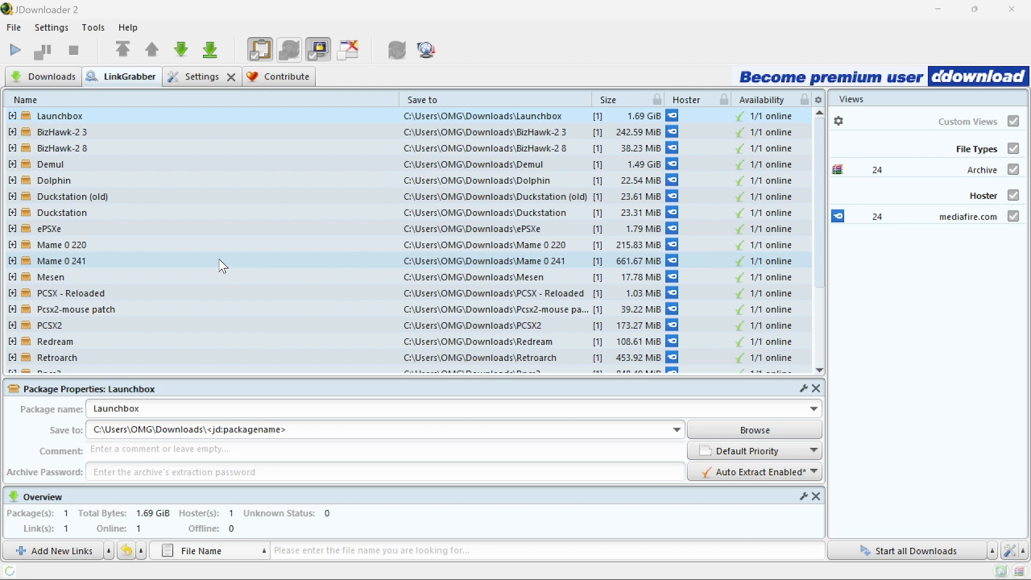
pyautogui.moveTo(229, 262)
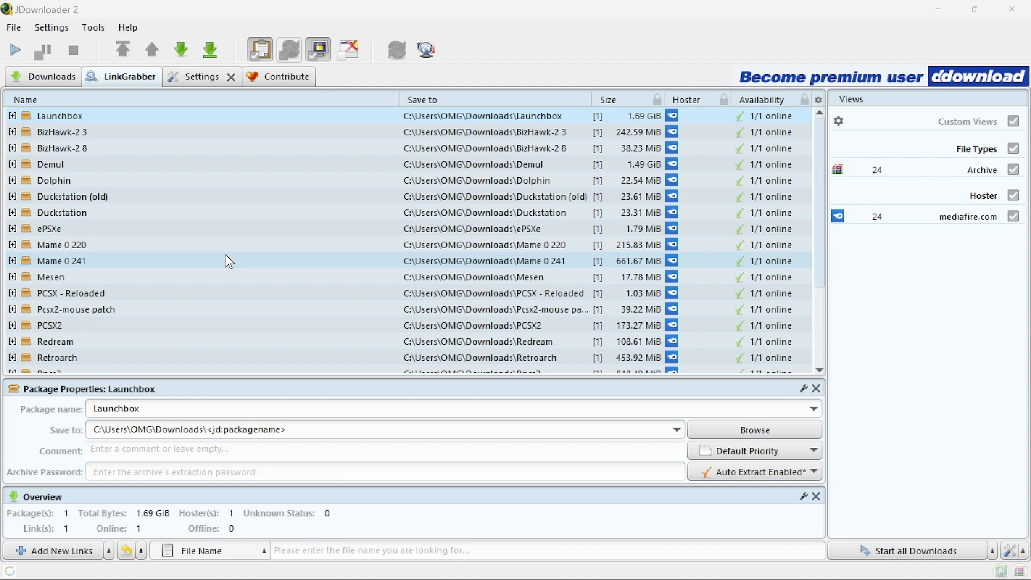
pyautogui.moveTo(239, 261)
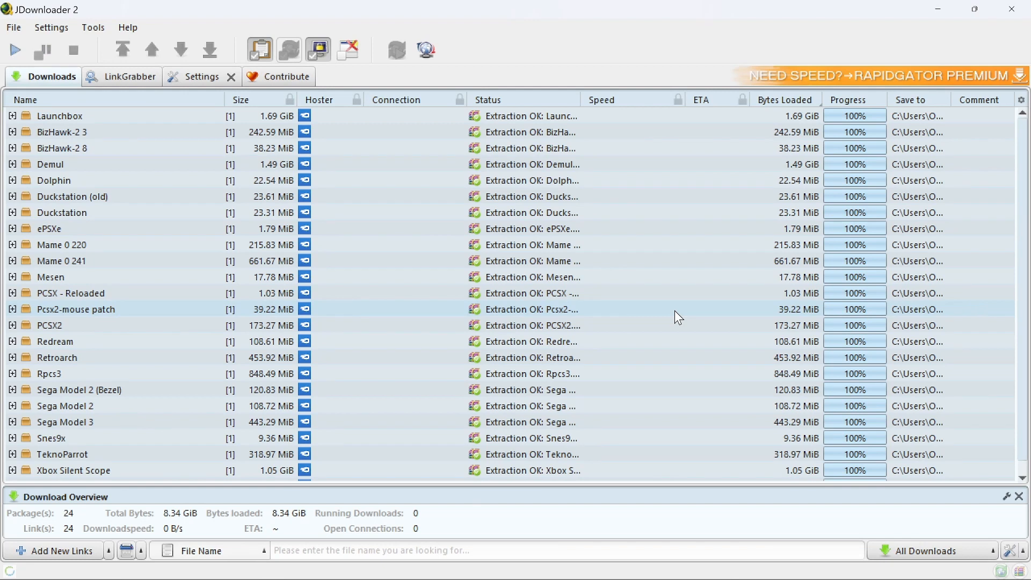
pyautogui.moveTo(282, 533)
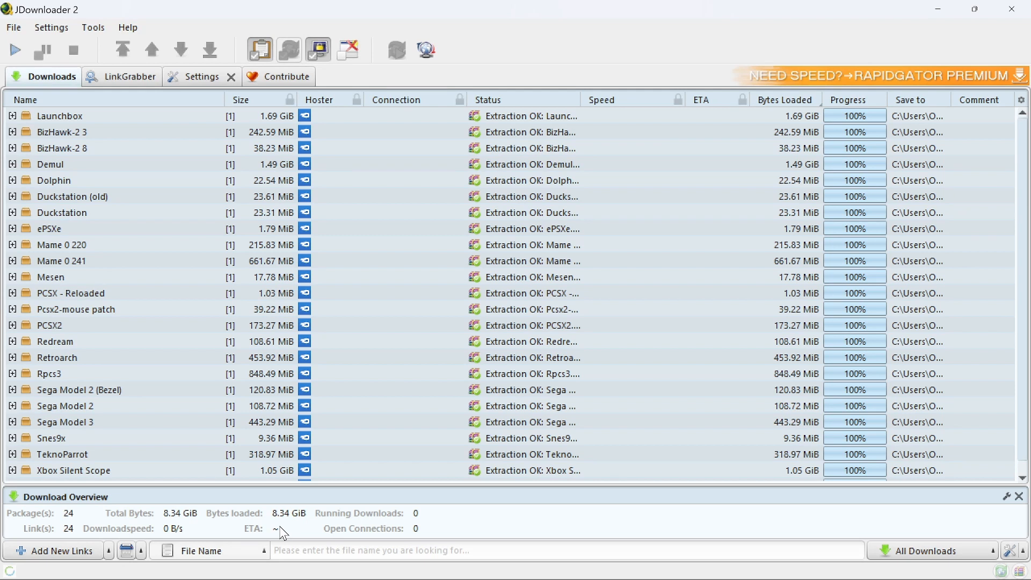
pyautogui.moveTo(356, 520)
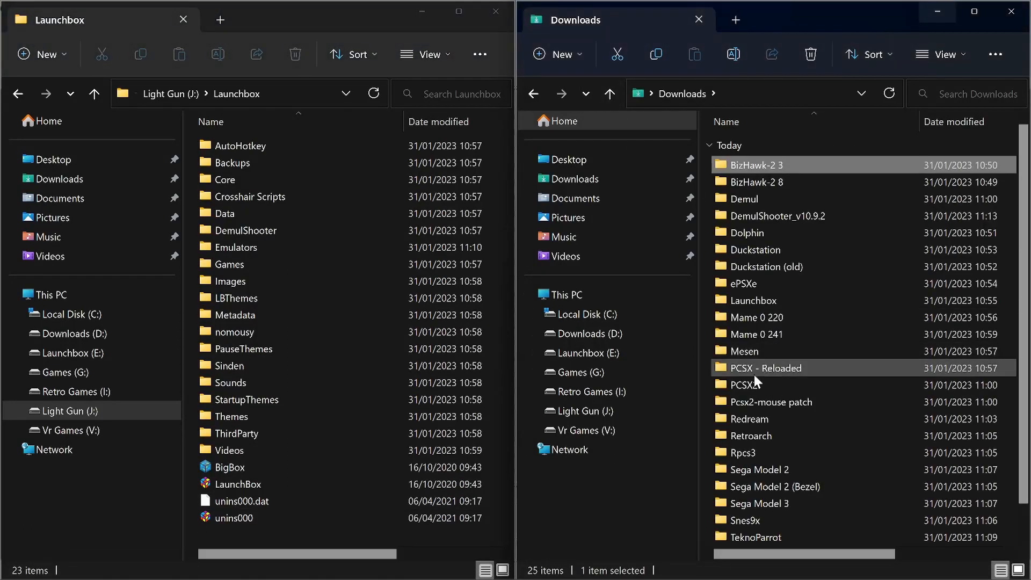
# Browse into the downloaded BizHawk-2 8 folder and its extracted BizHawk-2.8 folder in the right window
pyautogui.click(756, 182)
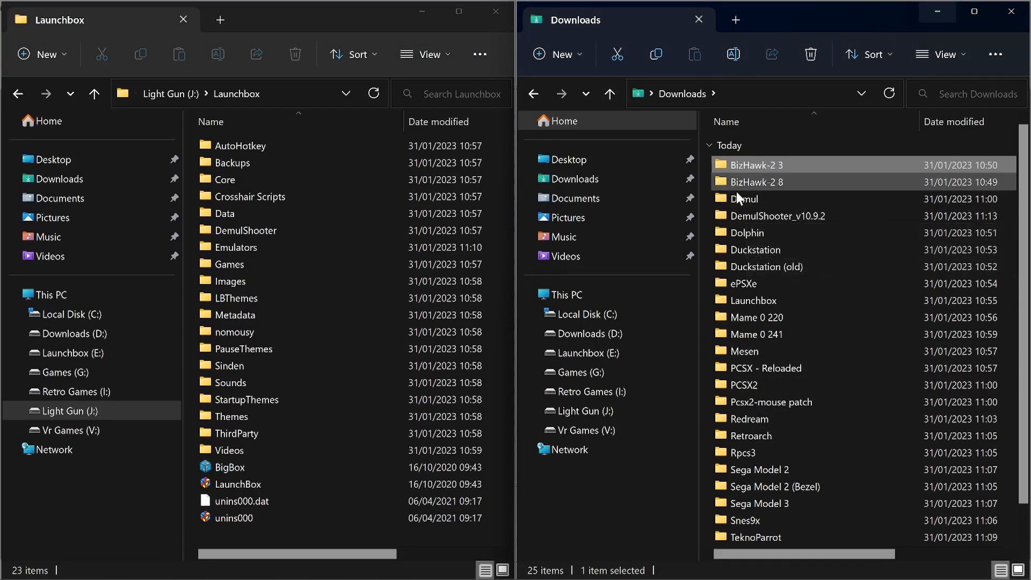
pyautogui.click(756, 183)
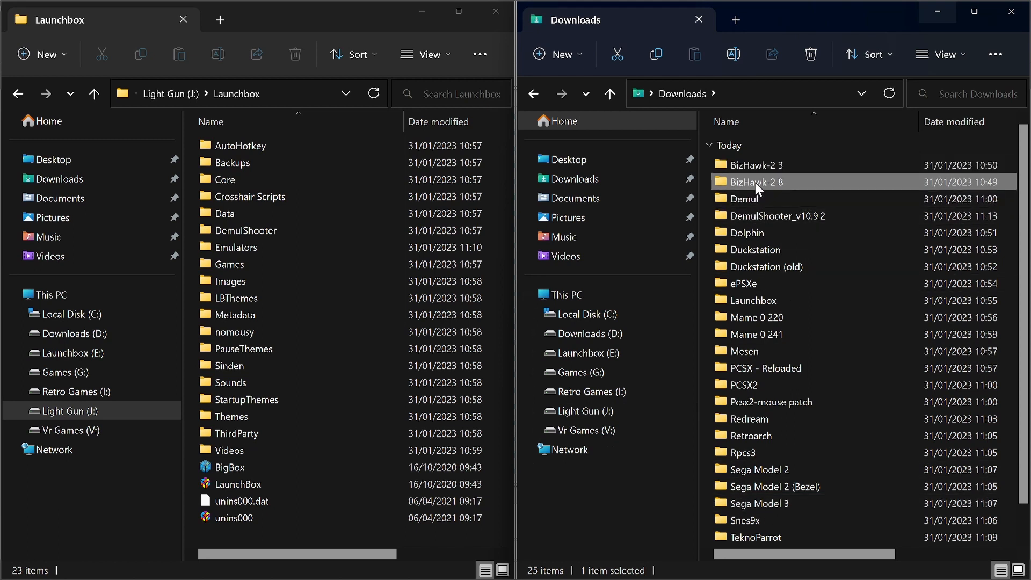
pyautogui.doubleClick(755, 181)
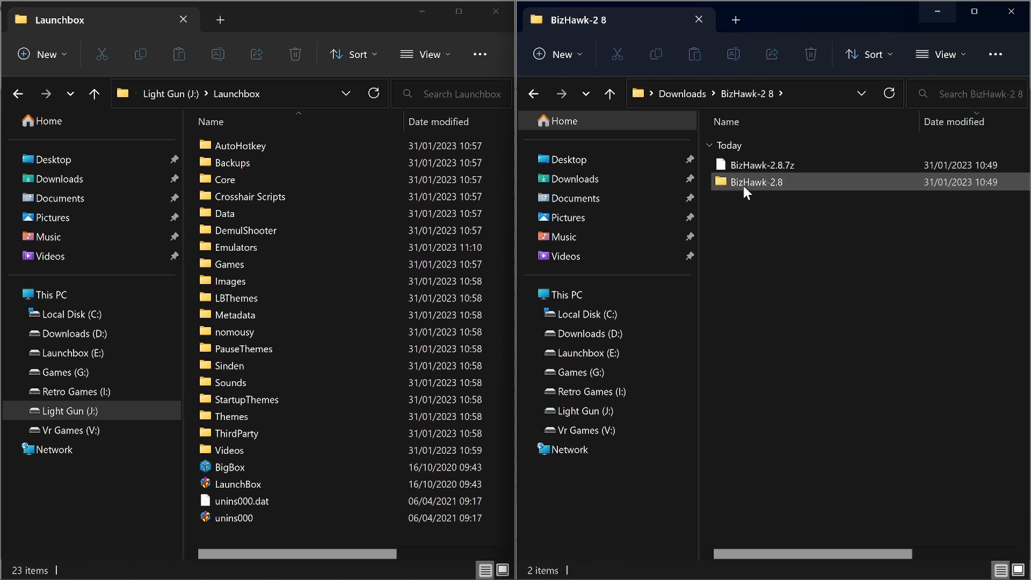
pyautogui.doubleClick(760, 182)
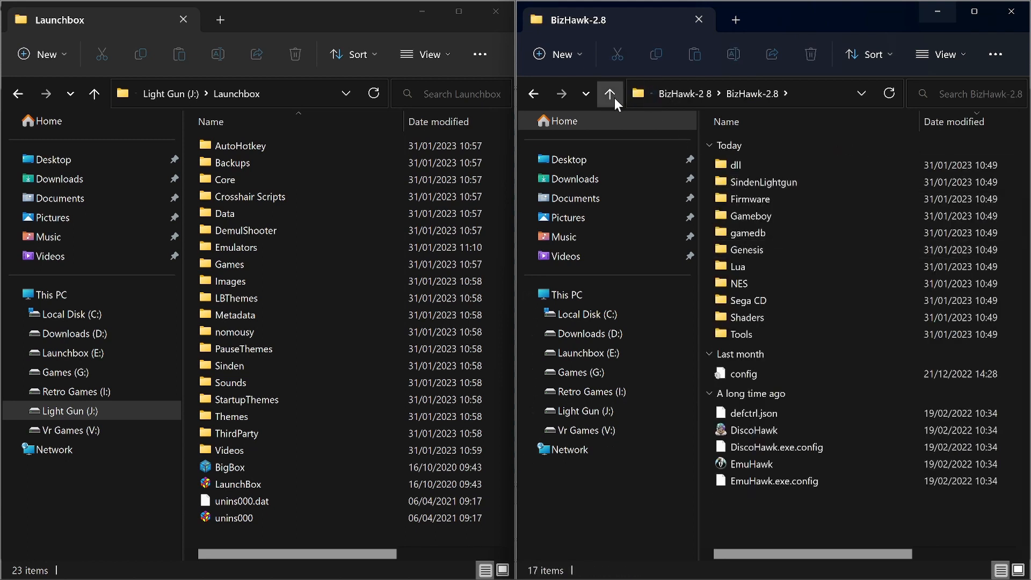
pyautogui.click(610, 94)
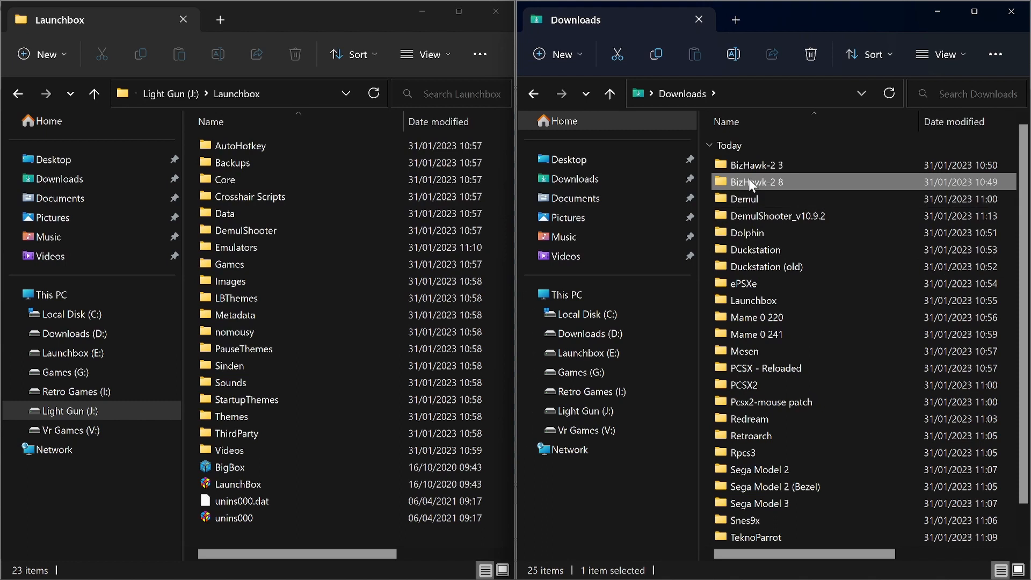
pyautogui.doubleClick(757, 183)
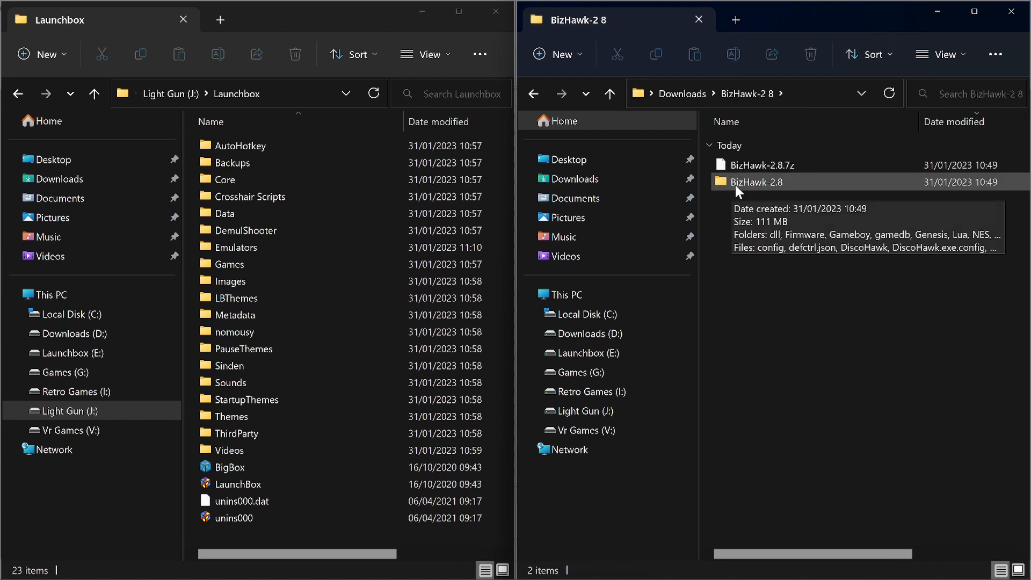
# Look inside the Emulators folder on the light-gun drive, then return to the Launchbox root
pyautogui.click(238, 247)
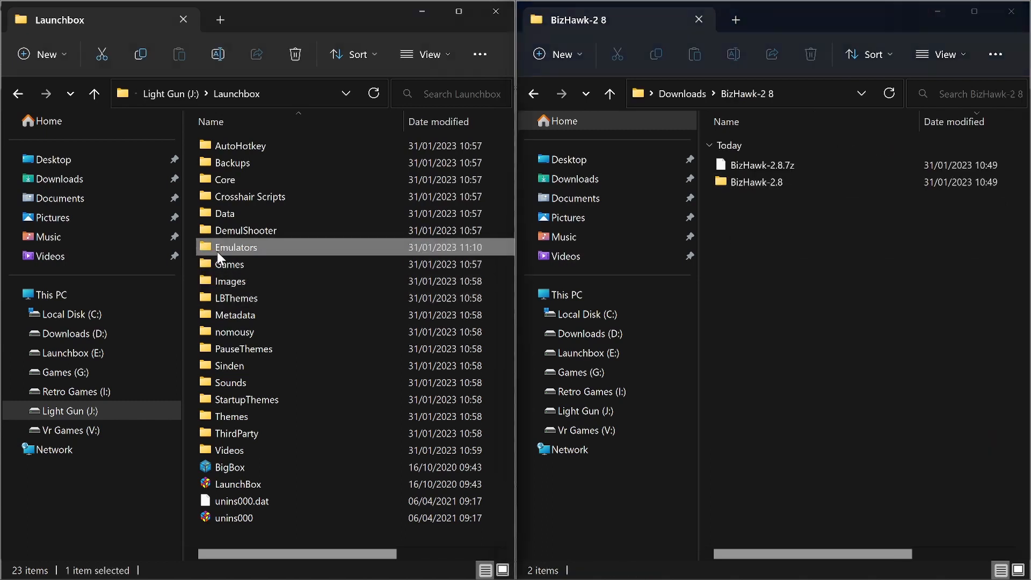
pyautogui.doubleClick(239, 247)
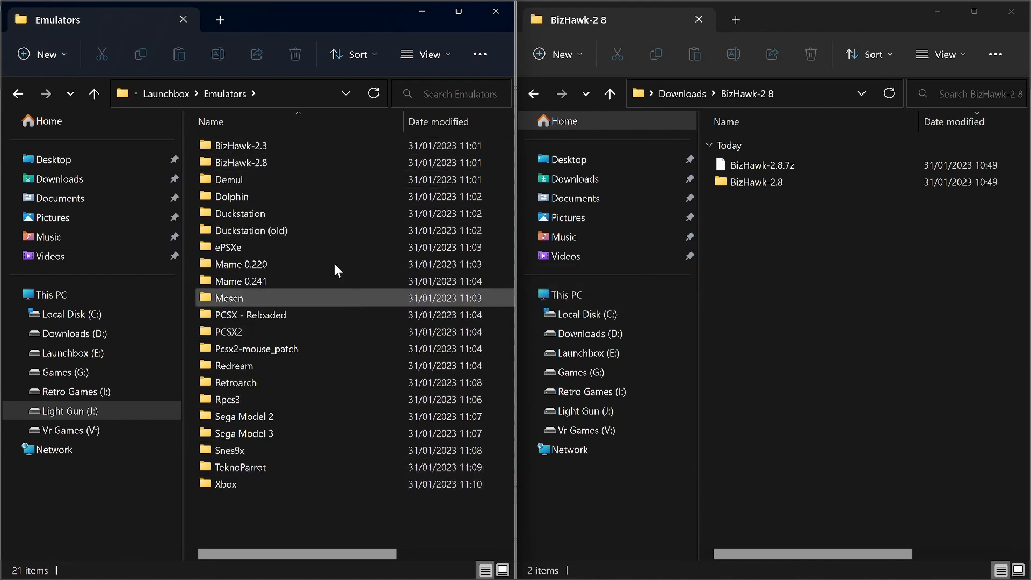
pyautogui.click(95, 93)
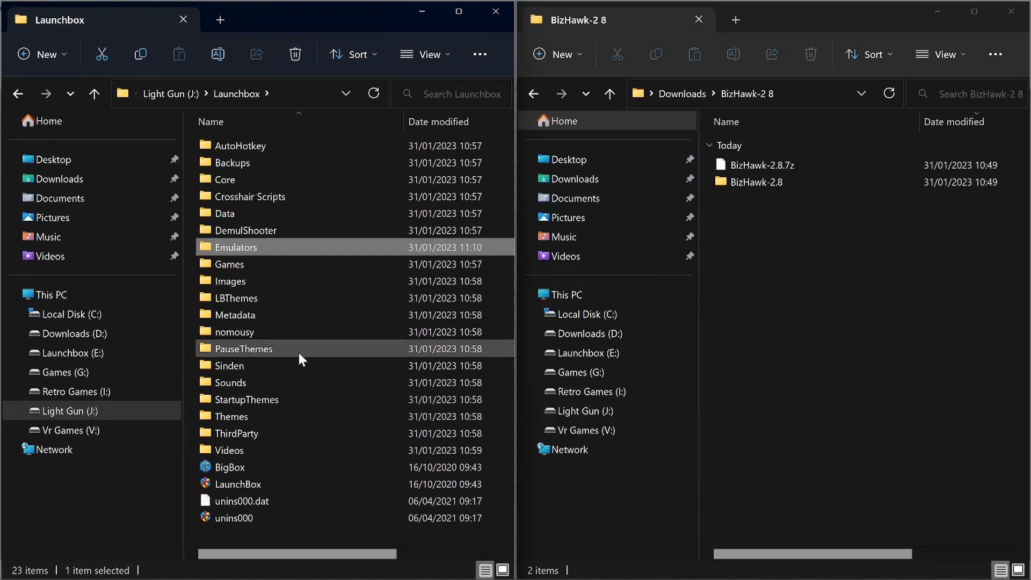
pyautogui.moveTo(299, 382)
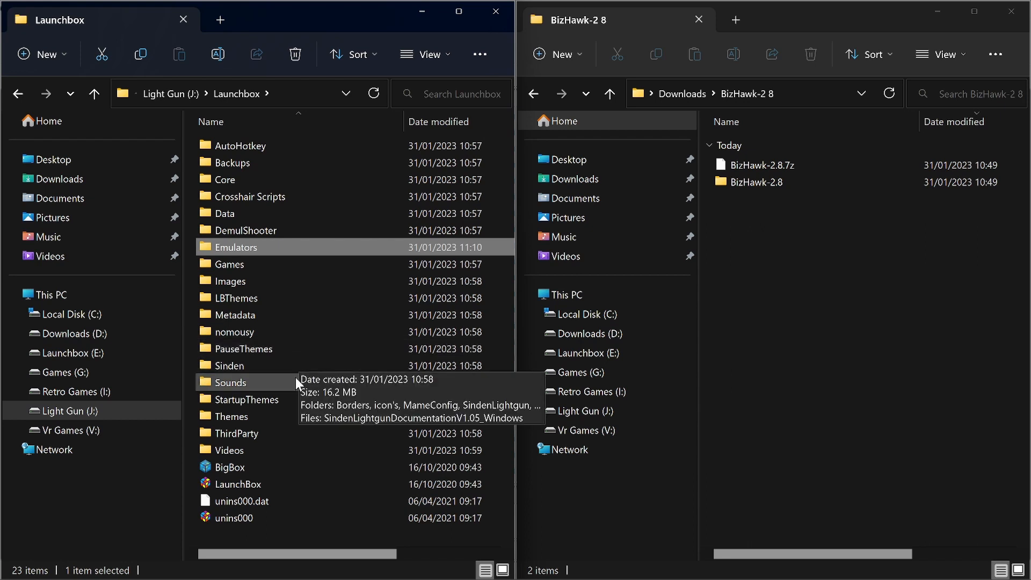
# Navigate into Sinden and then its SindenLightgun software folder
pyautogui.doubleClick(230, 365)
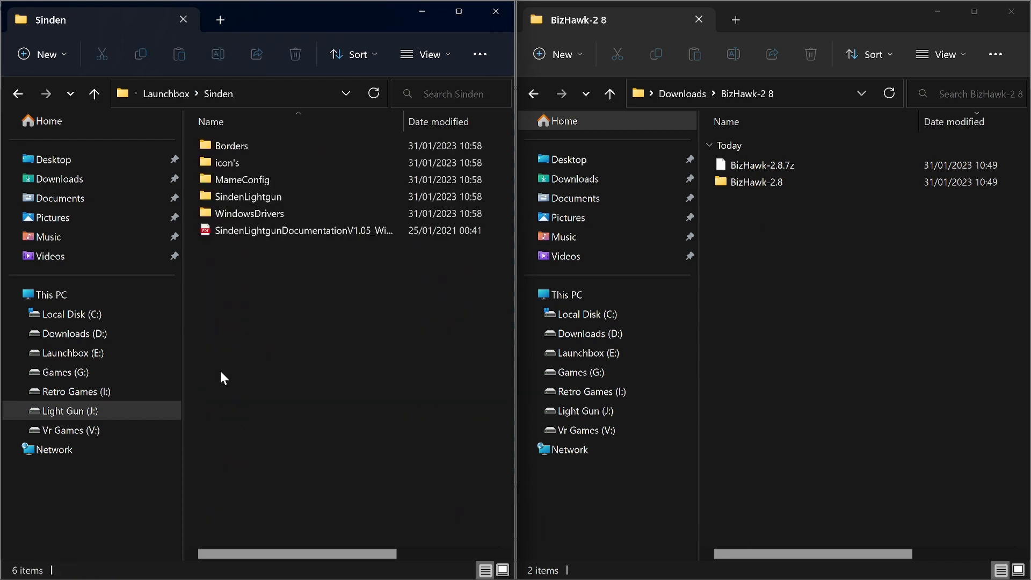
pyautogui.moveTo(248, 212)
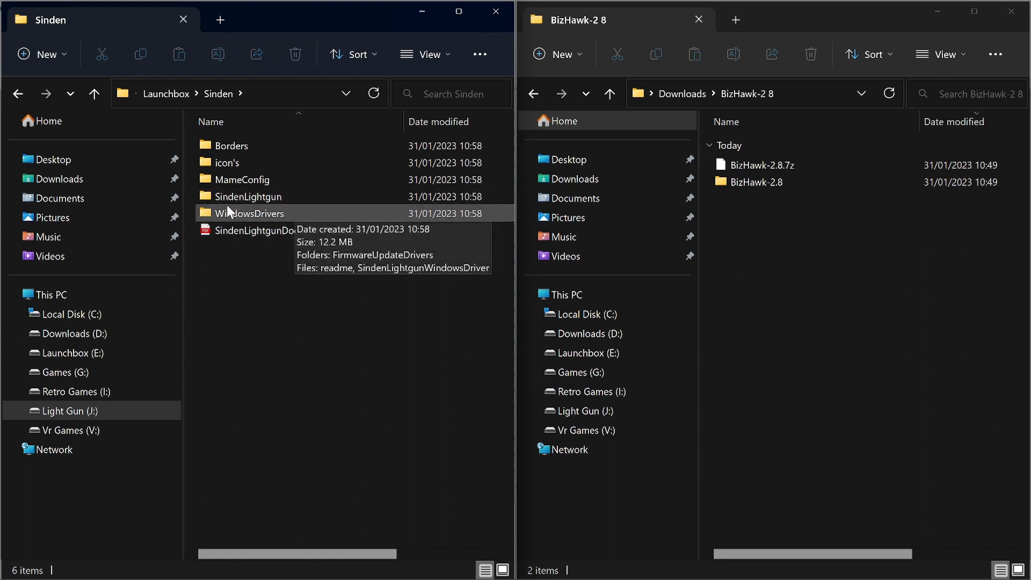
pyautogui.doubleClick(249, 195)
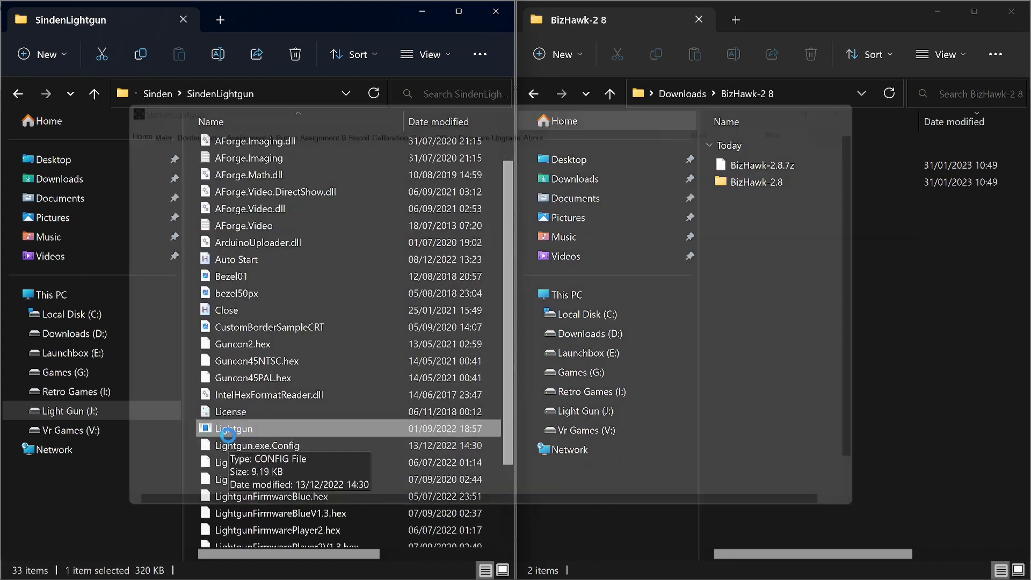
# Launch Lightgun.exe and show the Main settings page with lightgun A connected but sleeping
pyautogui.doubleClick(235, 428)
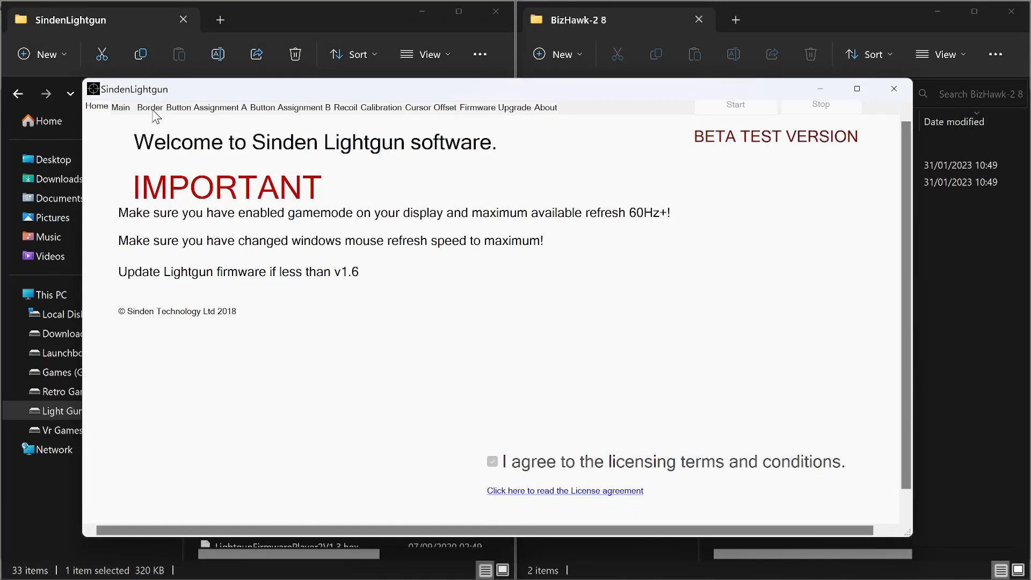
pyautogui.moveTo(136, 108)
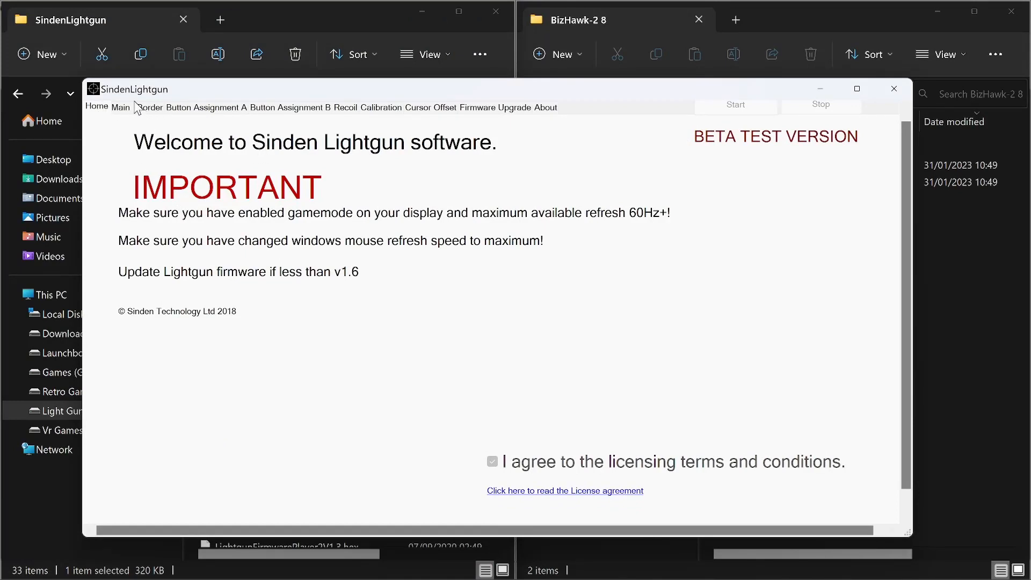
pyautogui.click(119, 108)
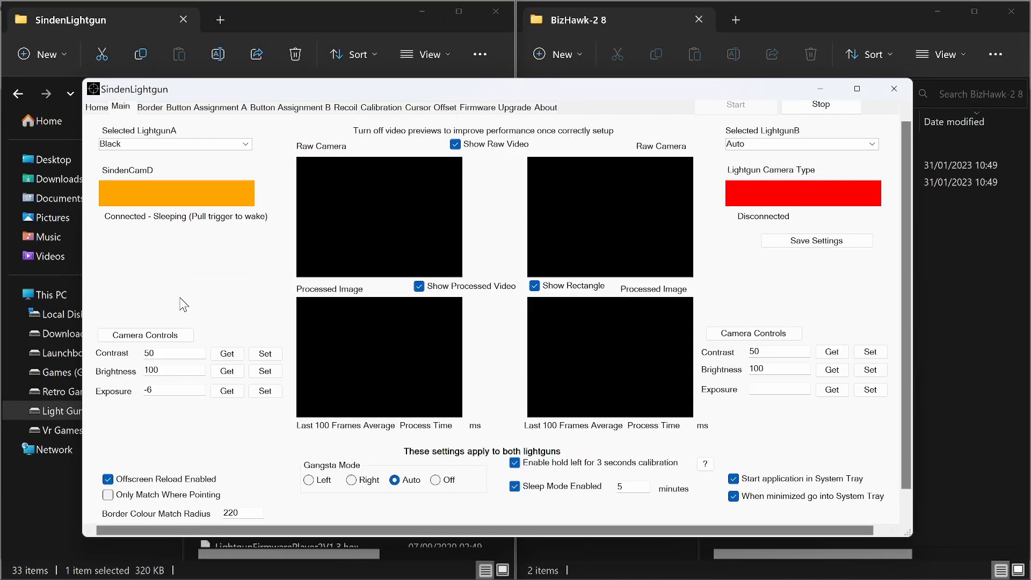
pyautogui.moveTo(191, 255)
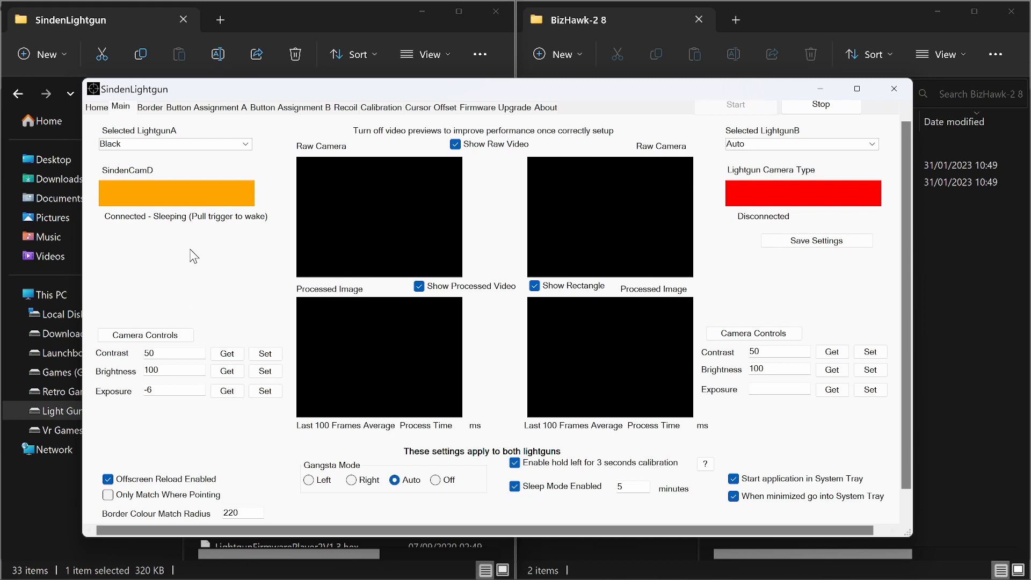
pyautogui.moveTo(170, 294)
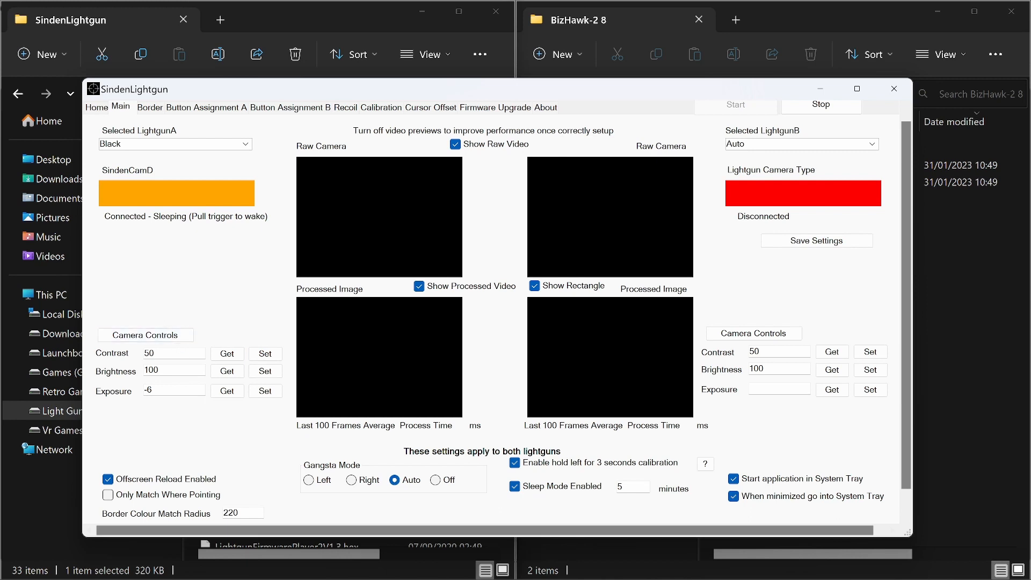
pyautogui.moveTo(207, 318)
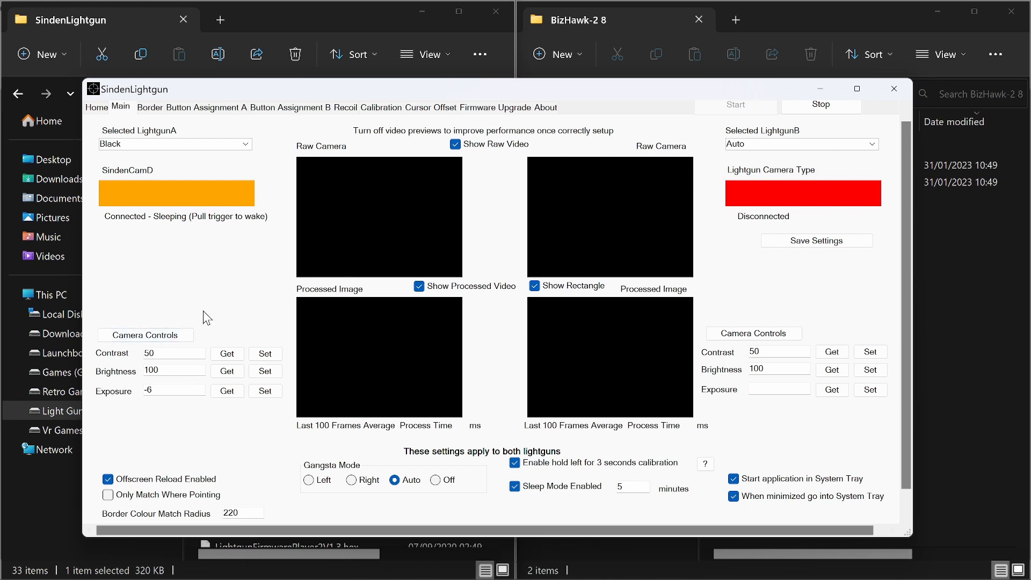
pyautogui.moveTo(210, 320)
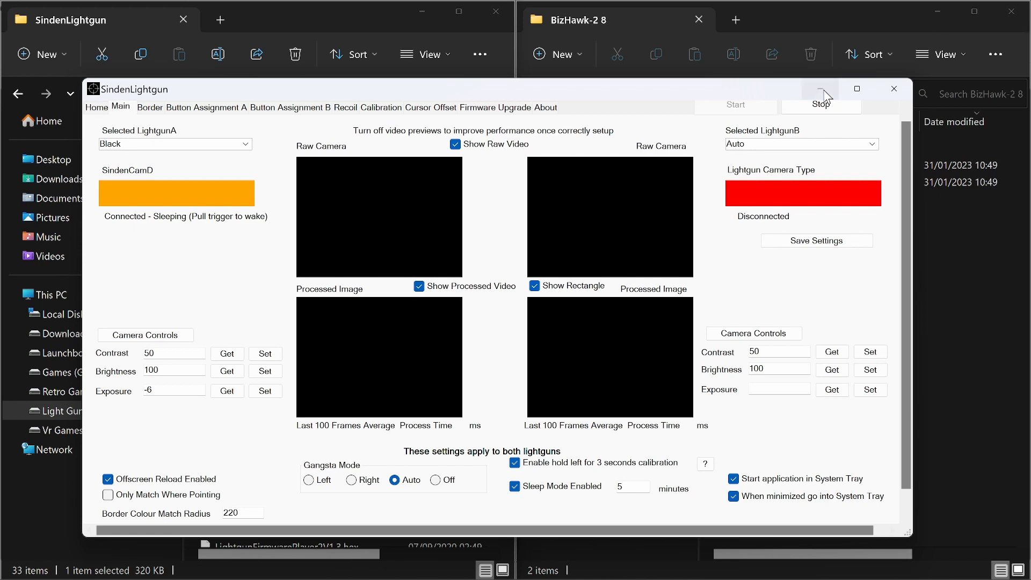
# Minimize Sinden, check the old DemulShooter folder in Launchbox and delete it, with Downloads shown on the right
pyautogui.click(892, 88)
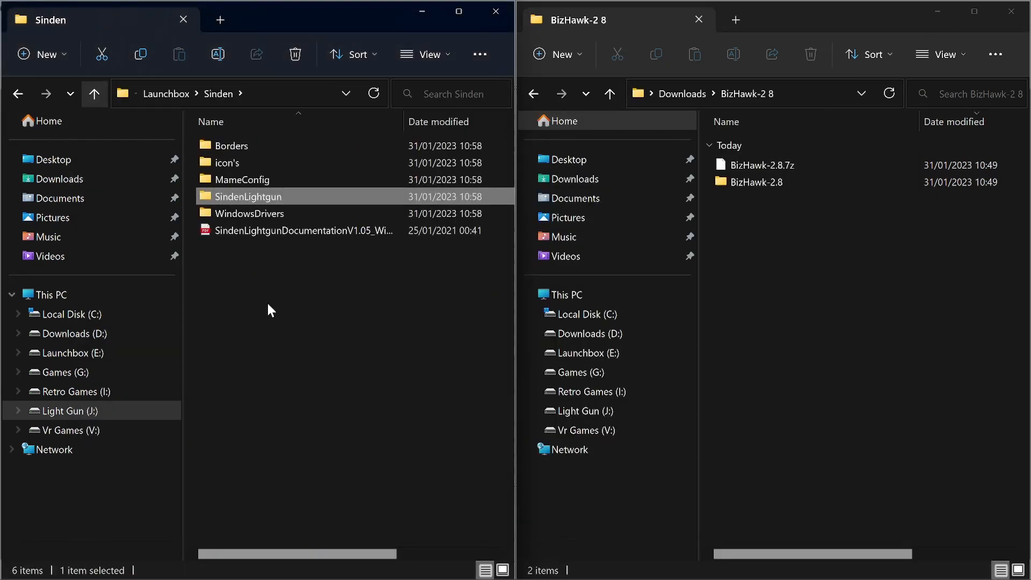
pyautogui.click(95, 94)
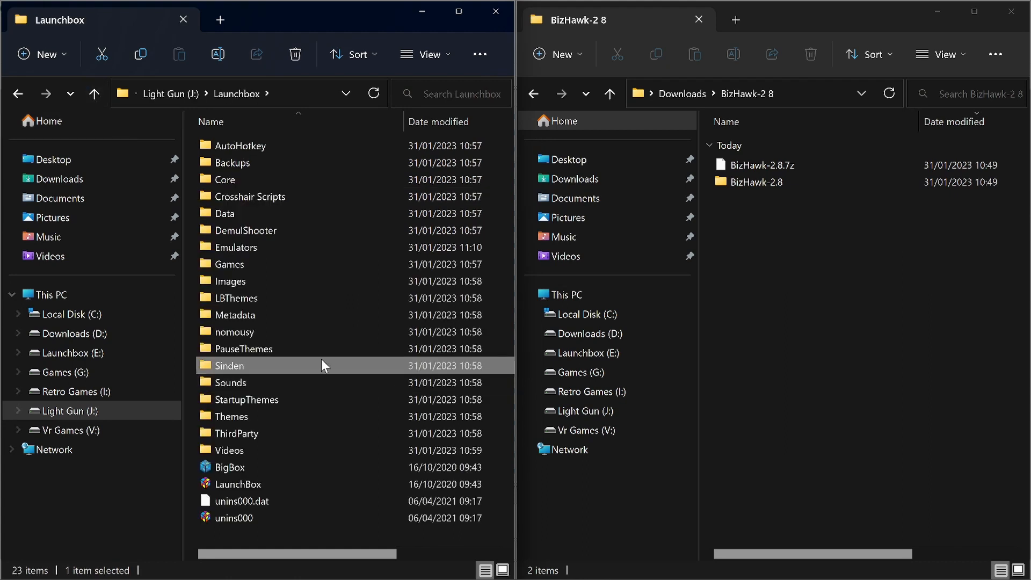
pyautogui.moveTo(262, 229)
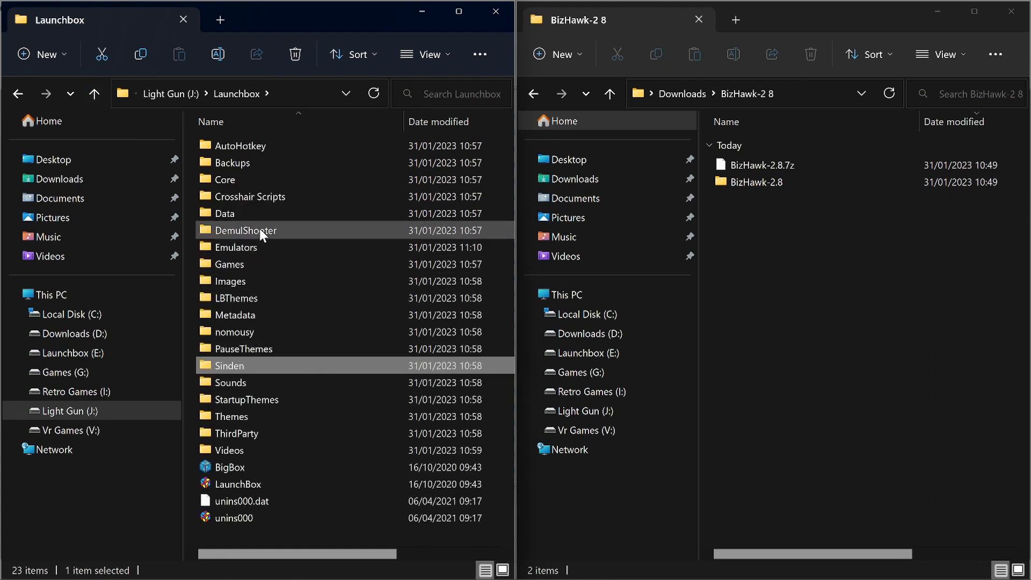
pyautogui.doubleClick(250, 230)
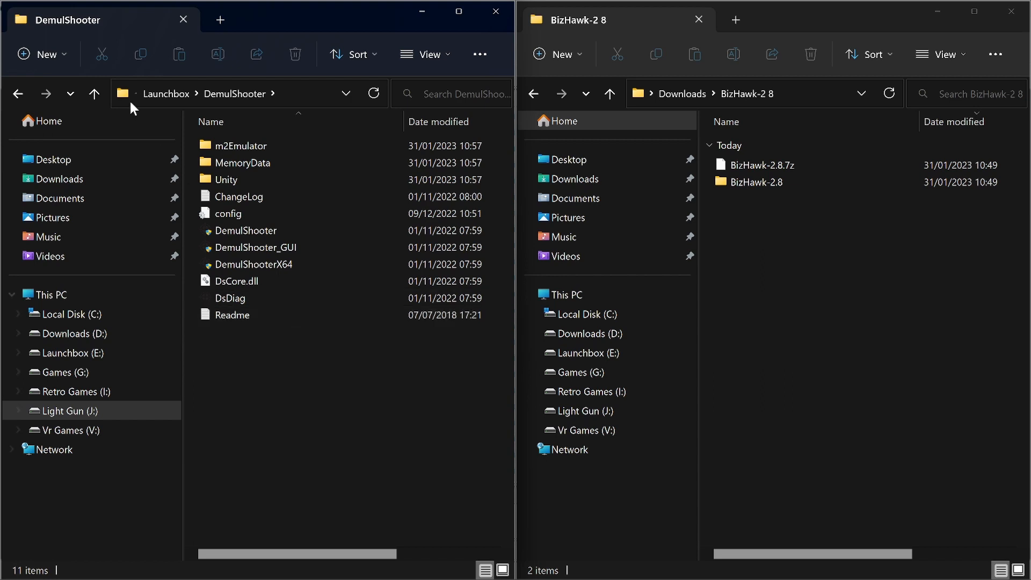
pyautogui.click(95, 93)
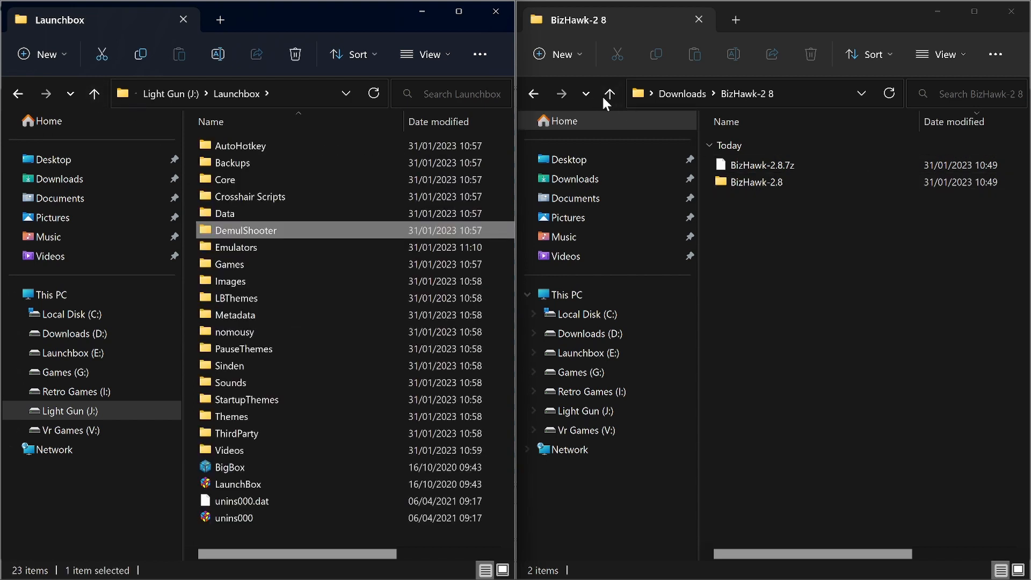
pyautogui.click(610, 93)
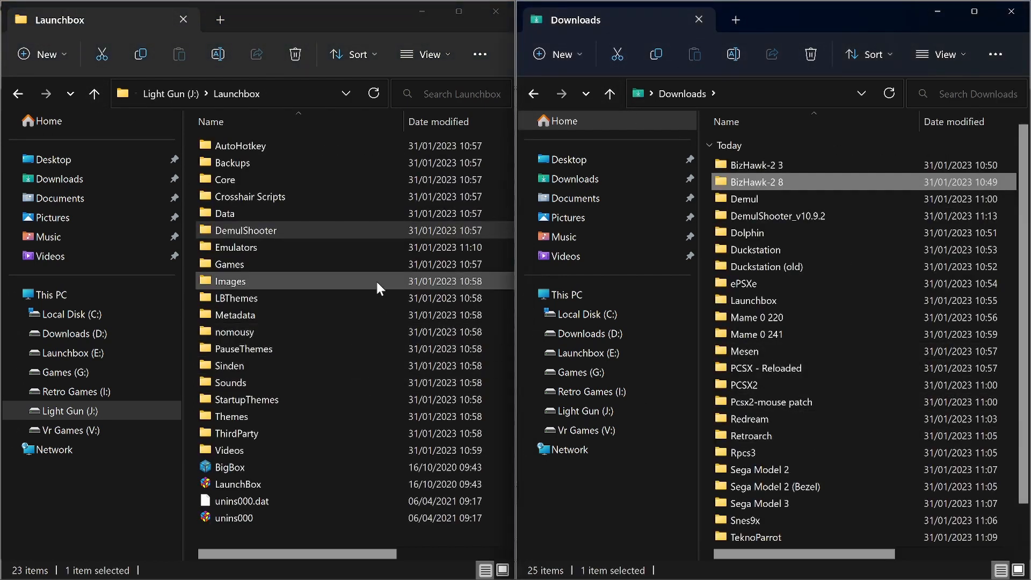
pyautogui.click(245, 230)
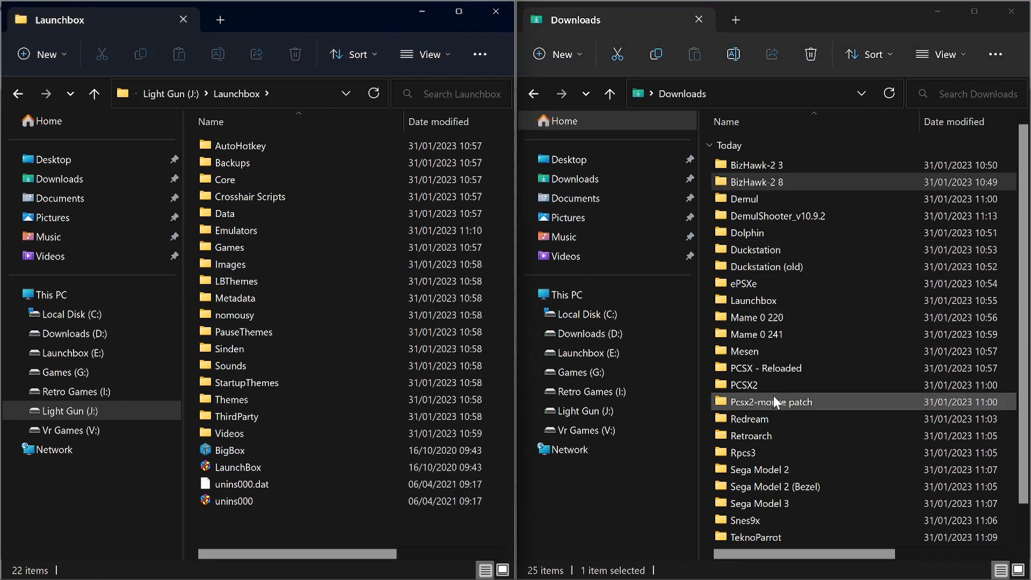
# Rename the downloaded DemulShooter_v10.9.2 folder to DemulShooter for copying into Launchbox
pyautogui.scroll(-3)
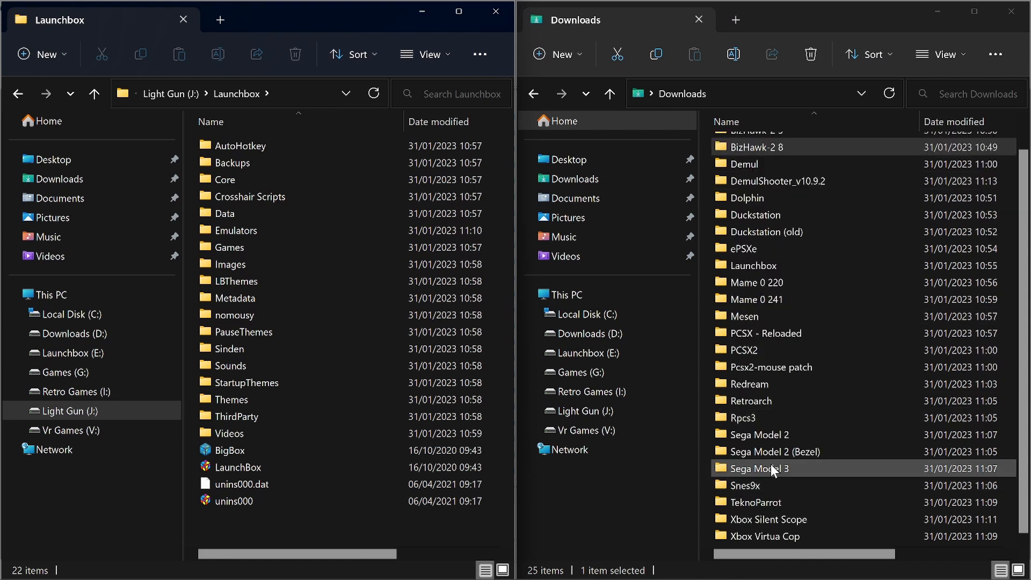
pyautogui.scroll(3)
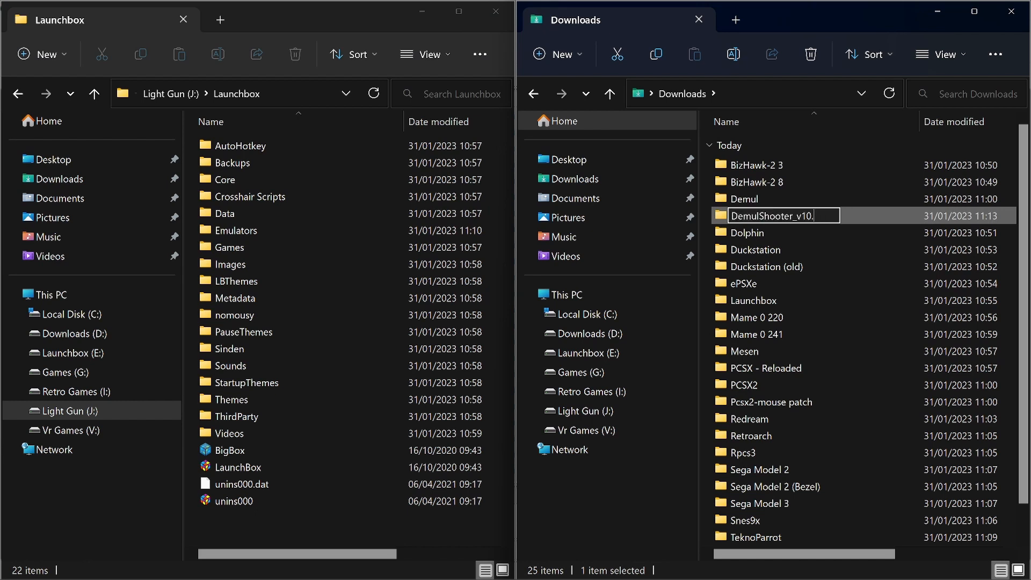
pyautogui.press('Backspace')
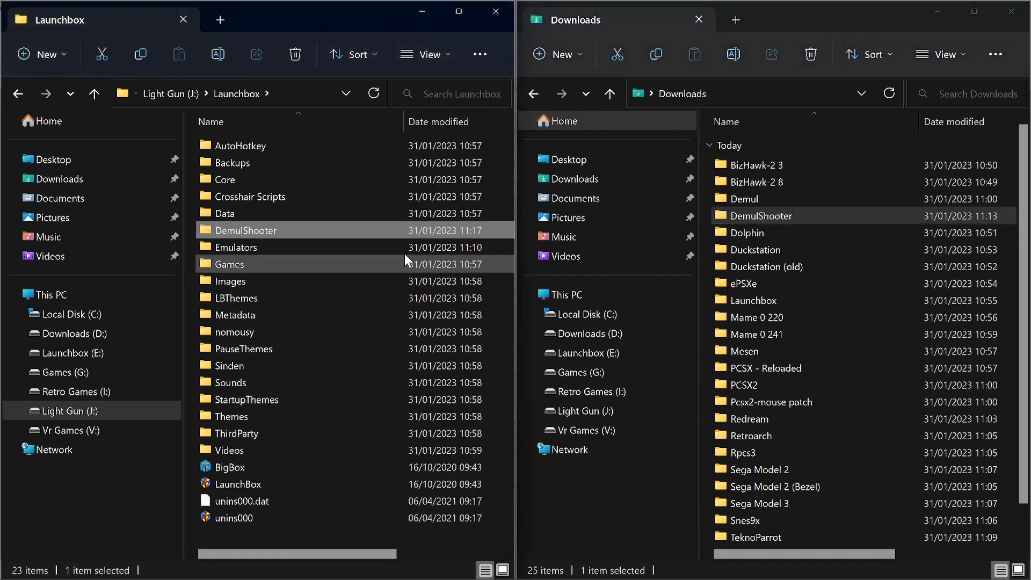
pyautogui.moveTo(247, 229)
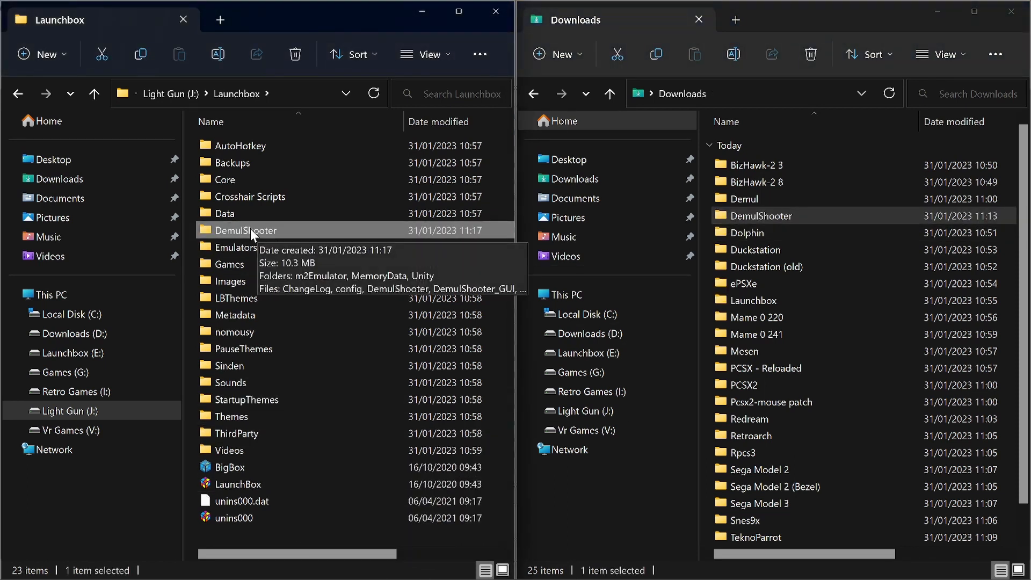
# Launch DemulShooter_GUI from the new DemulShooter folder in Launchbox
pyautogui.doubleClick(247, 229)
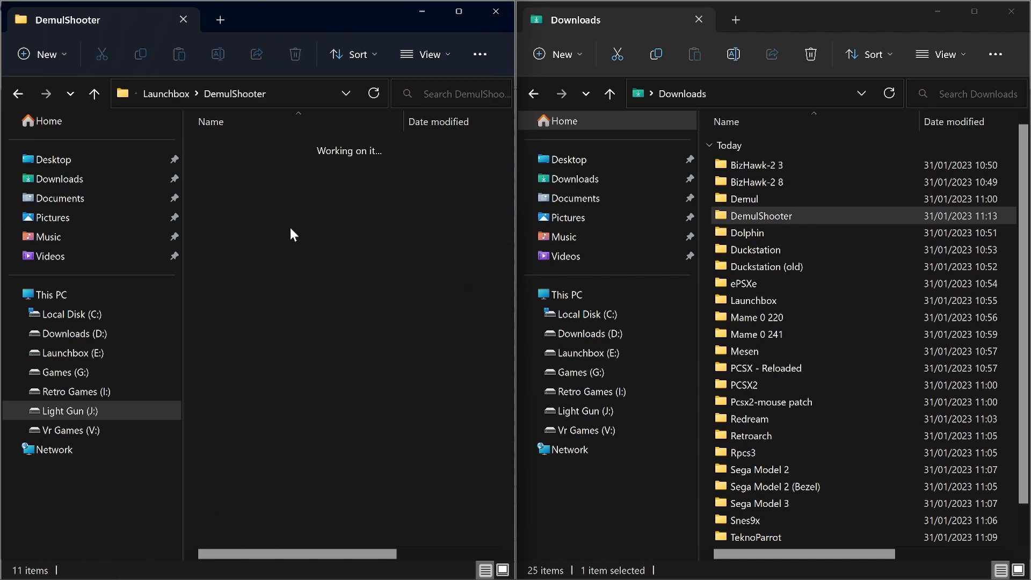
pyautogui.click(255, 247)
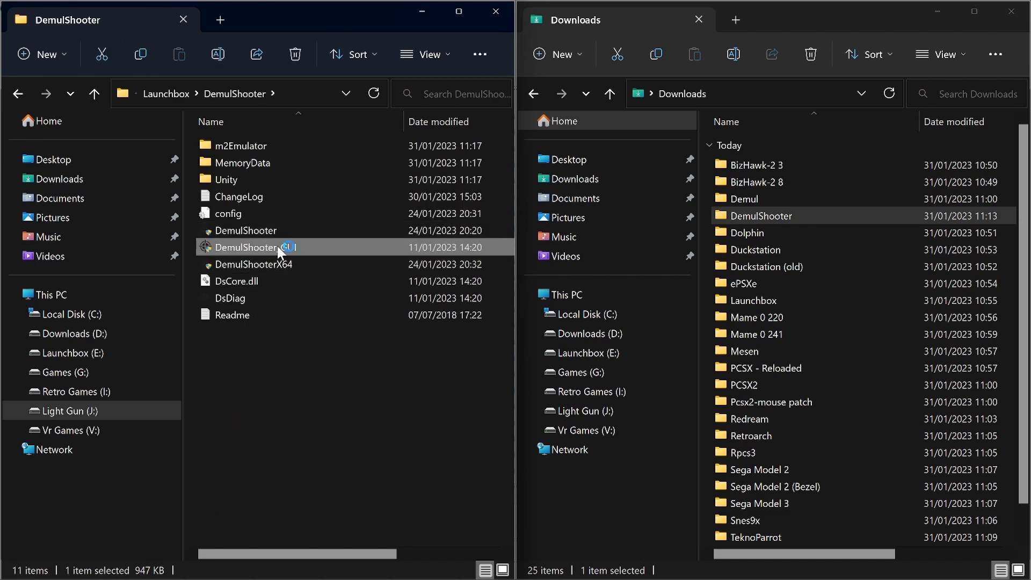
pyautogui.doubleClick(251, 247)
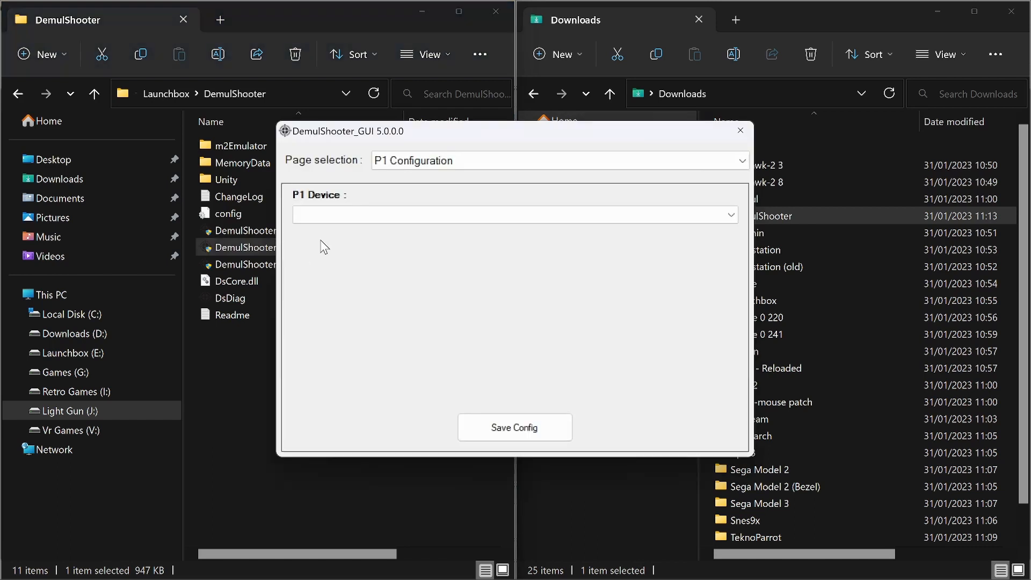
# Set the Sinden lightgun as the P1 device, save the configuration and acknowledge the saved message
pyautogui.click(728, 215)
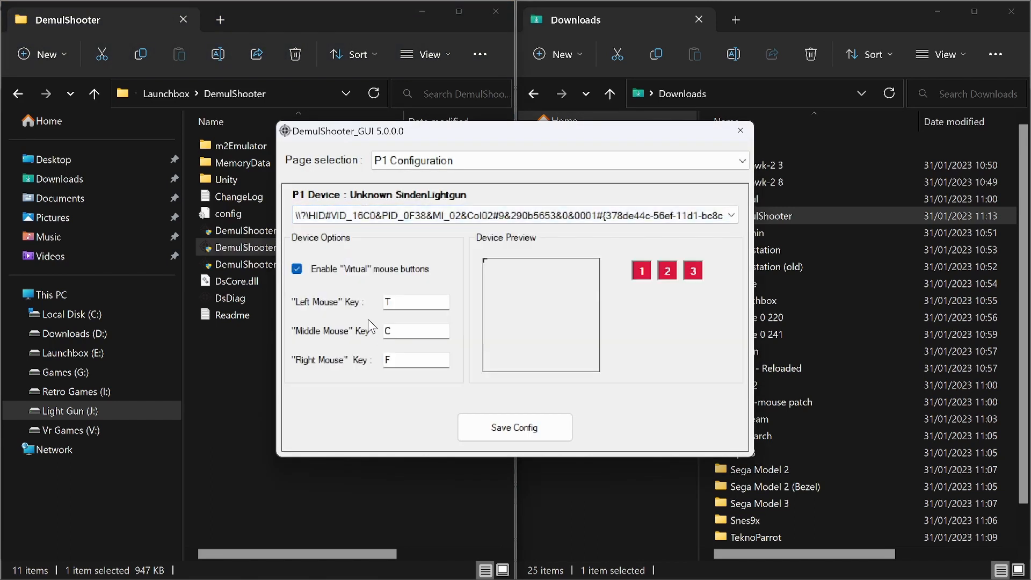
pyautogui.click(514, 426)
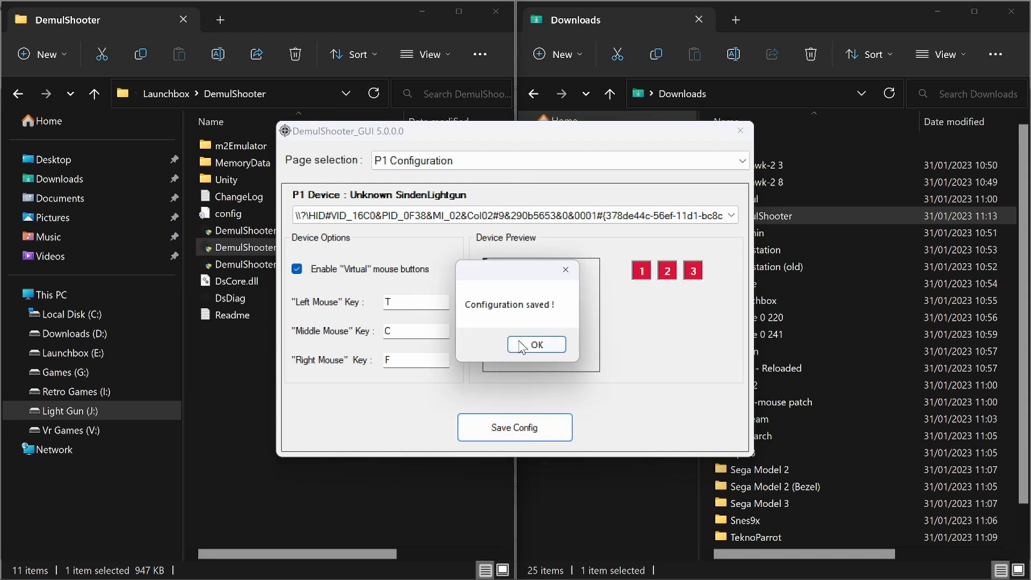
pyautogui.click(535, 345)
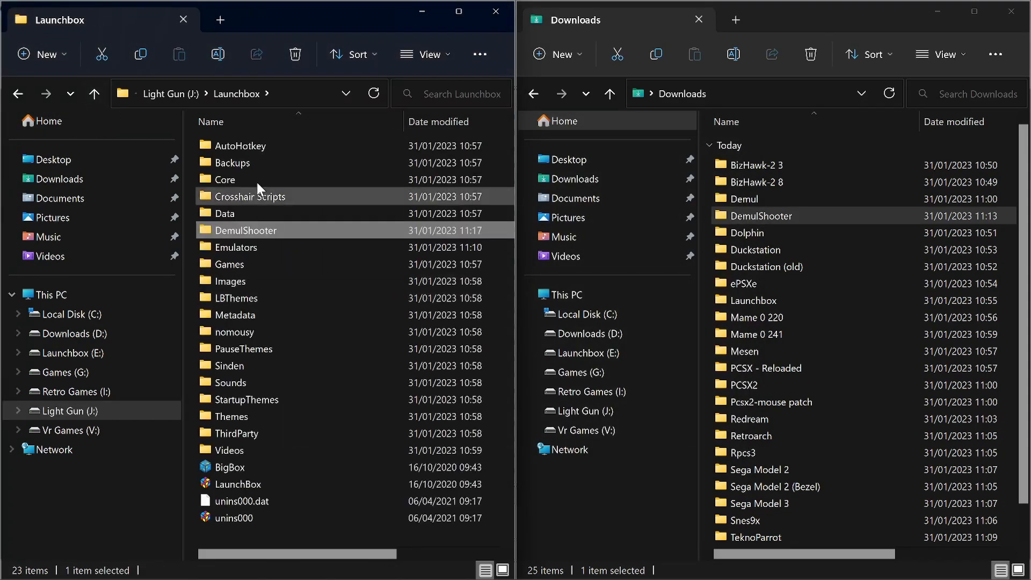
pyautogui.doubleClick(241, 145)
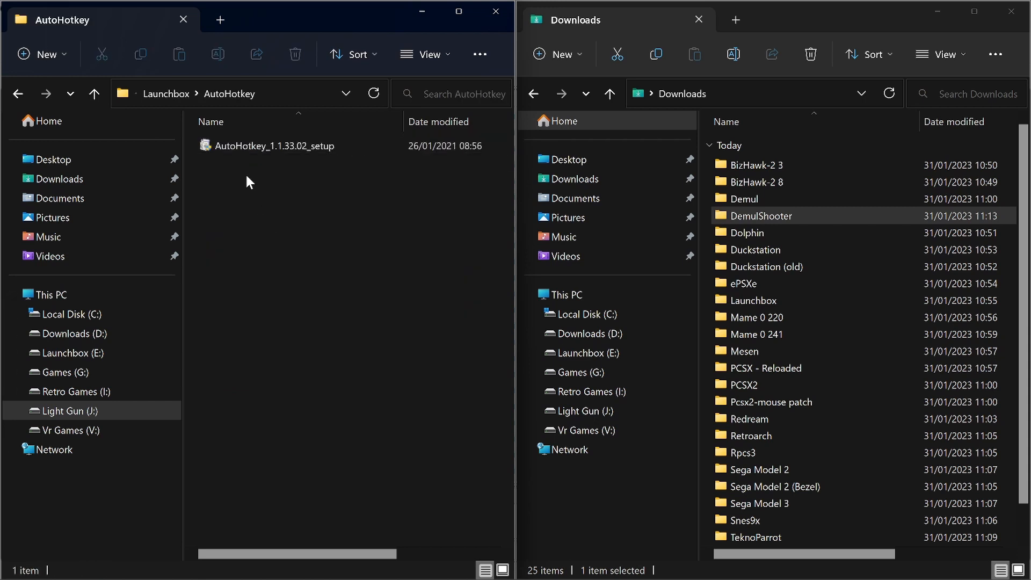
pyautogui.moveTo(217, 199)
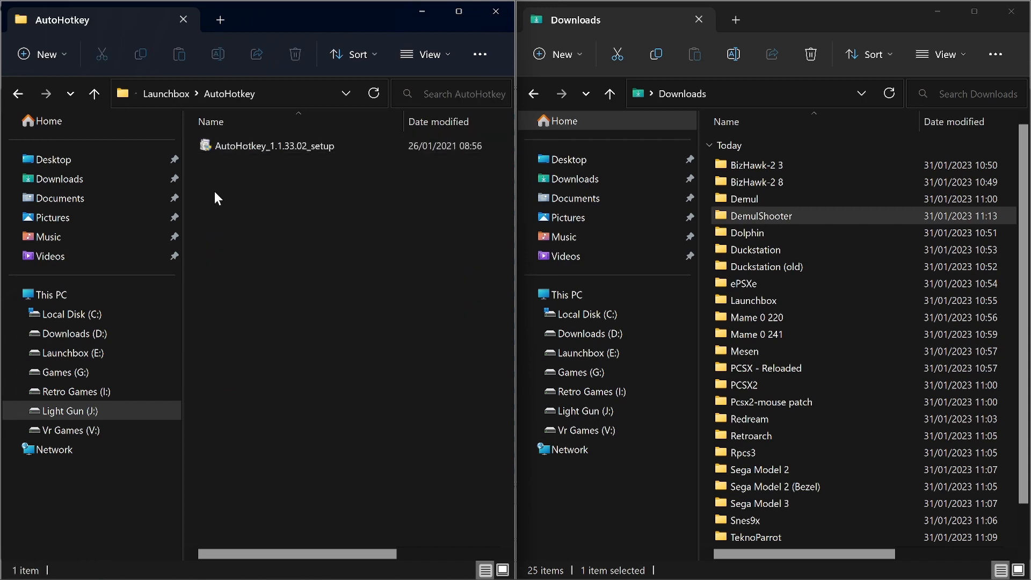
pyautogui.moveTo(248, 148)
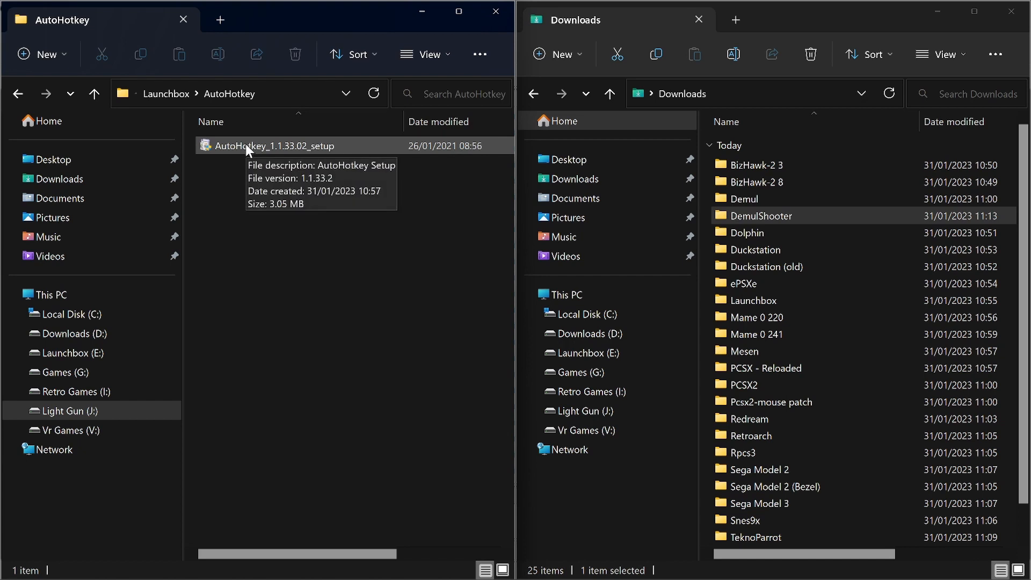
pyautogui.click(94, 92)
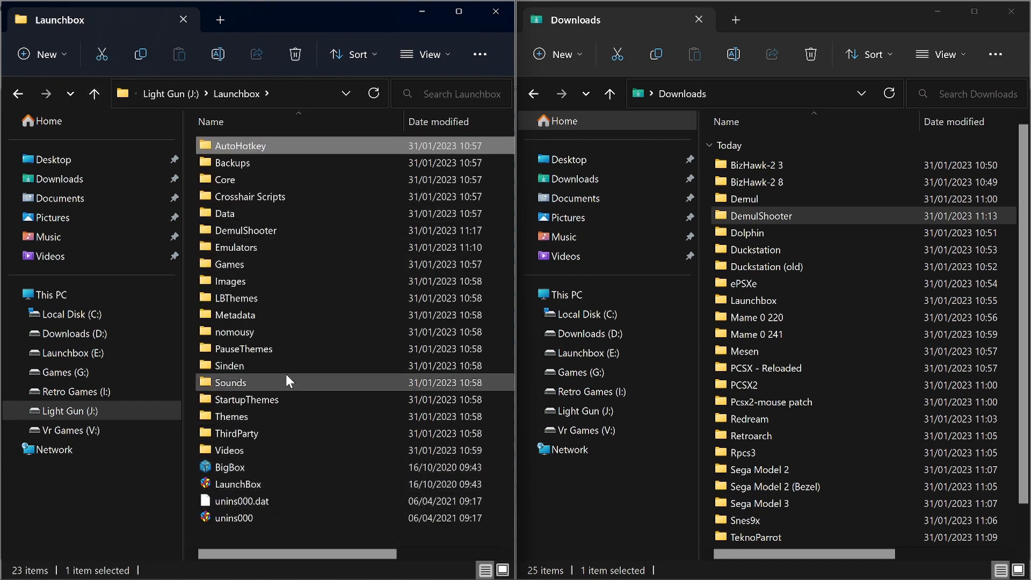
pyautogui.moveTo(264, 503)
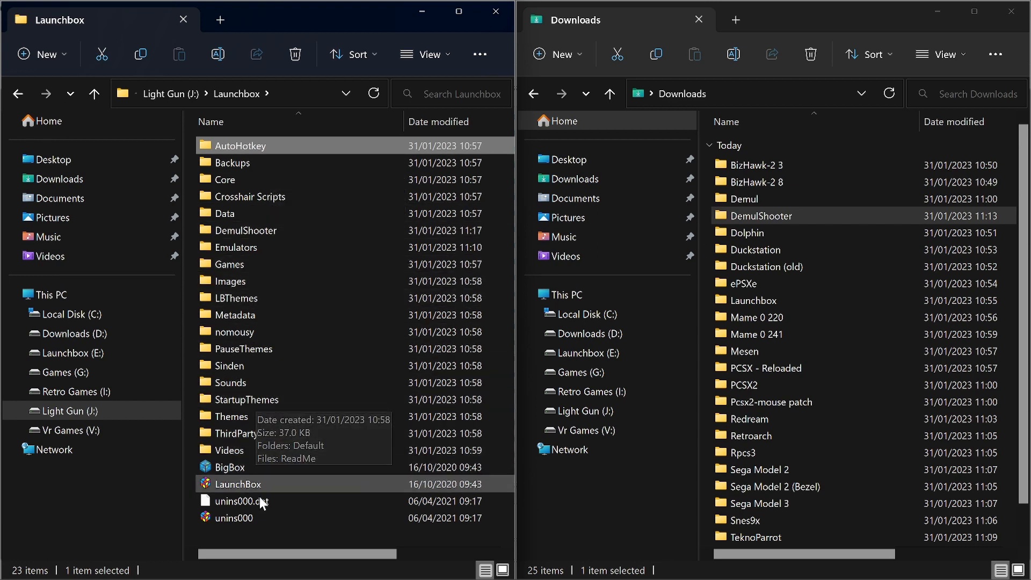
pyautogui.moveTo(303, 371)
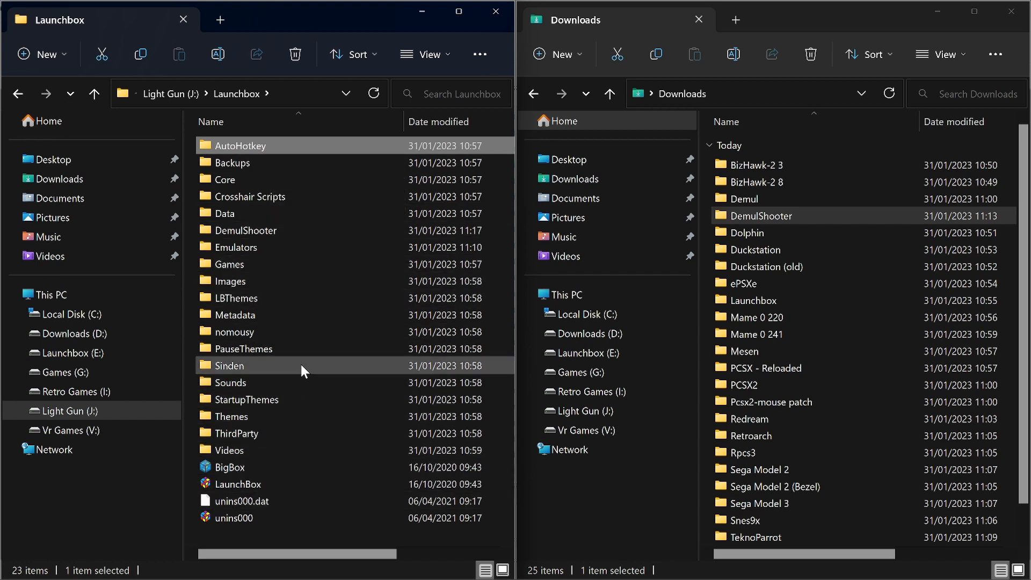
pyautogui.moveTo(303, 386)
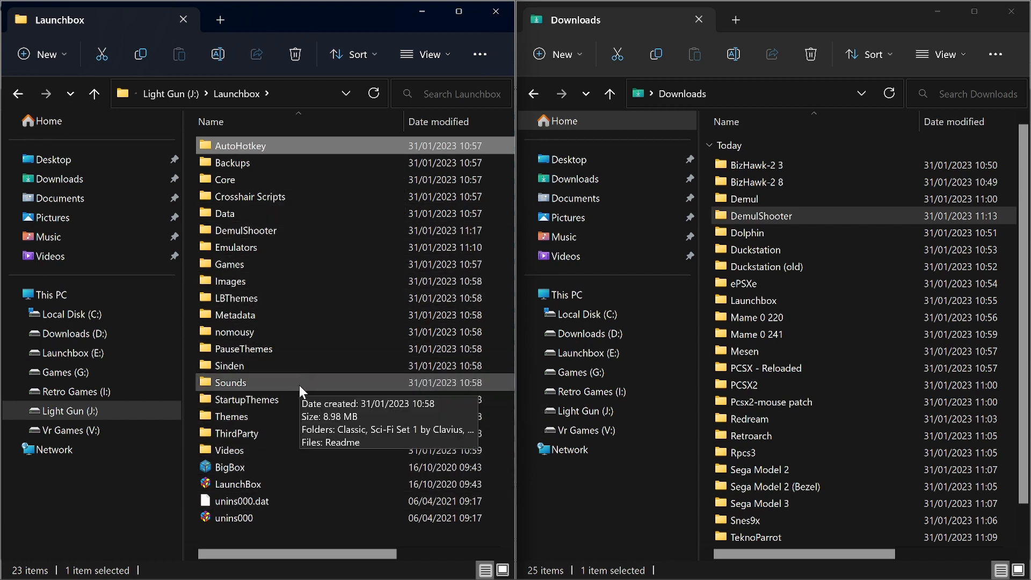
pyautogui.moveTo(286, 365)
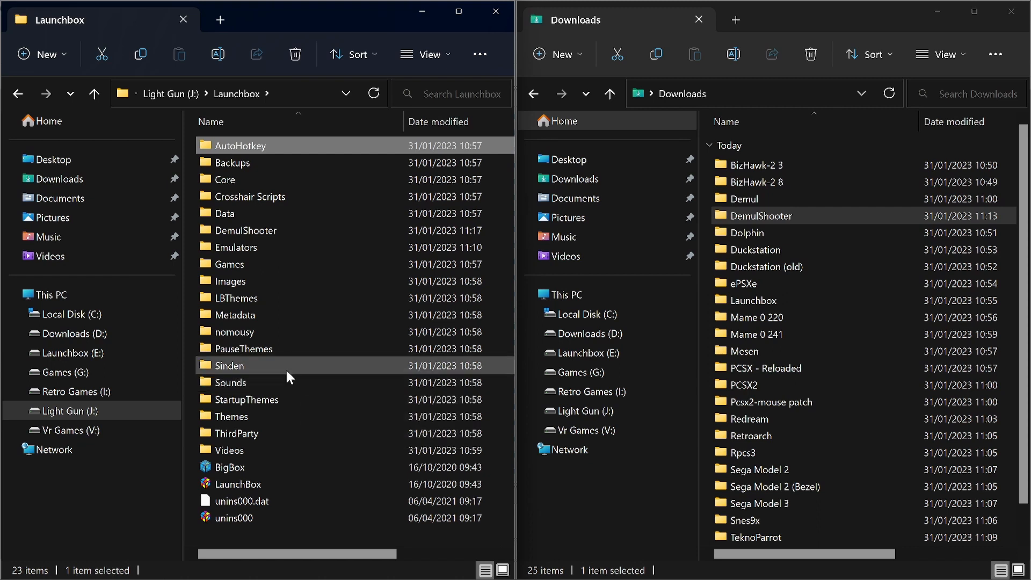
pyautogui.click(238, 484)
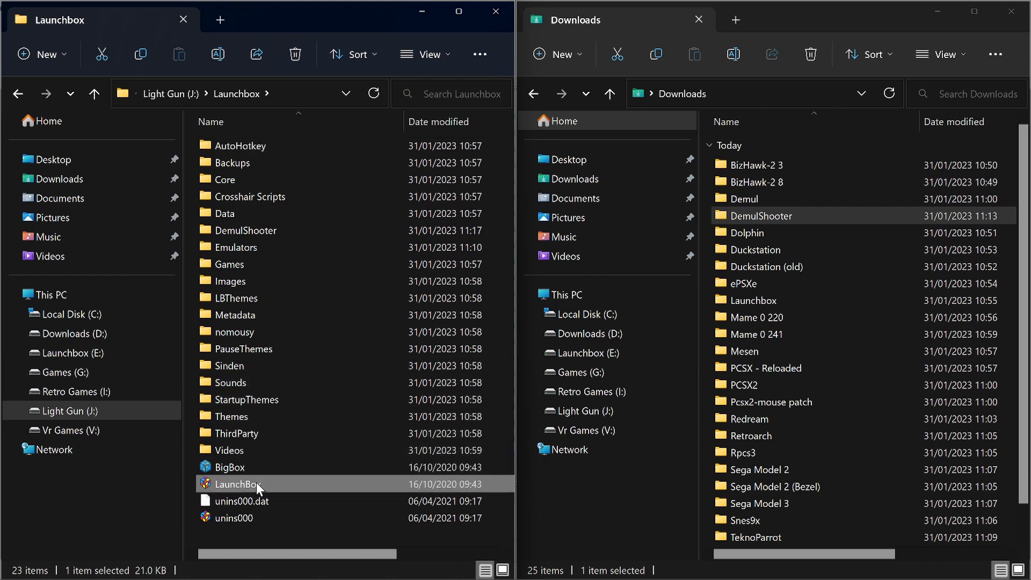
# Launch LaunchBox, accept the update to 13.1 and dismiss the welcome notes with 'Don't show this again' ticked
pyautogui.doubleClick(236, 483)
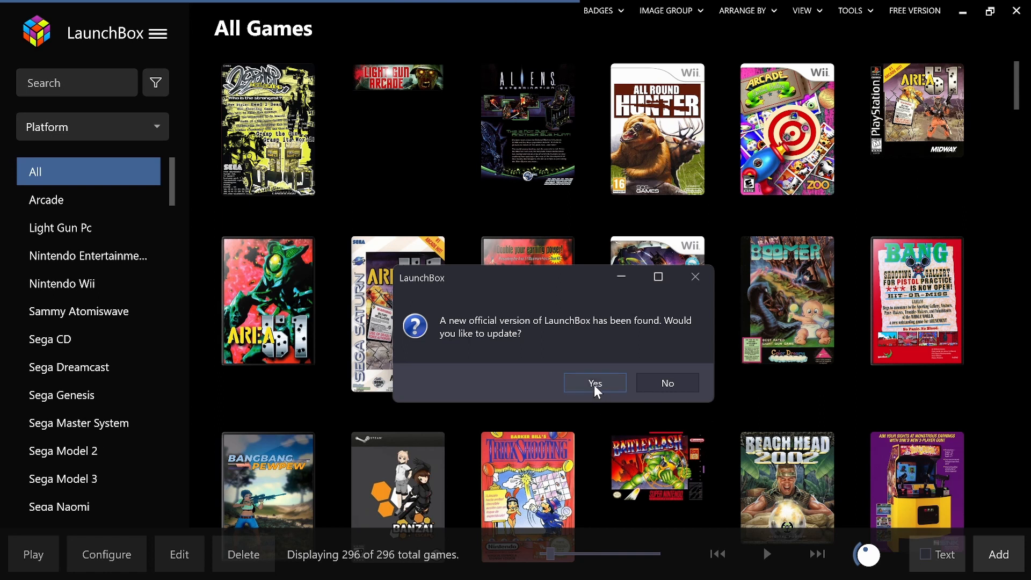
pyautogui.click(593, 382)
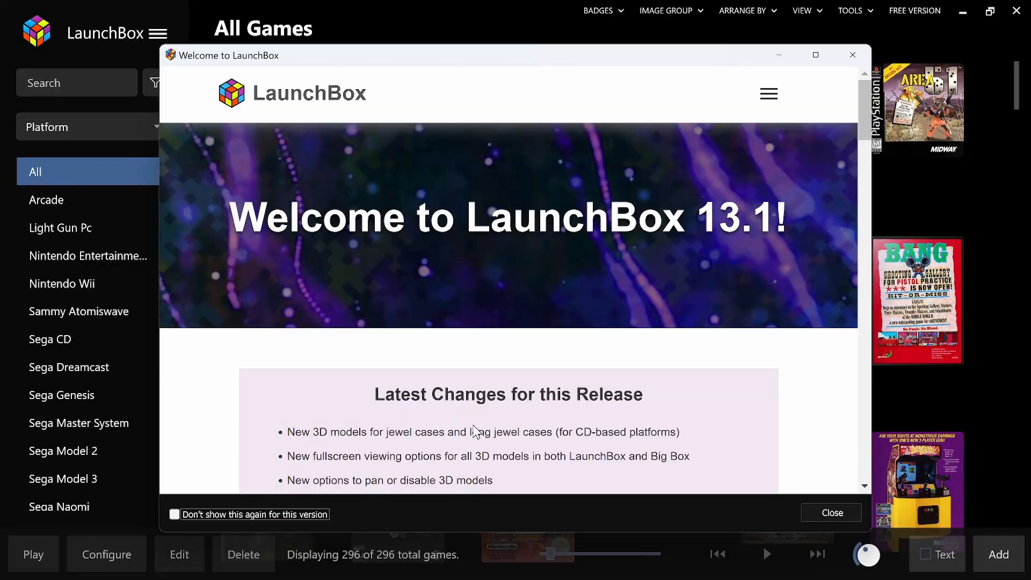
pyautogui.moveTo(165, 533)
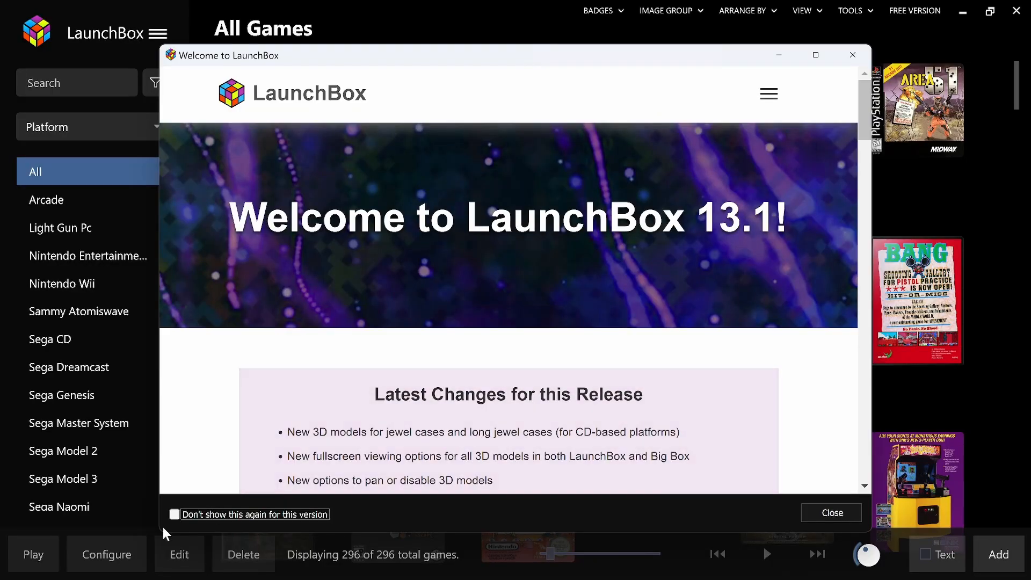
pyautogui.click(174, 514)
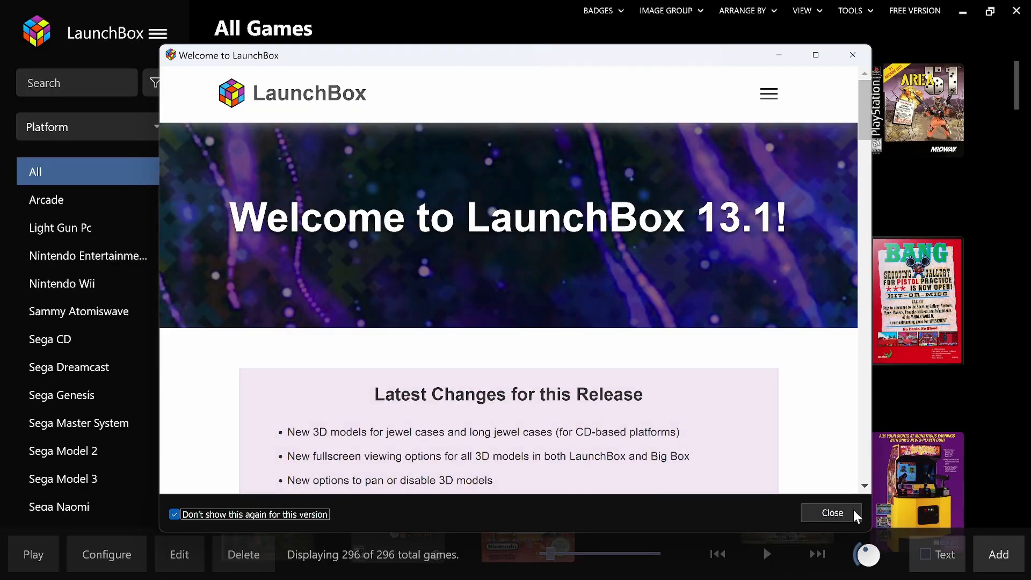
pyautogui.click(830, 513)
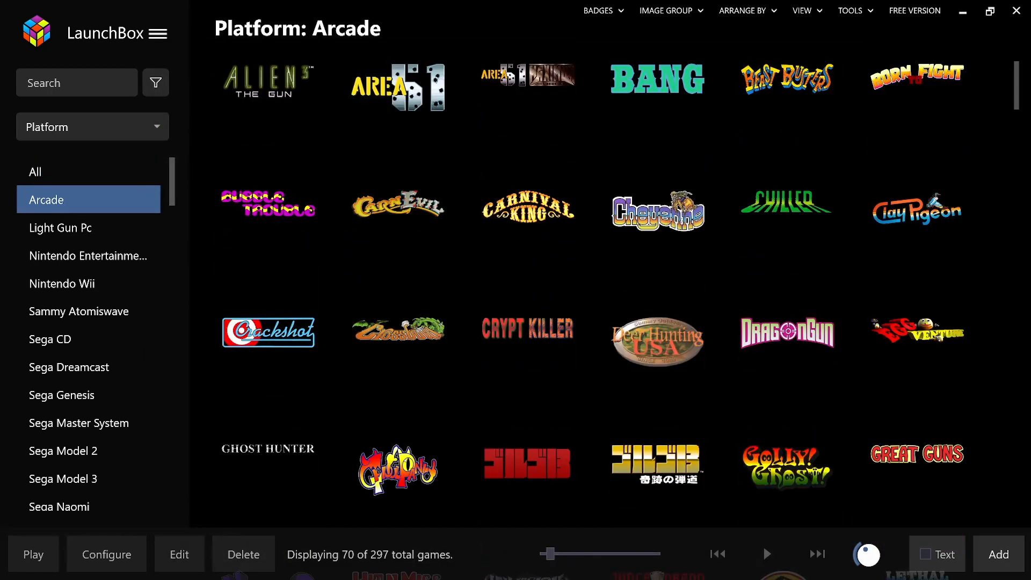
# Browse the Arcade, Light Gun Pc, Nintendo Entertainment System, Nintendo Wii and Sammy Atomiswave game lists
pyautogui.scroll(-3)
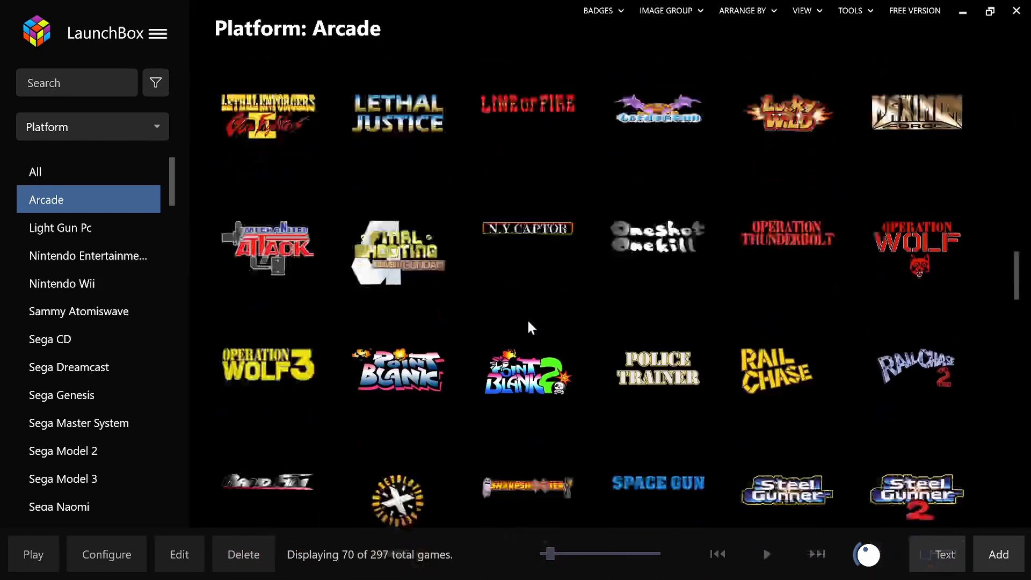
pyautogui.scroll(-3)
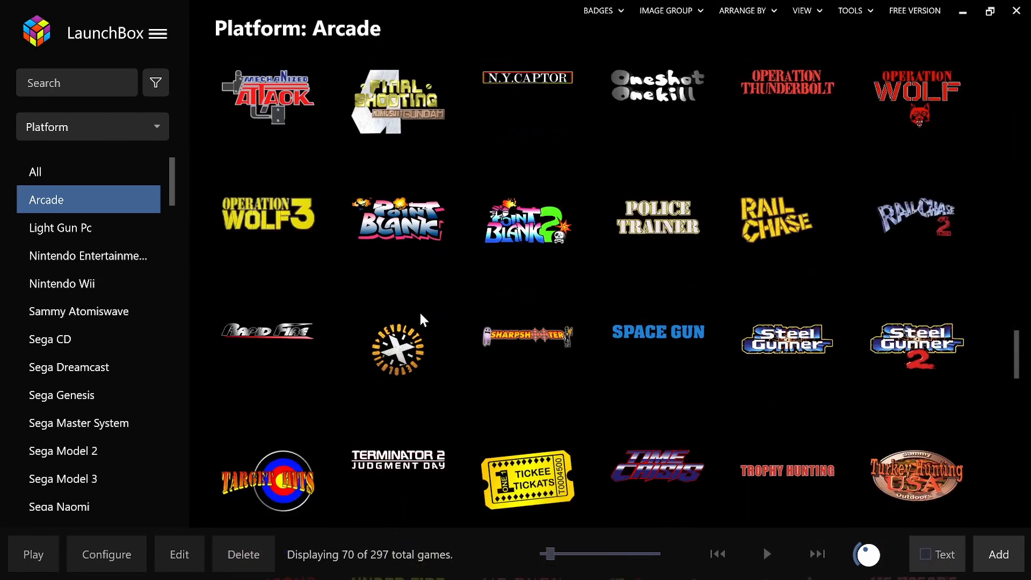
pyautogui.click(62, 227)
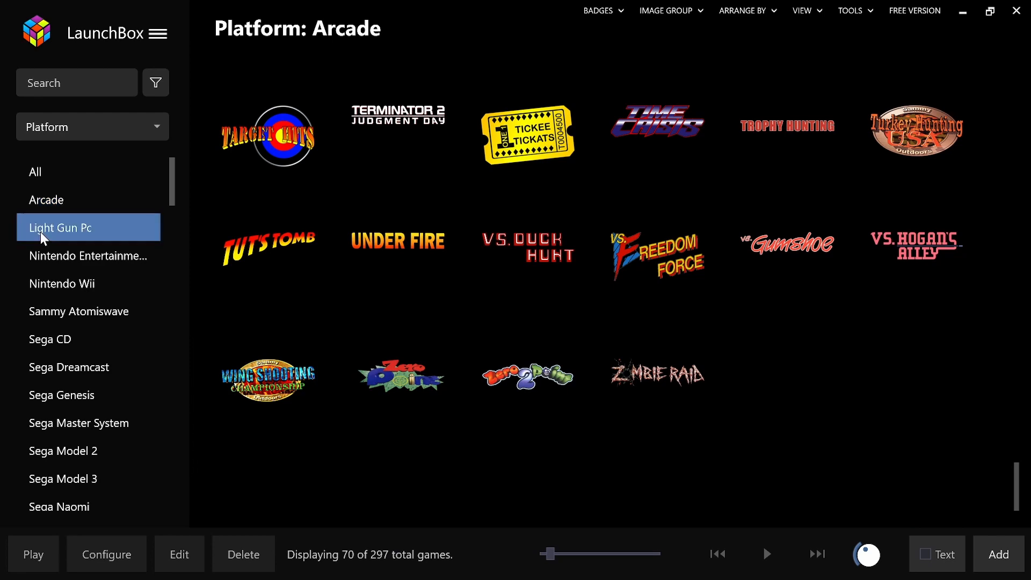
pyautogui.click(63, 227)
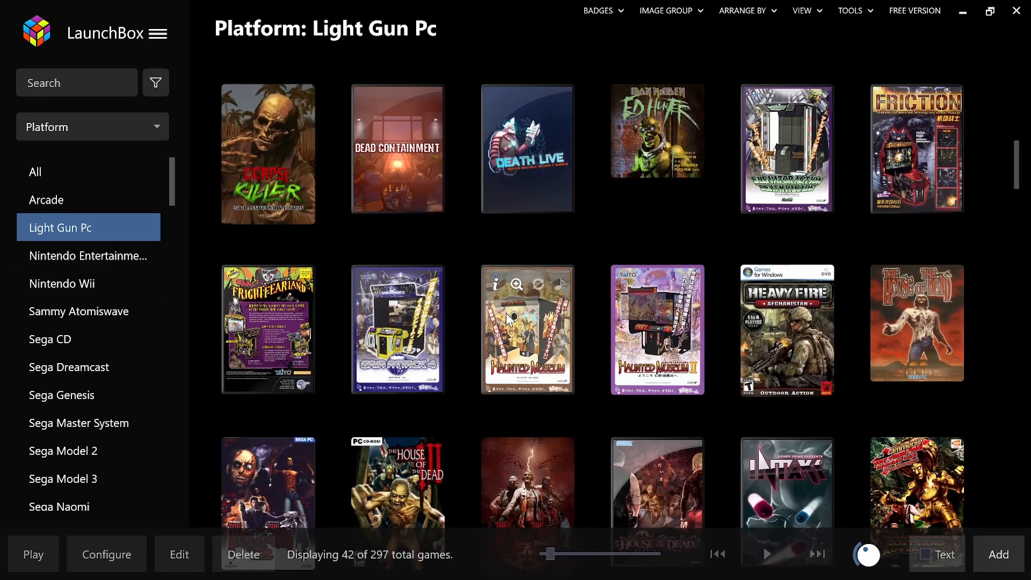
pyautogui.scroll(-3)
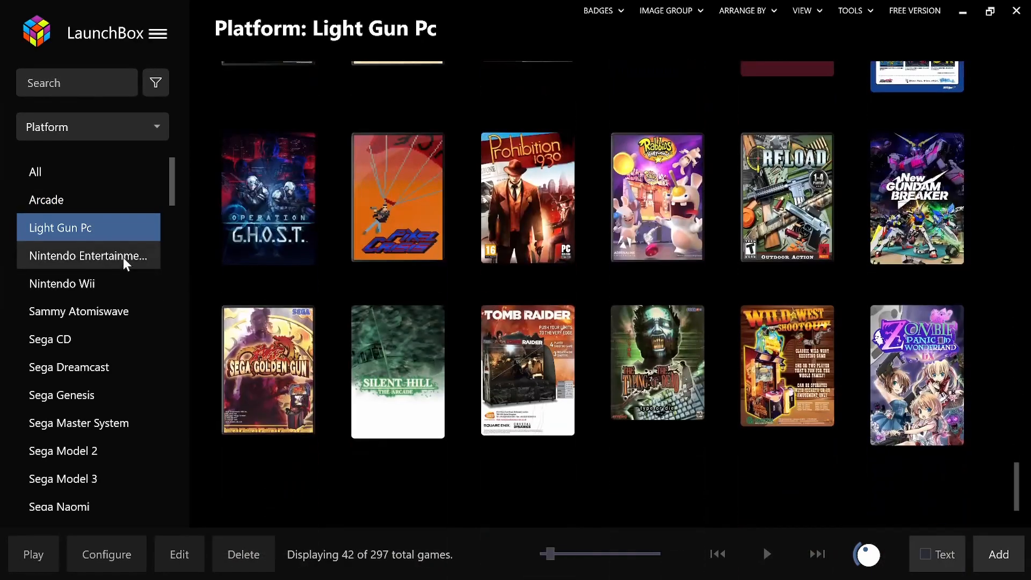
pyautogui.click(87, 255)
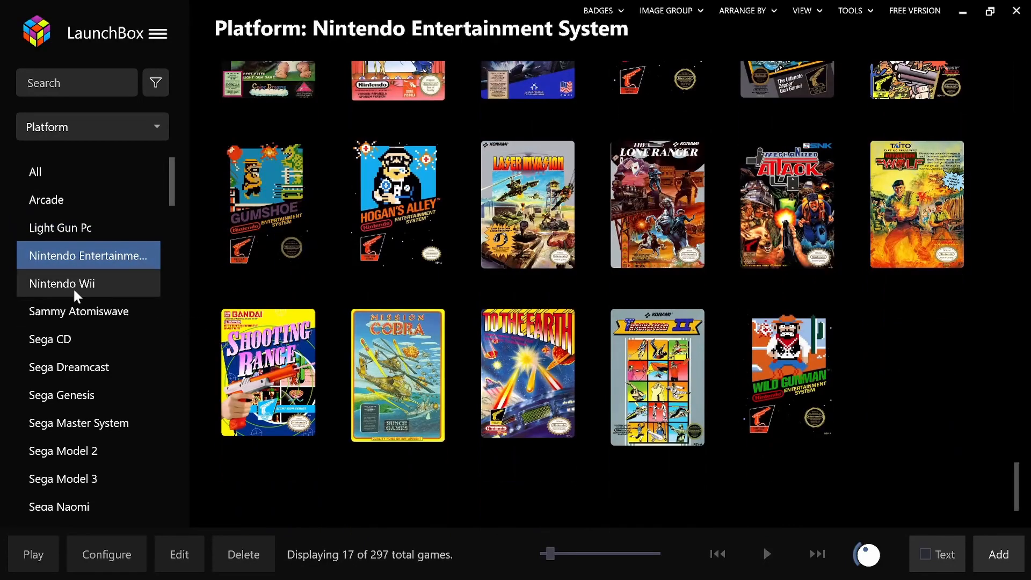
pyautogui.click(62, 282)
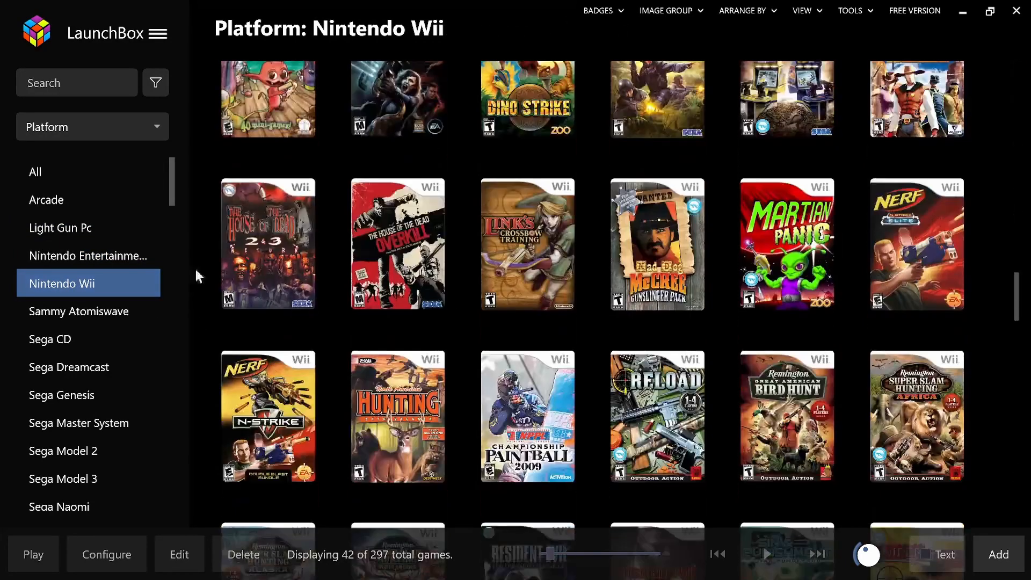
pyautogui.click(78, 312)
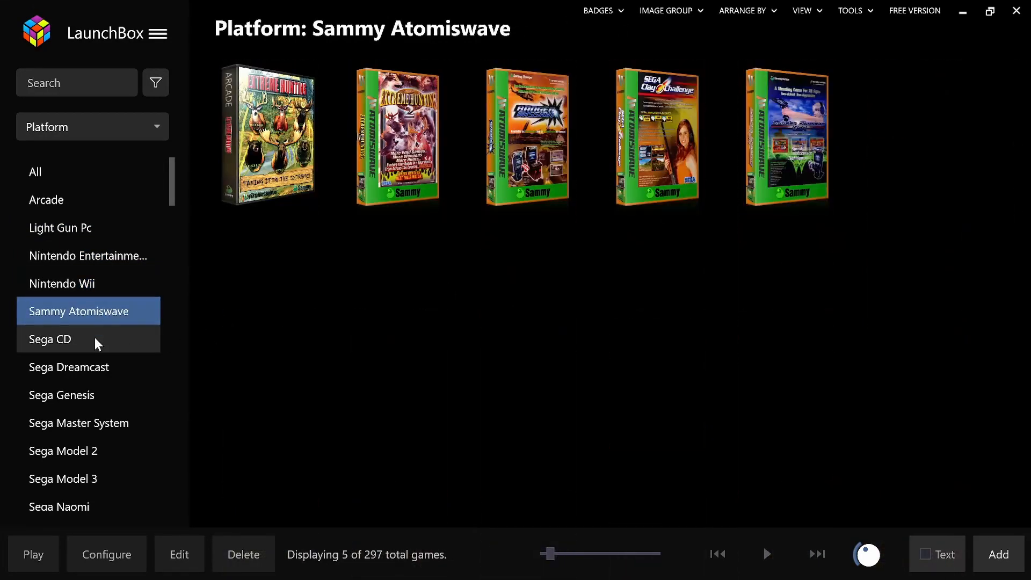
# Browse Sega Dreamcast, Sega Genesis, Sega Model 2 and TeknoParrot, finishing on Sega Saturn's 10 games
pyautogui.click(68, 367)
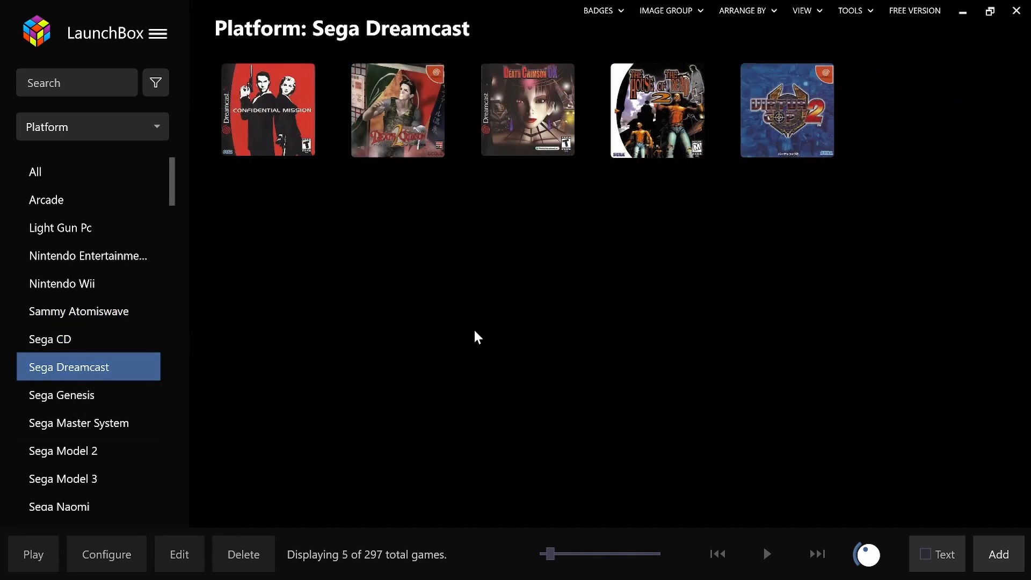
pyautogui.click(62, 394)
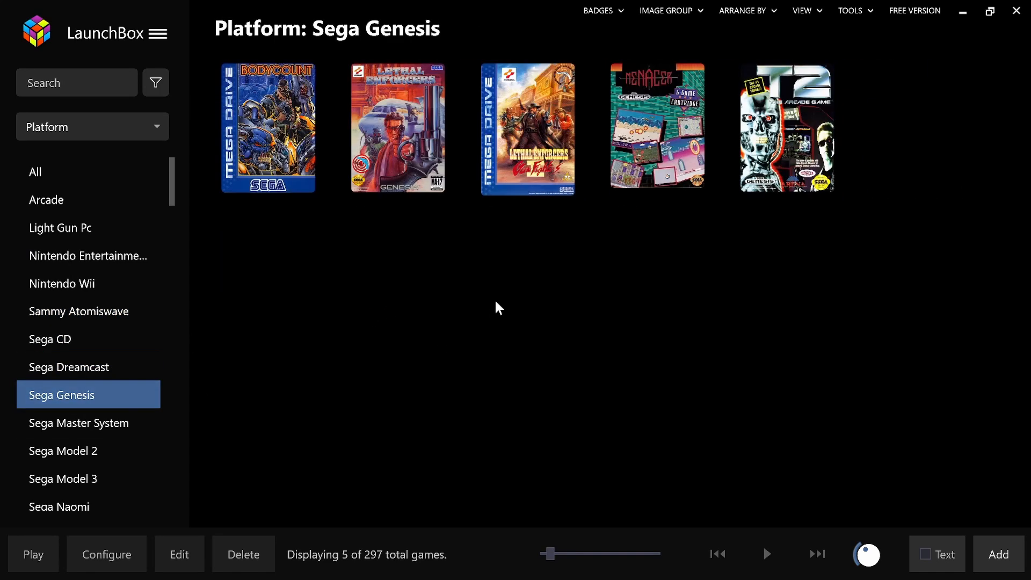
pyautogui.click(79, 422)
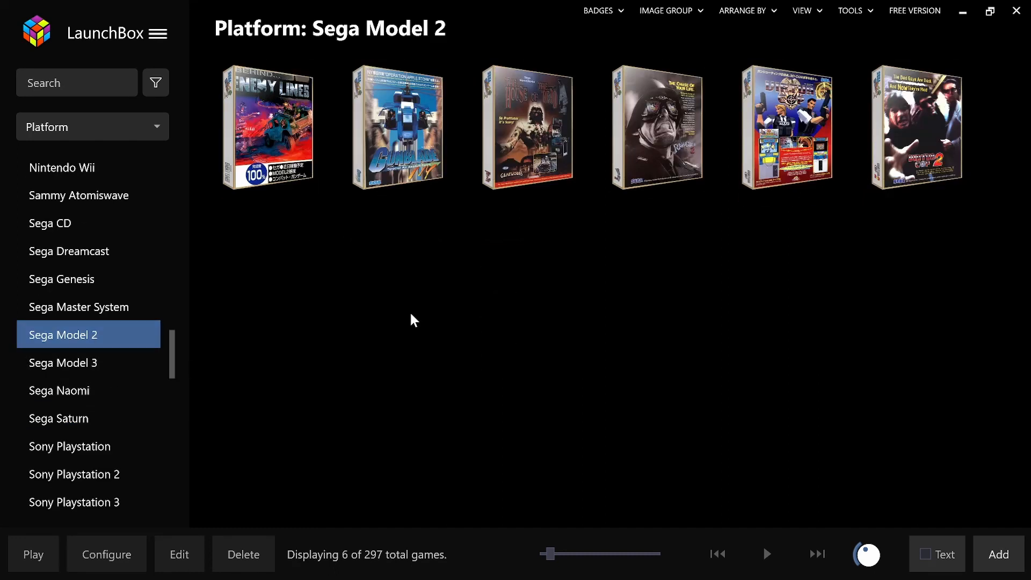
pyautogui.scroll(-3)
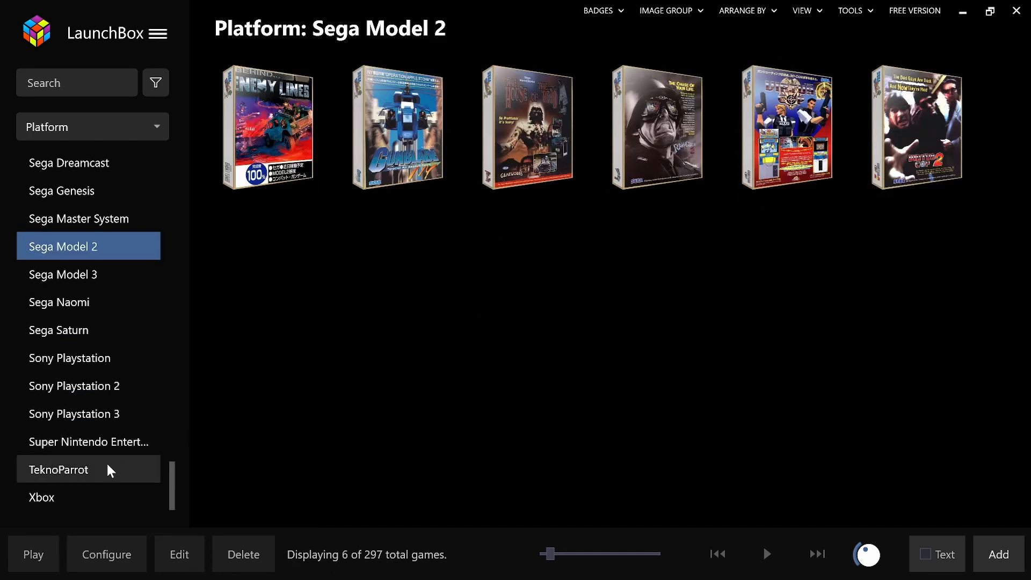
pyautogui.click(58, 469)
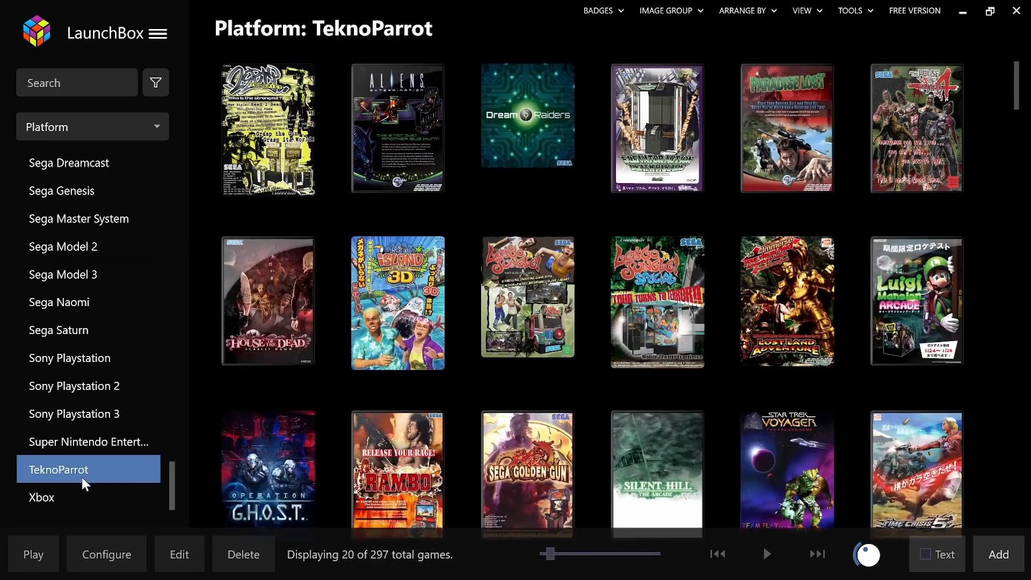
pyautogui.moveTo(203, 411)
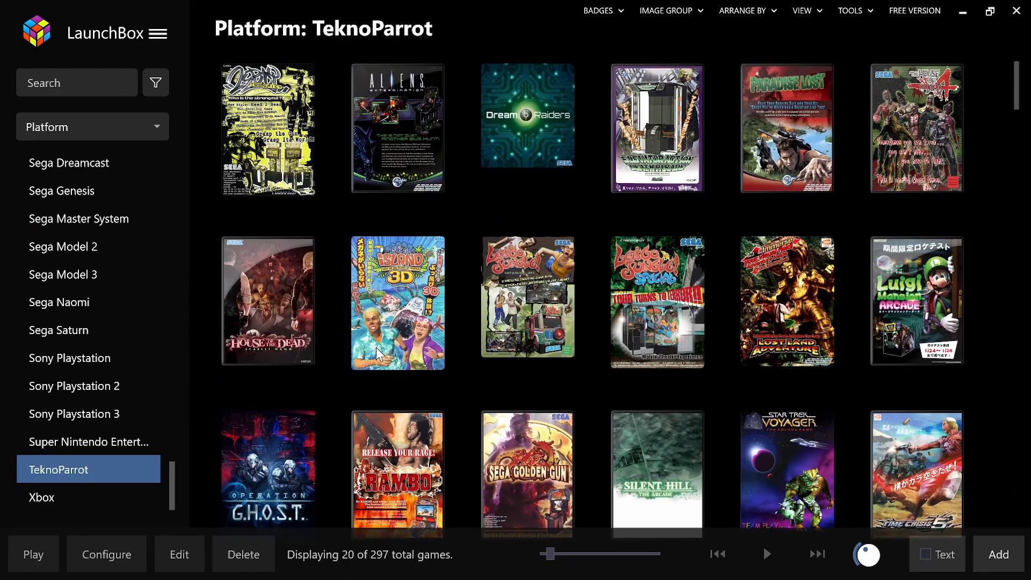
pyautogui.click(58, 330)
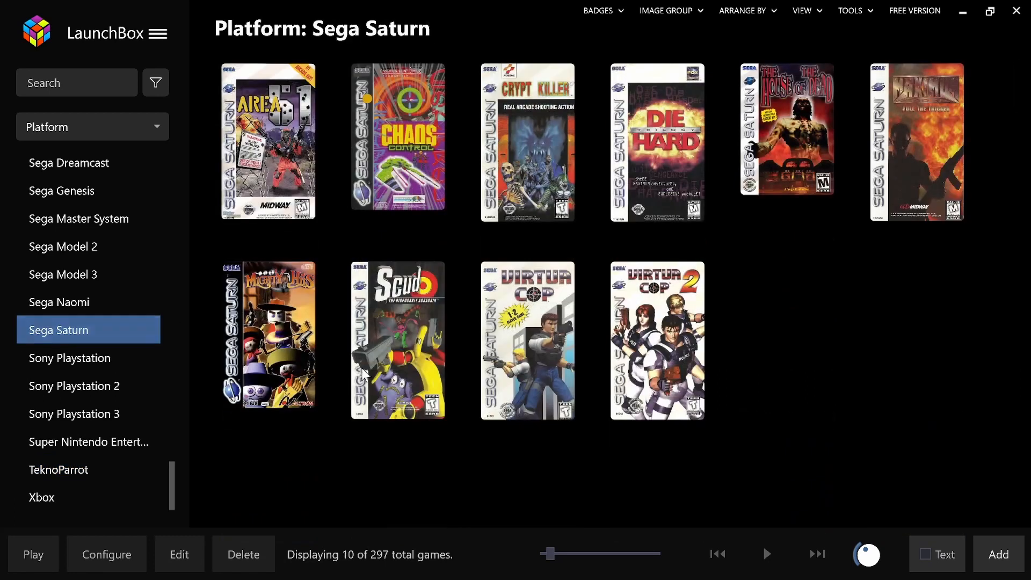
pyautogui.moveTo(138, 327)
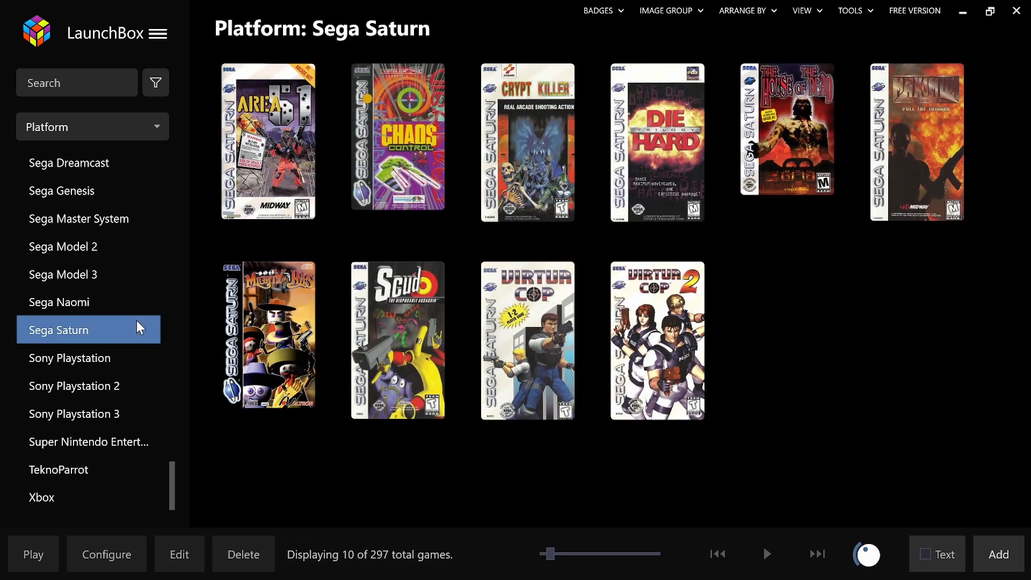
pyautogui.scroll(3)
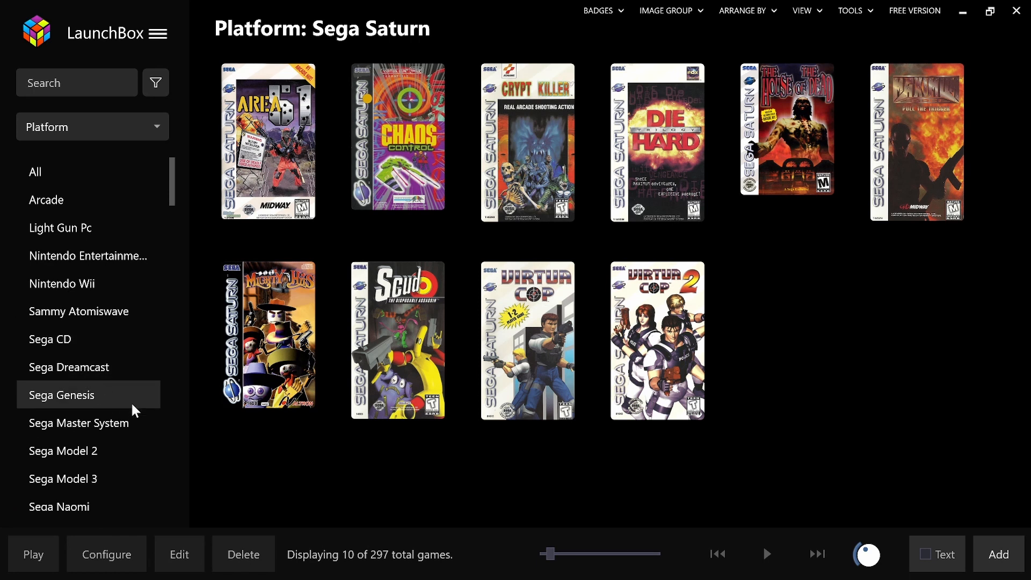
pyautogui.moveTo(129, 411)
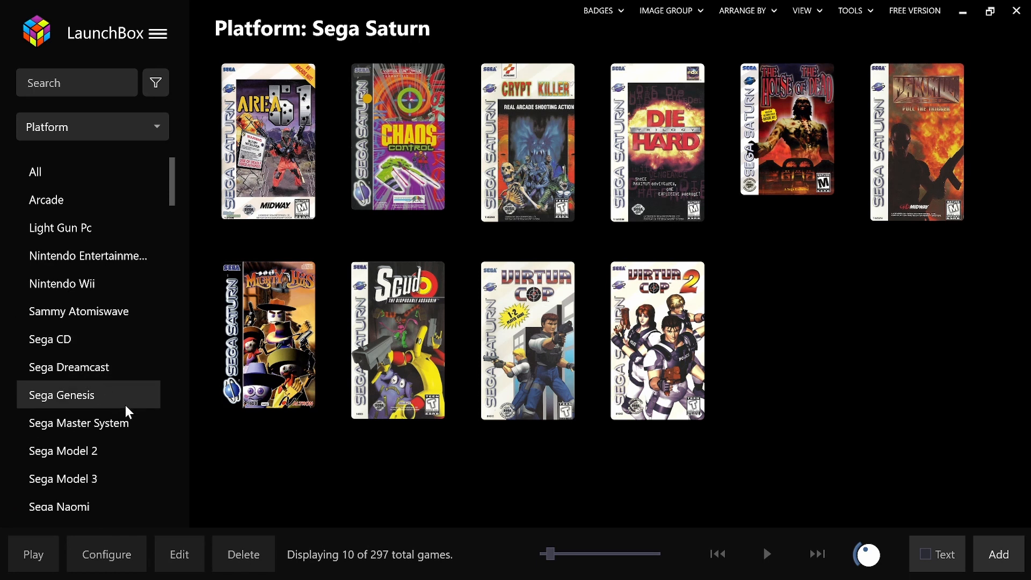
pyautogui.moveTo(700, 258)
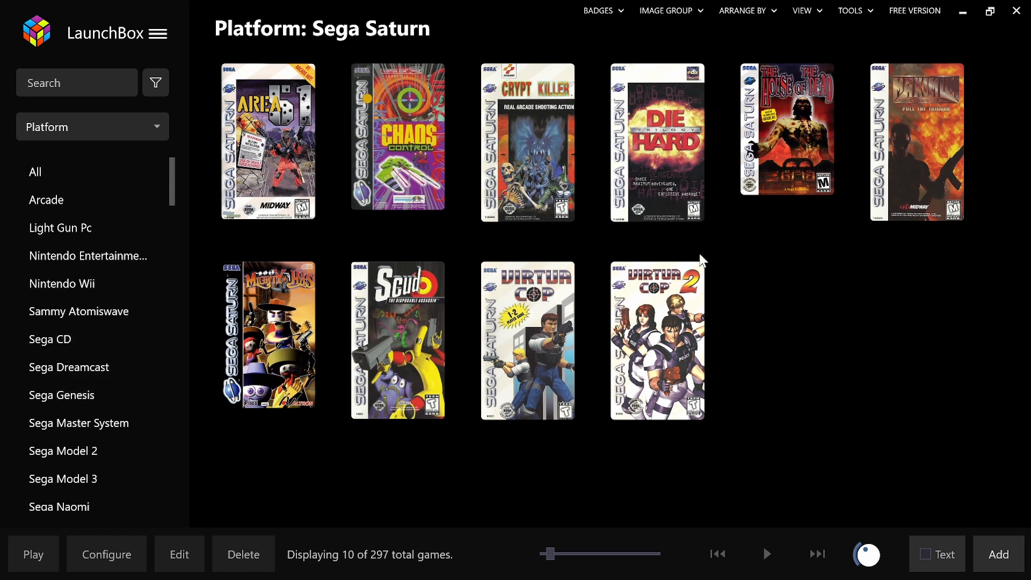
pyautogui.moveTo(716, 227)
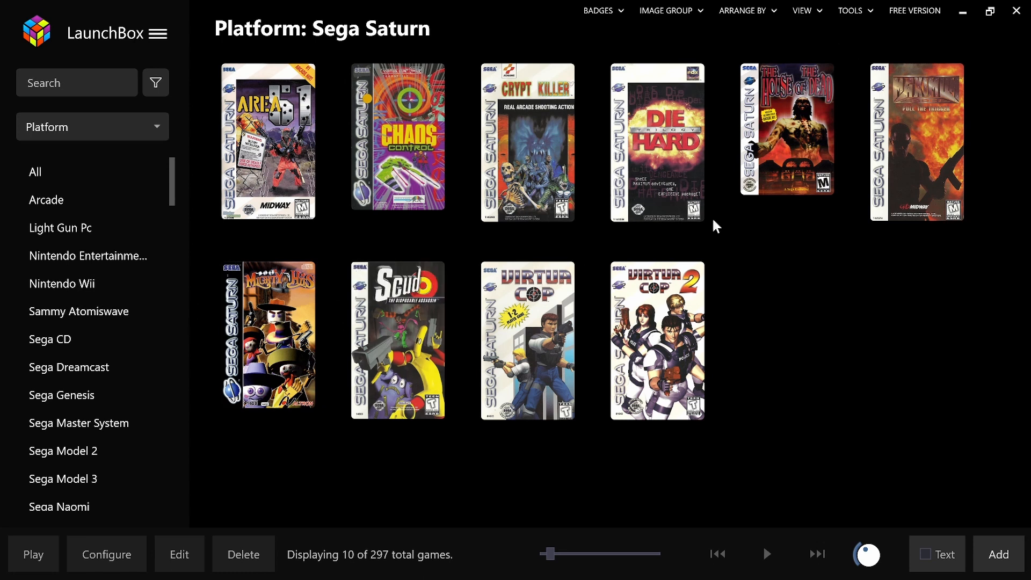
# Review the Manage Emulators list from the Tools menu, close it, and dismiss the reopened Tools menu
pyautogui.click(851, 11)
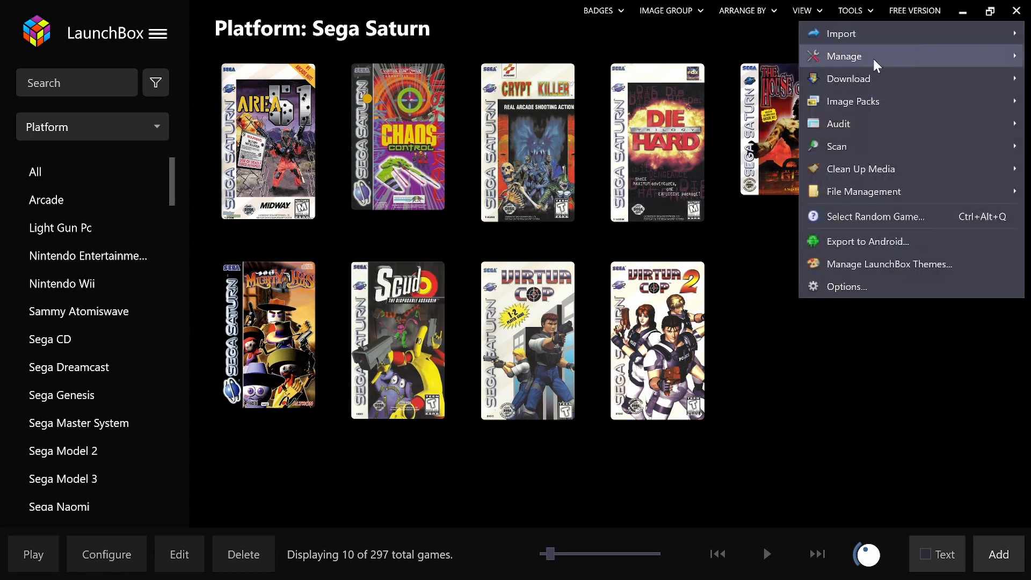
pyautogui.click(844, 56)
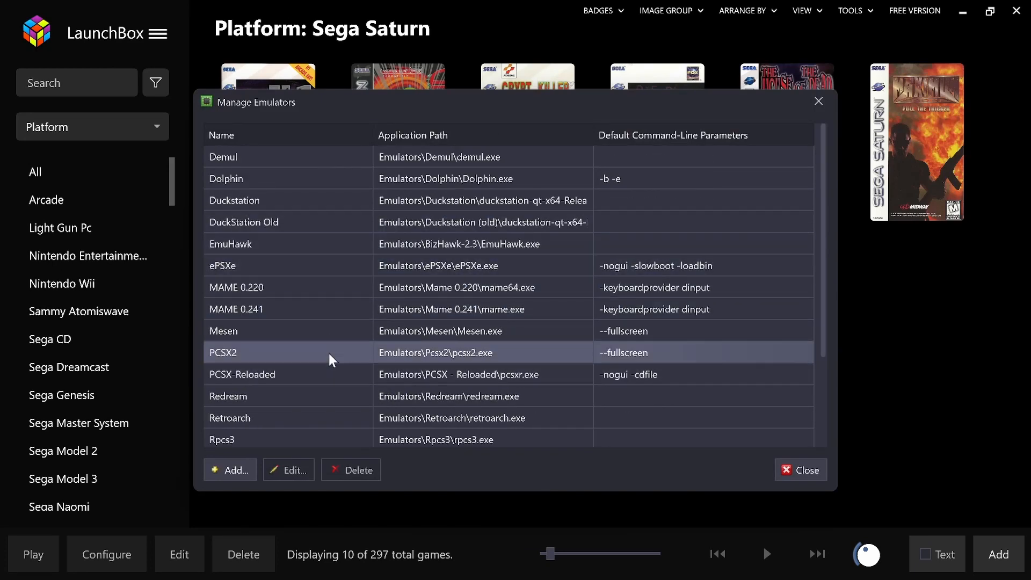
pyautogui.click(799, 470)
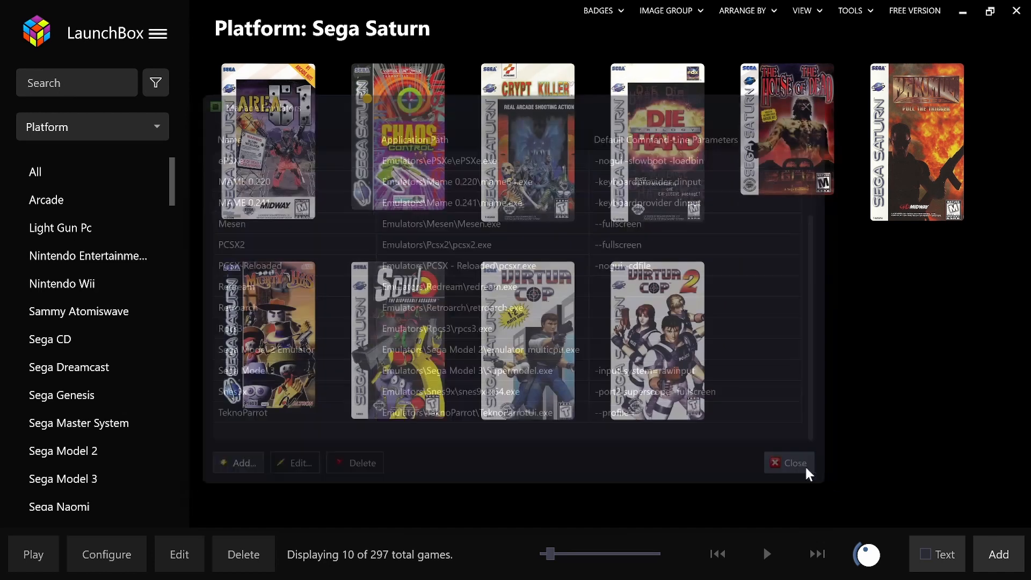
pyautogui.click(851, 11)
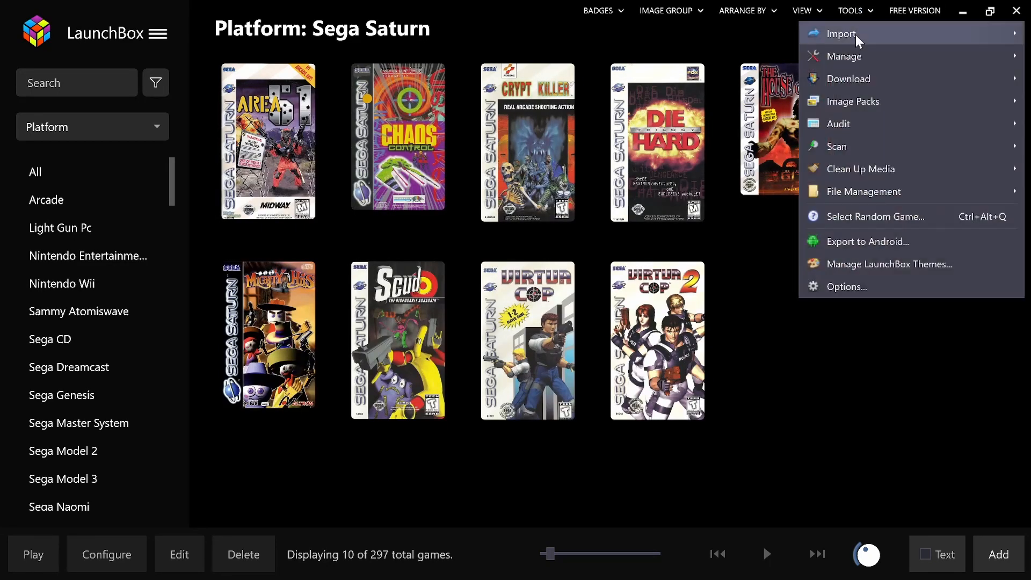
pyautogui.click(848, 78)
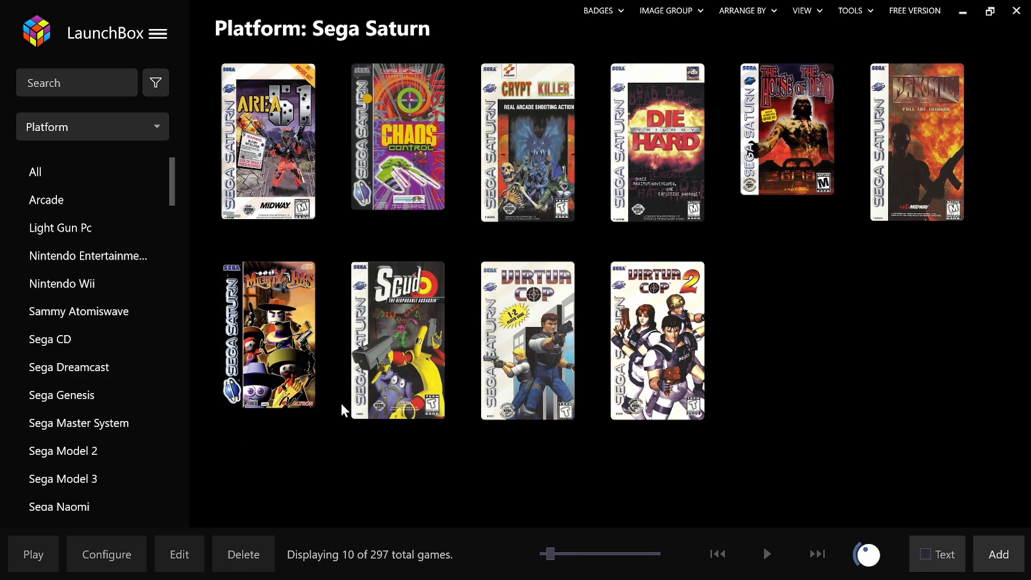
pyautogui.moveTo(388, 347)
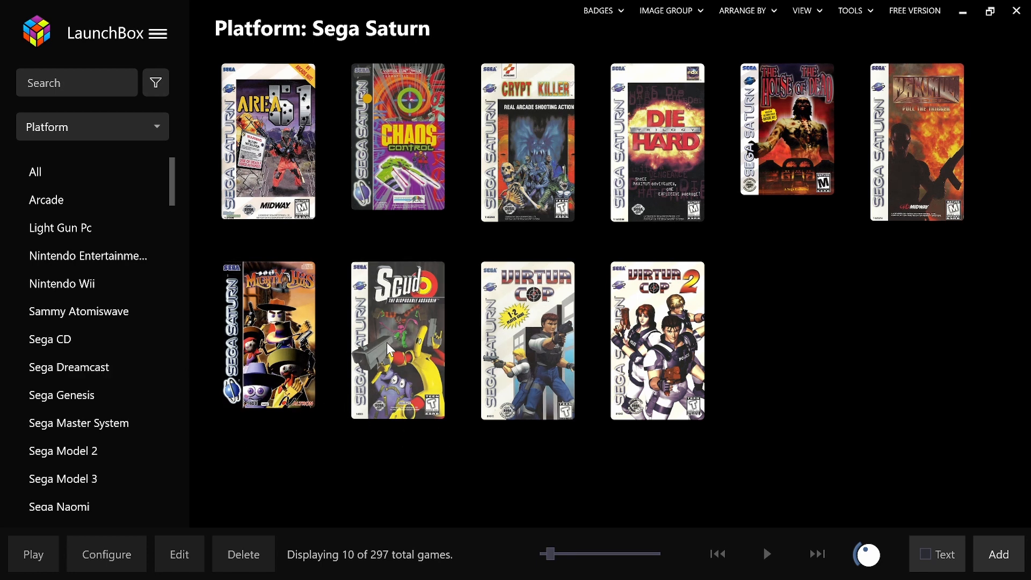
pyautogui.rightClick(397, 340)
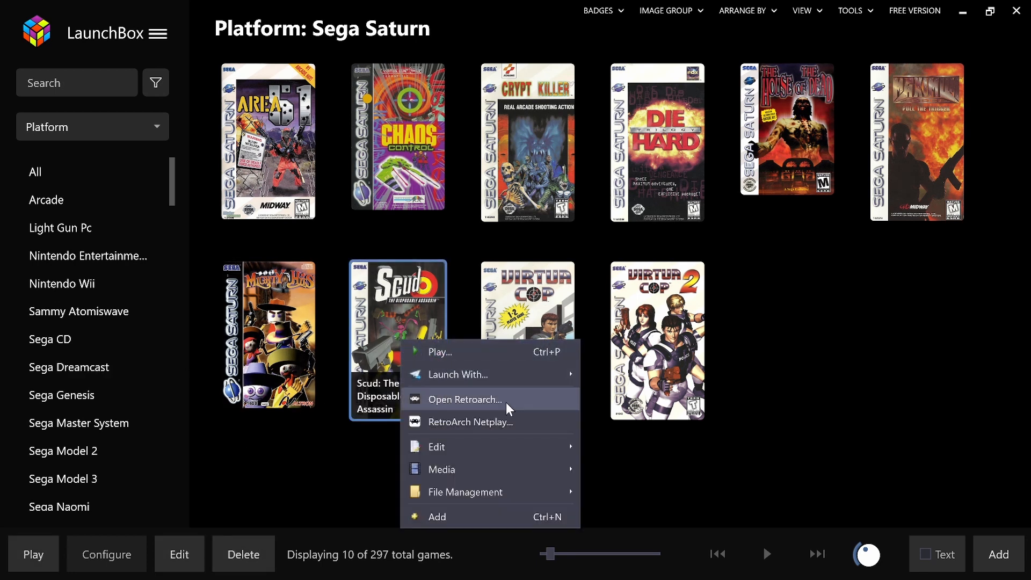
pyautogui.click(436, 447)
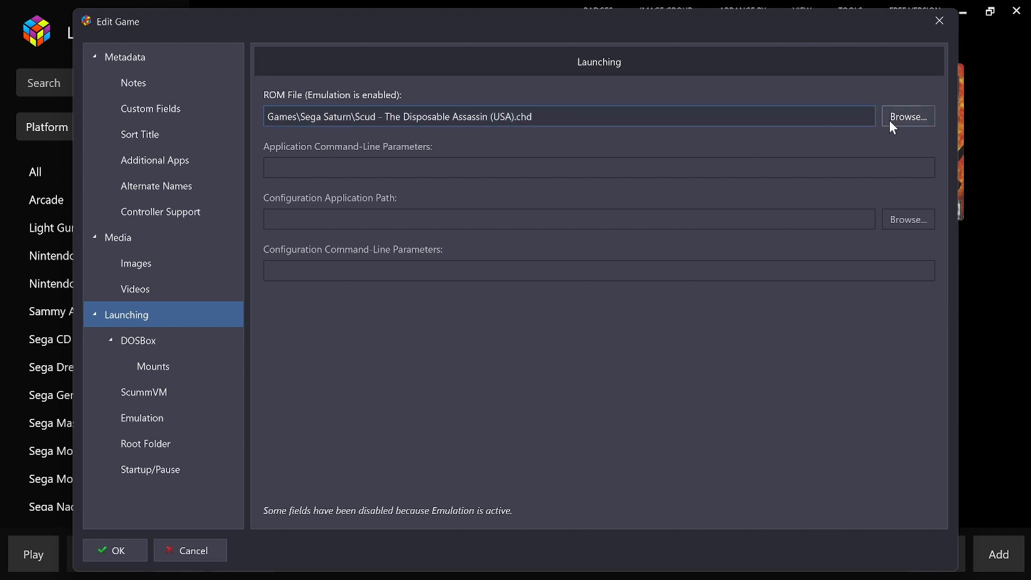
pyautogui.moveTo(571, 224)
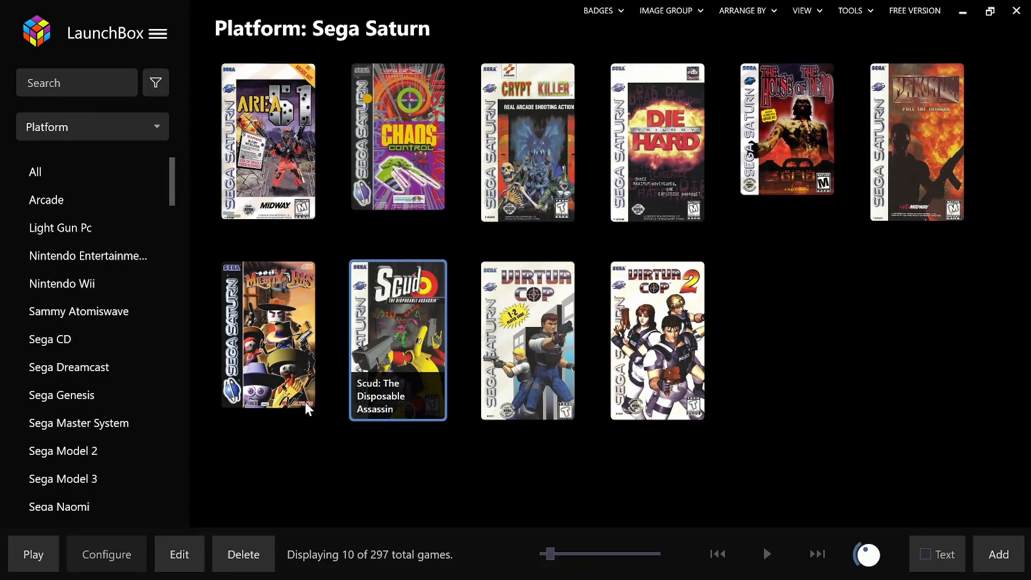
pyautogui.scroll(-3)
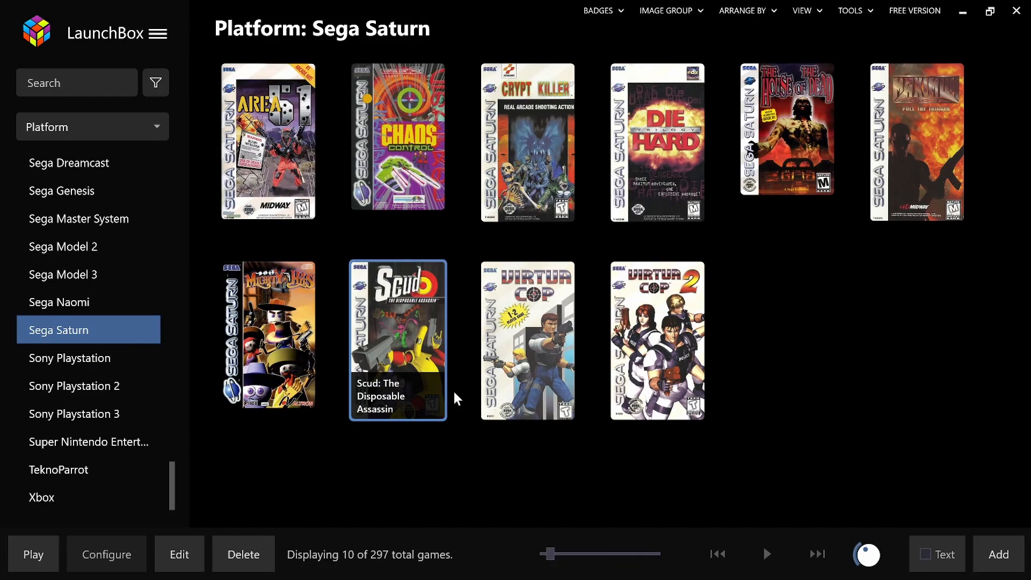
pyautogui.scroll(3)
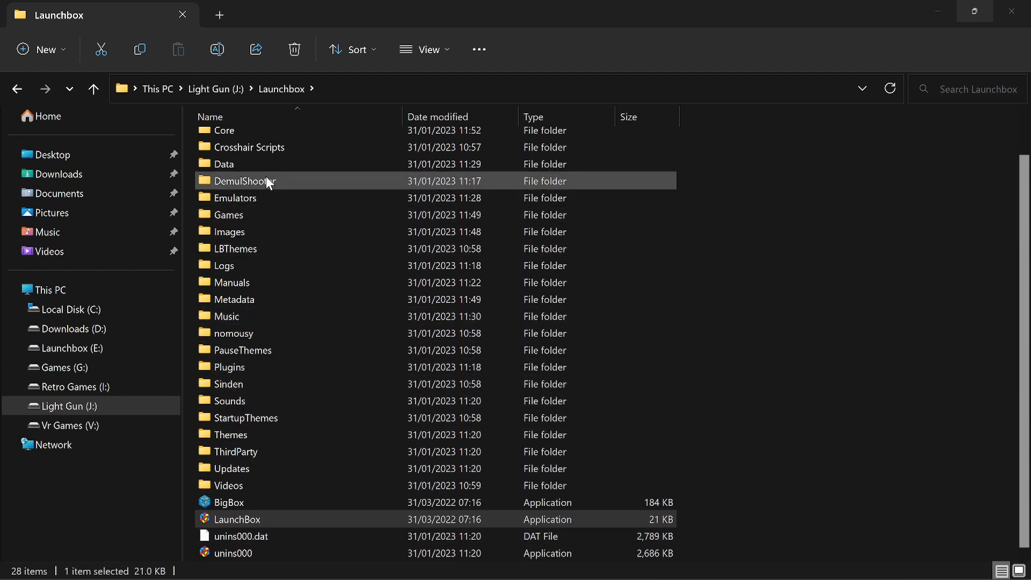
pyautogui.scroll(3)
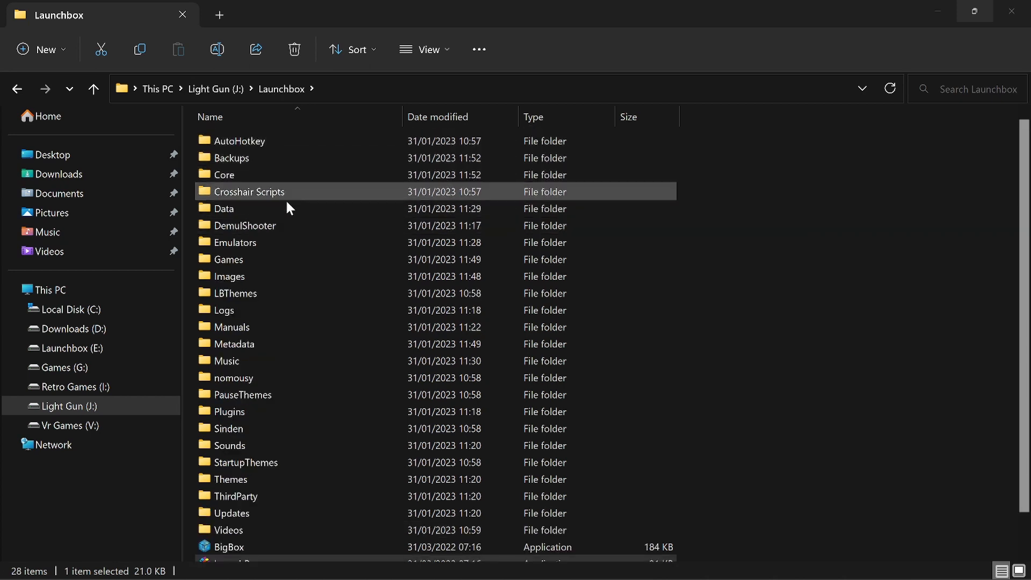
pyautogui.scroll(-3)
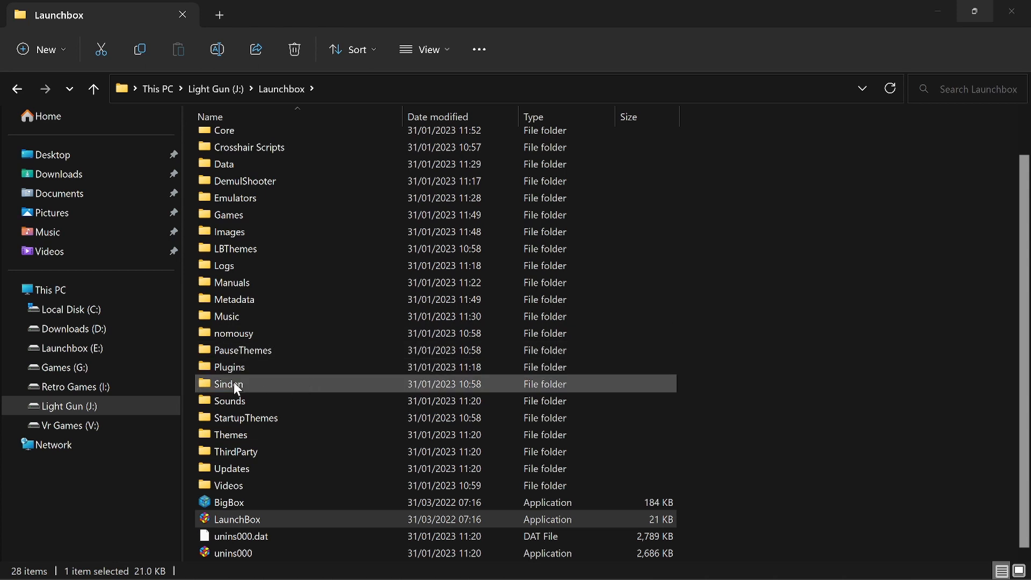
pyautogui.moveTo(255, 392)
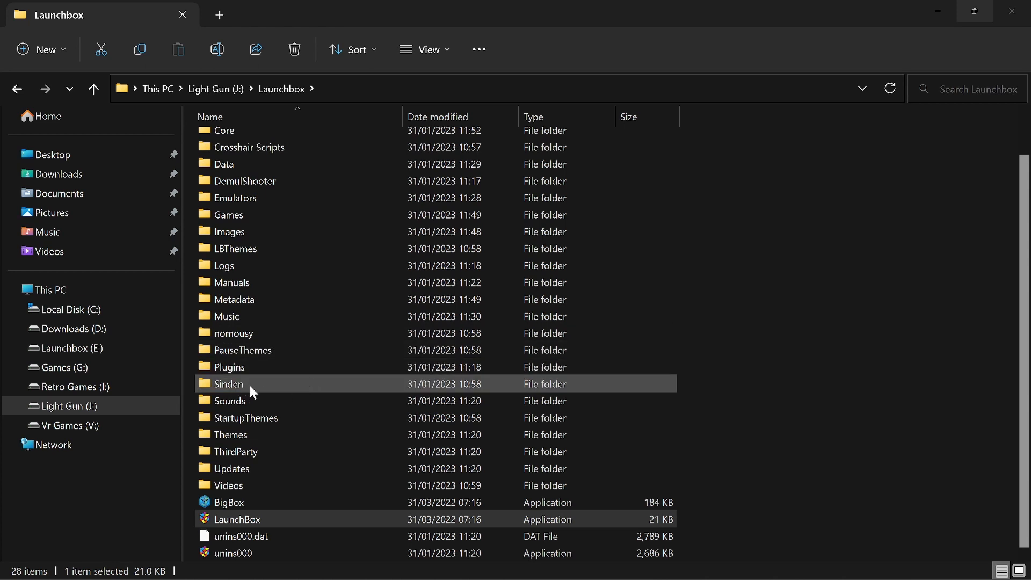
pyautogui.moveTo(265, 393)
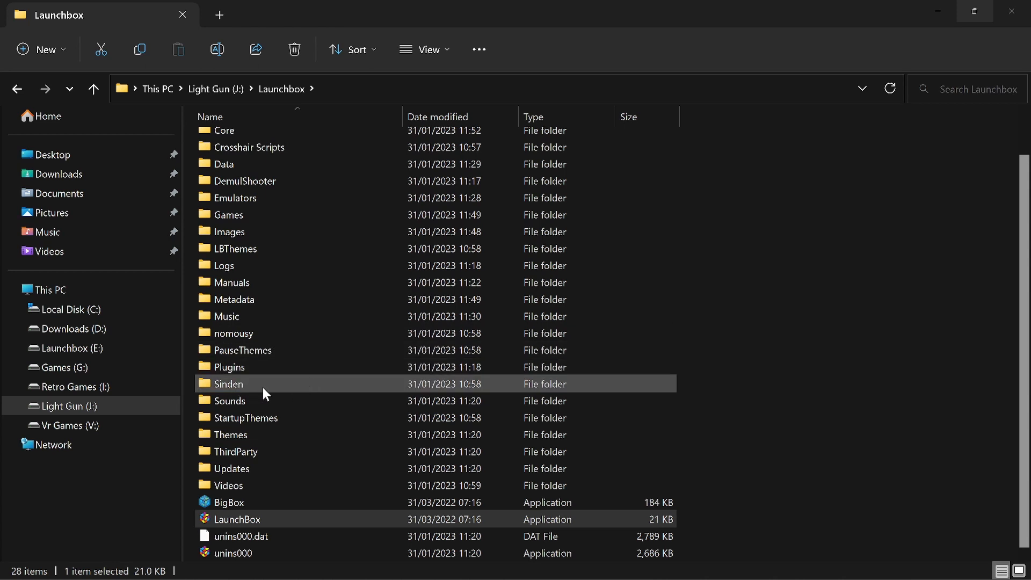
# Navigate into Sinden's SindenLightgun folder and select the Auto Start script
pyautogui.doubleClick(228, 383)
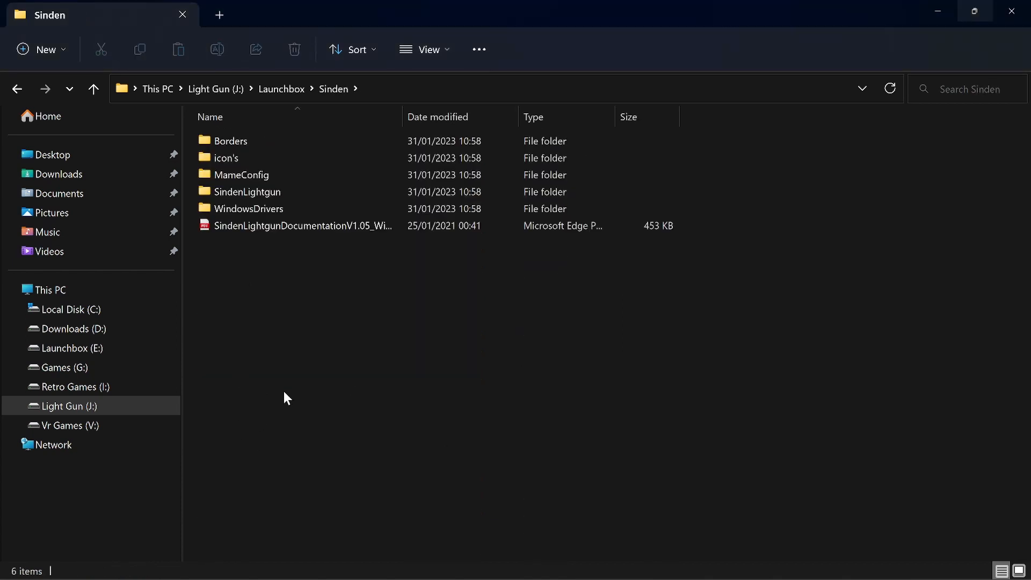
pyautogui.doubleClick(247, 192)
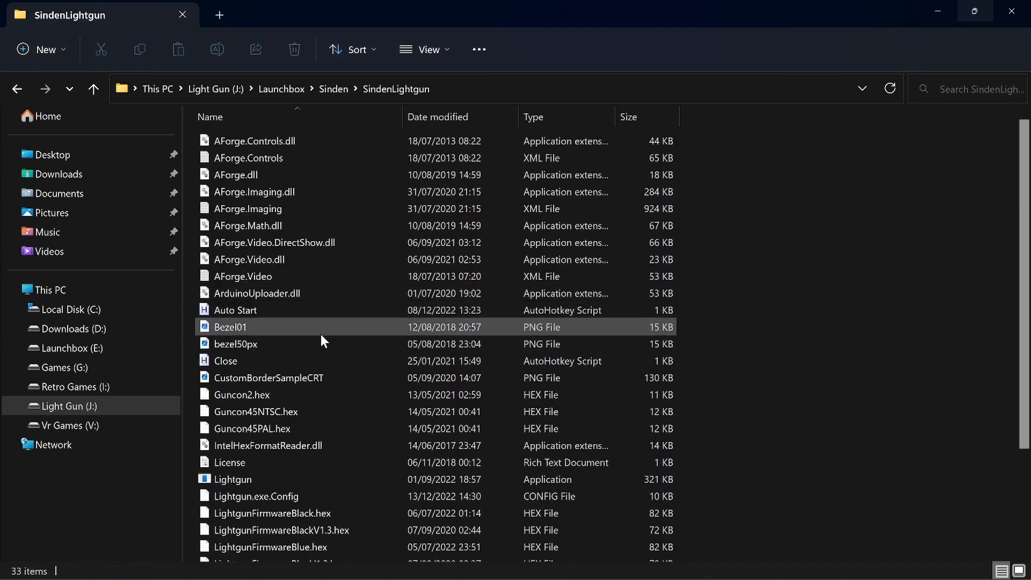
pyautogui.click(234, 309)
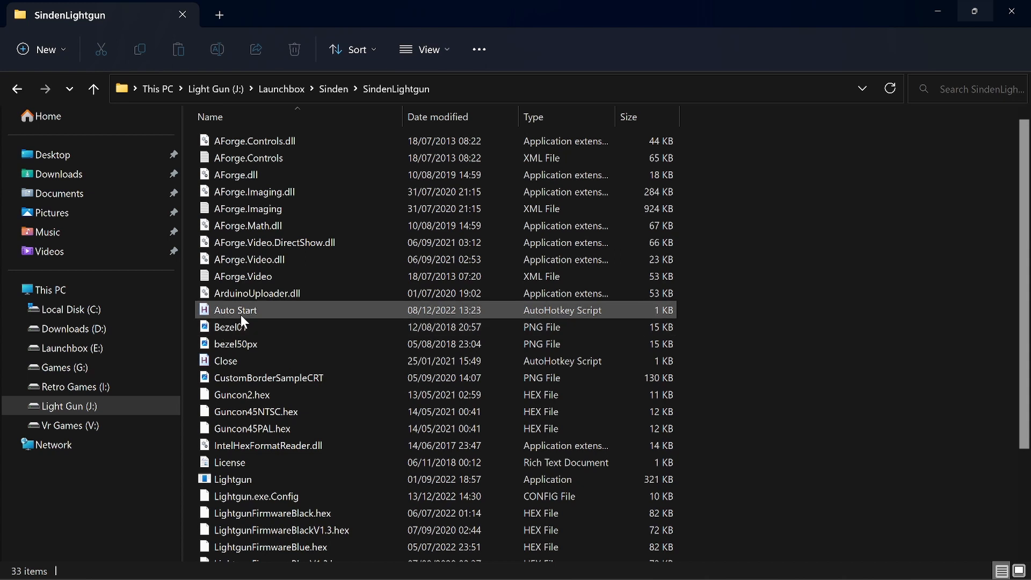
pyautogui.moveTo(245, 319)
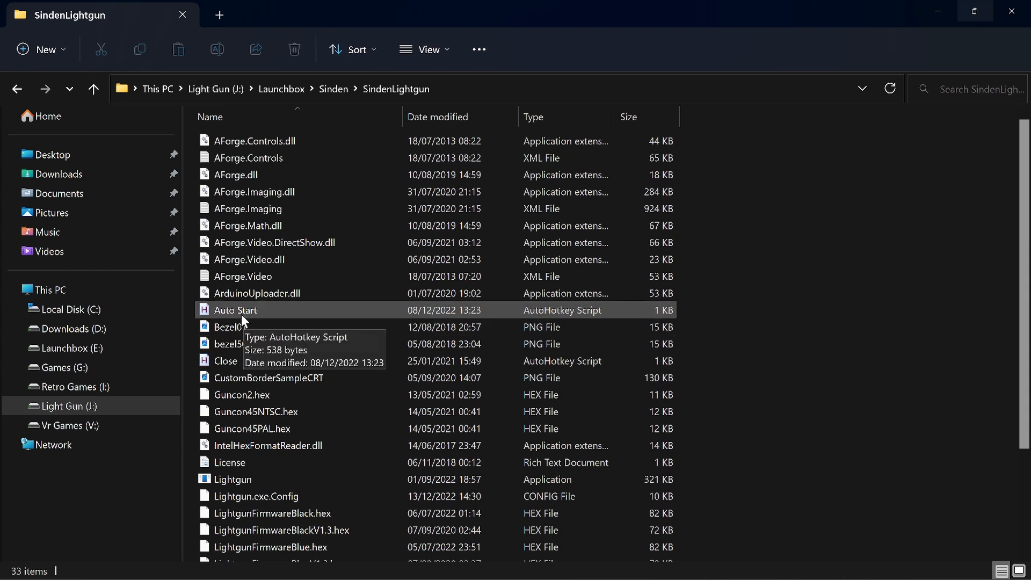
pyautogui.moveTo(218, 318)
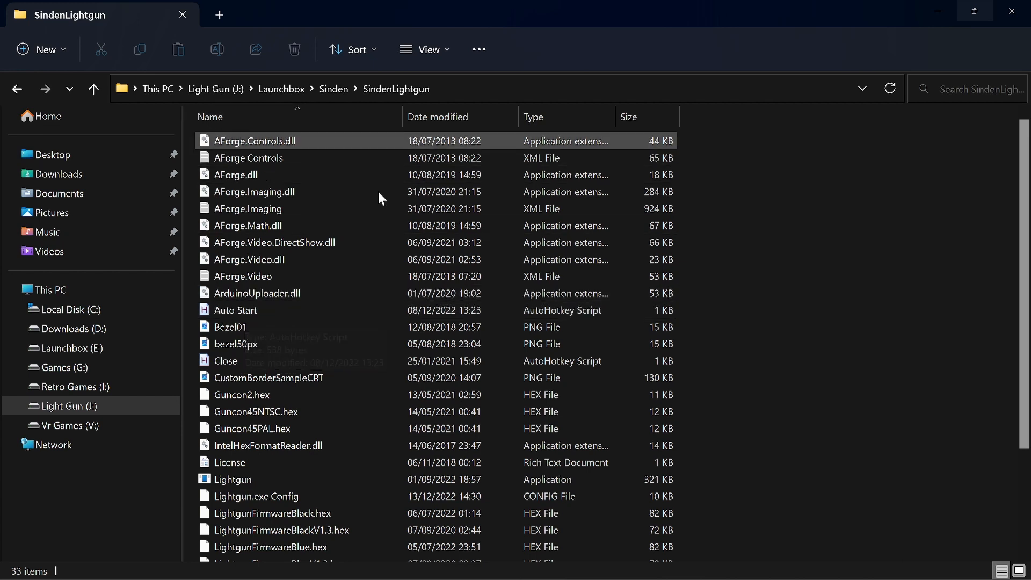
pyautogui.moveTo(395, 89)
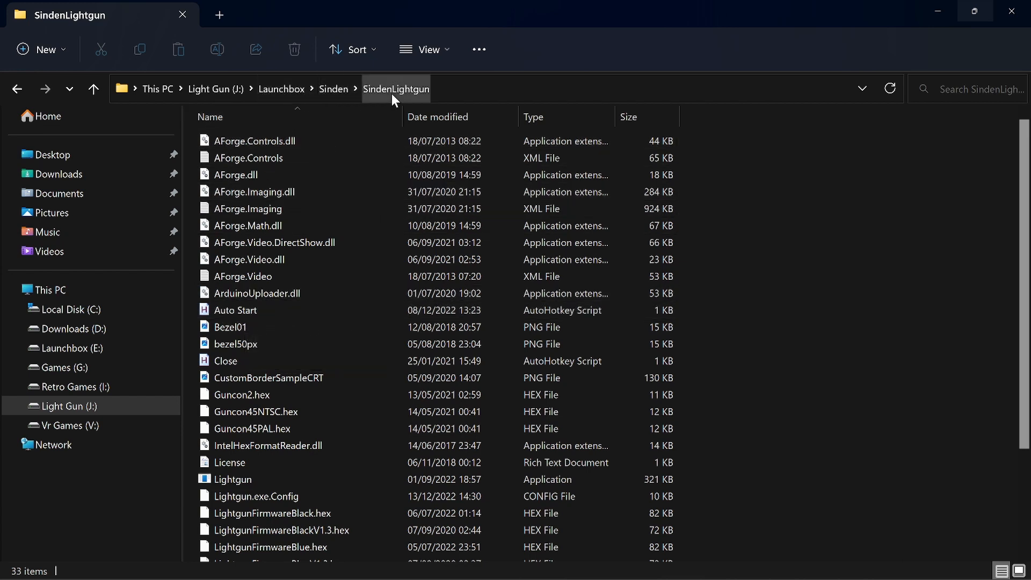
pyautogui.moveTo(236, 309)
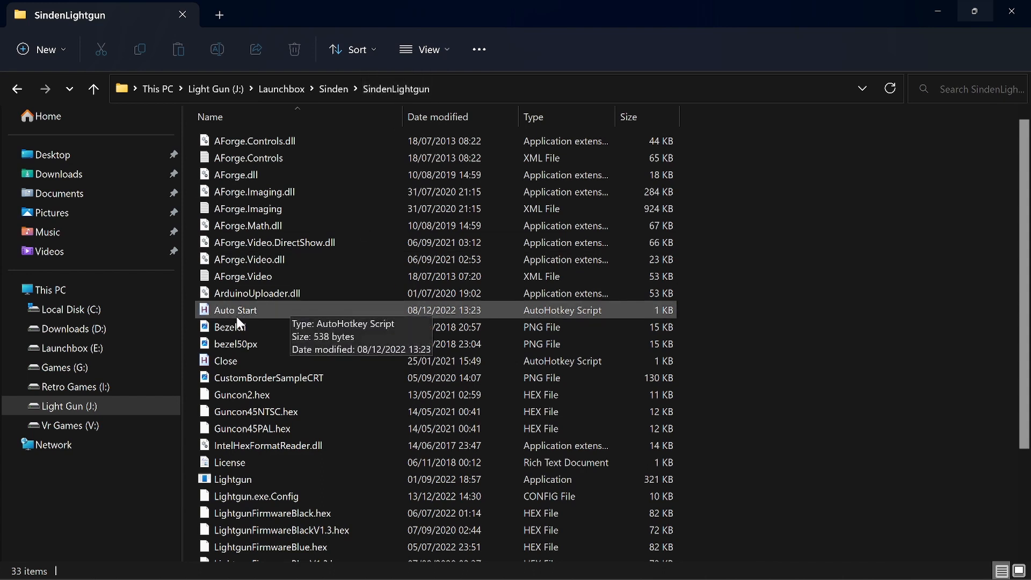
pyautogui.moveTo(235, 324)
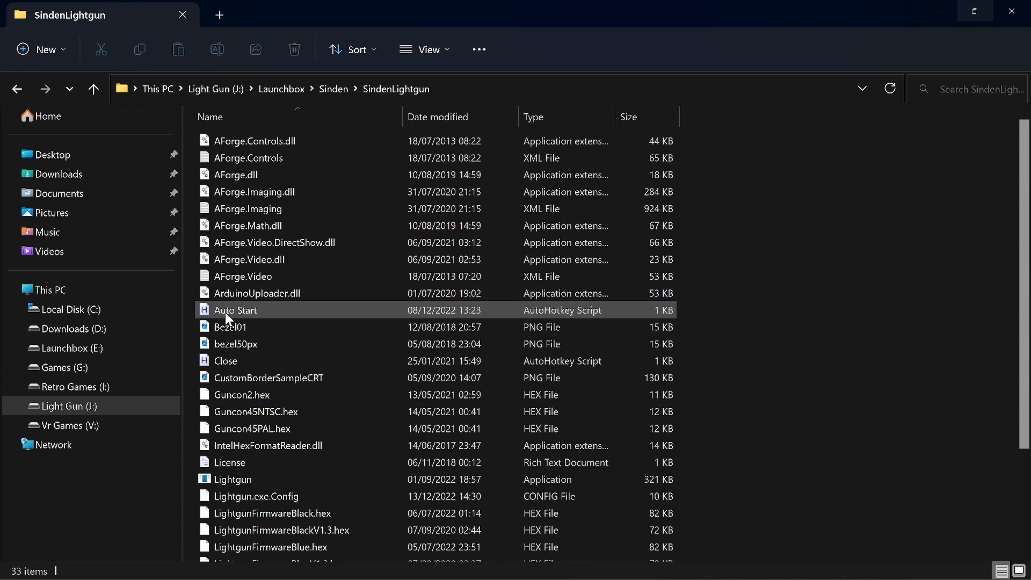
# Bring up the Auto Start script's context menu and expand Show more options
pyautogui.click(268, 377)
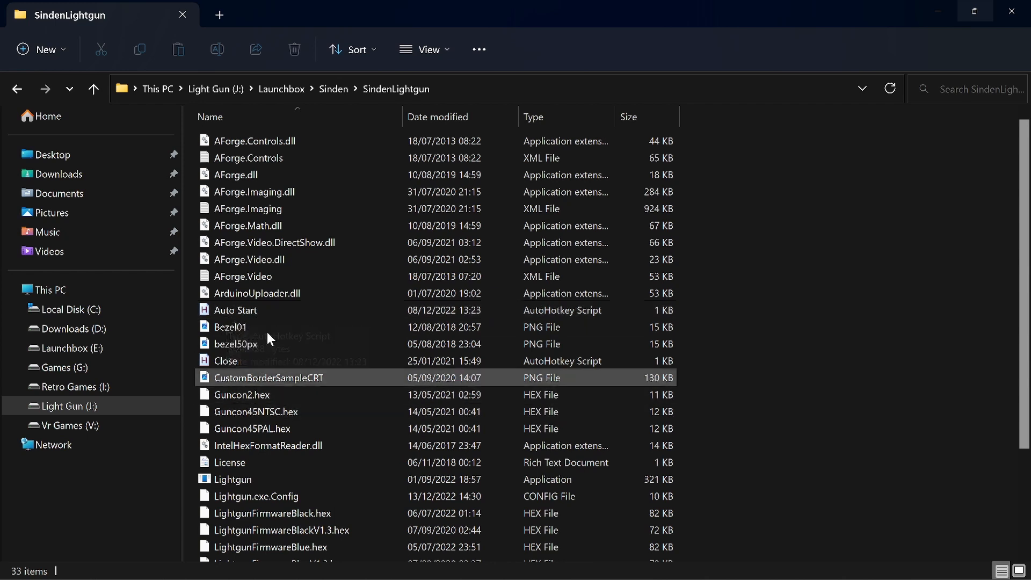
pyautogui.rightClick(234, 309)
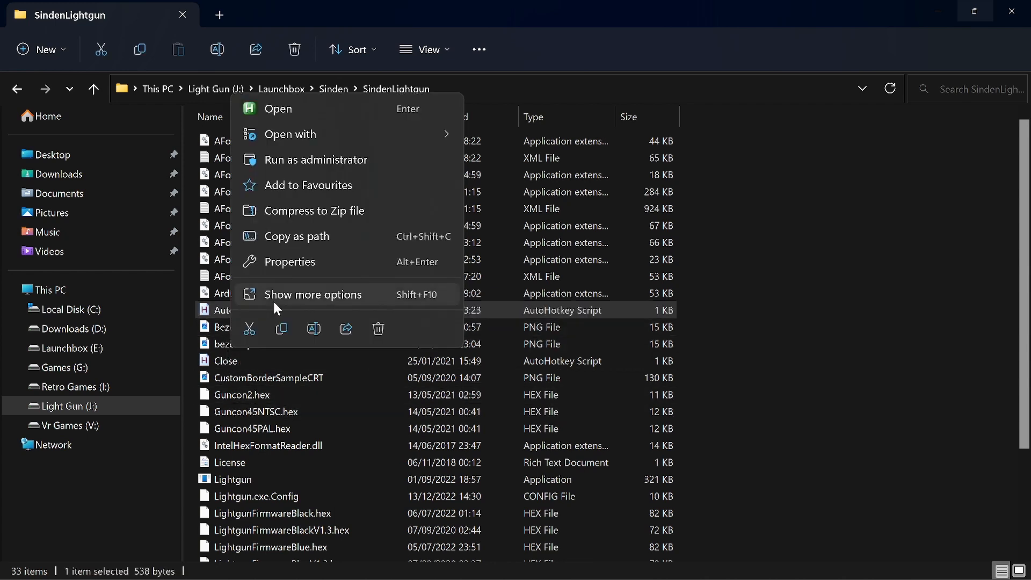
pyautogui.moveTo(289, 306)
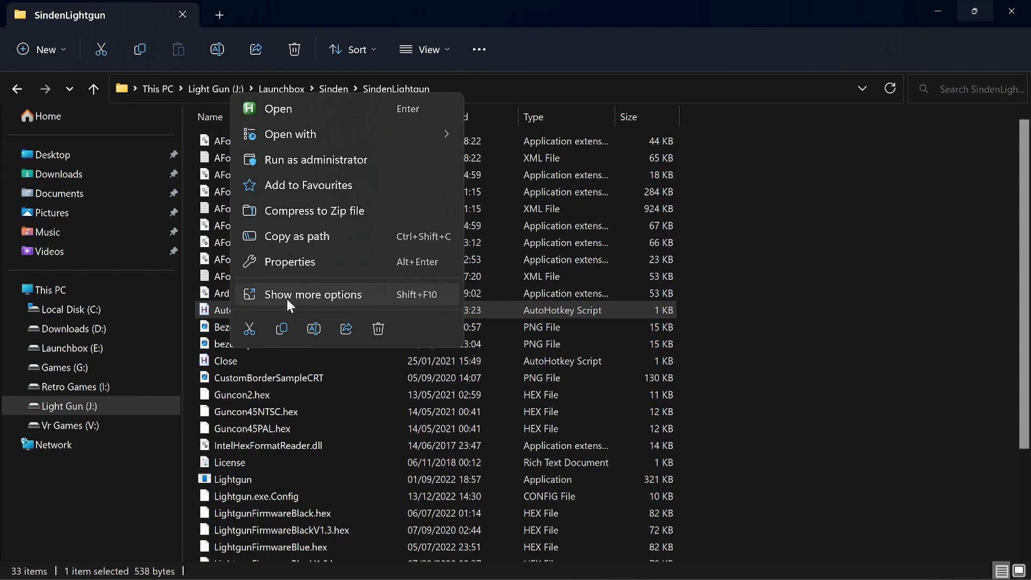
pyautogui.click(314, 294)
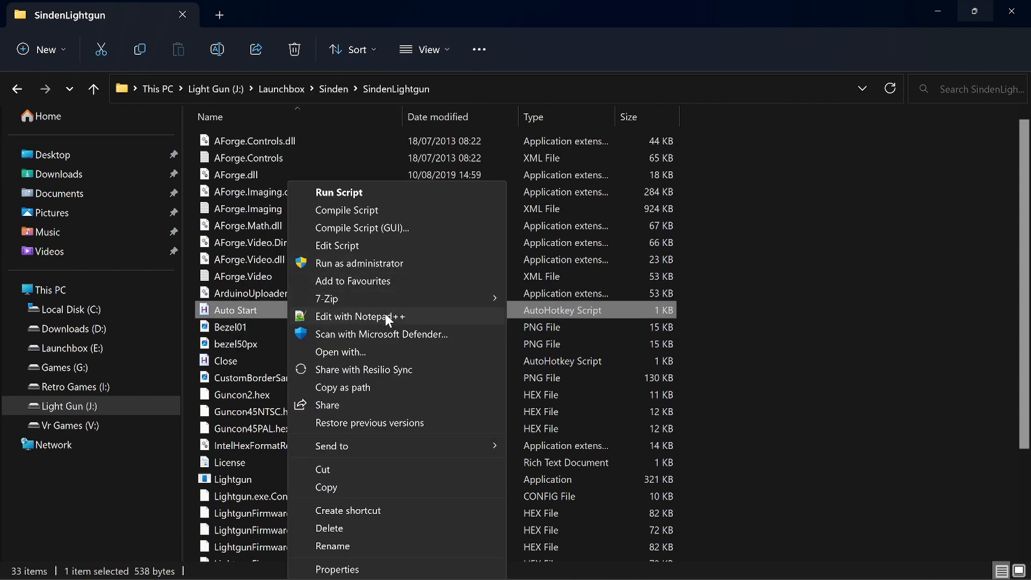
# View Auto Start.ahk in Notepad++ — it restarts Lightgun.exe and launches LaunchBox — then close the editor
pyautogui.click(359, 316)
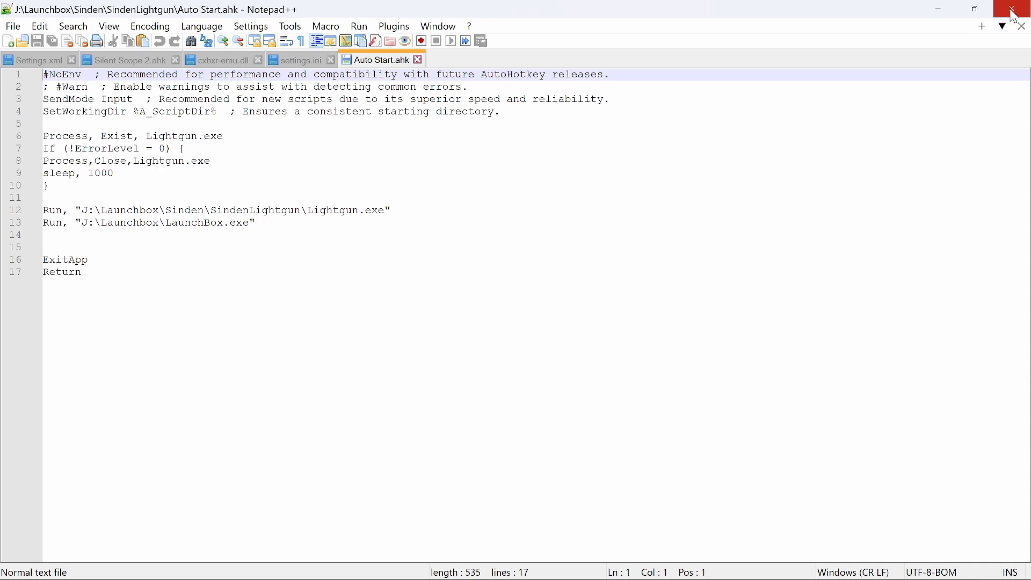
pyautogui.click(1022, 10)
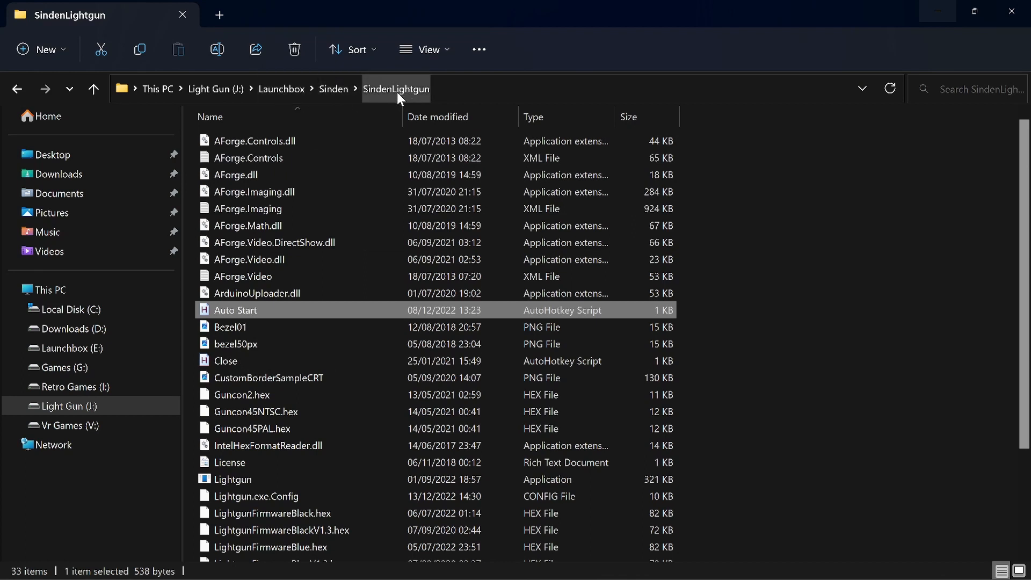
pyautogui.moveTo(241, 316)
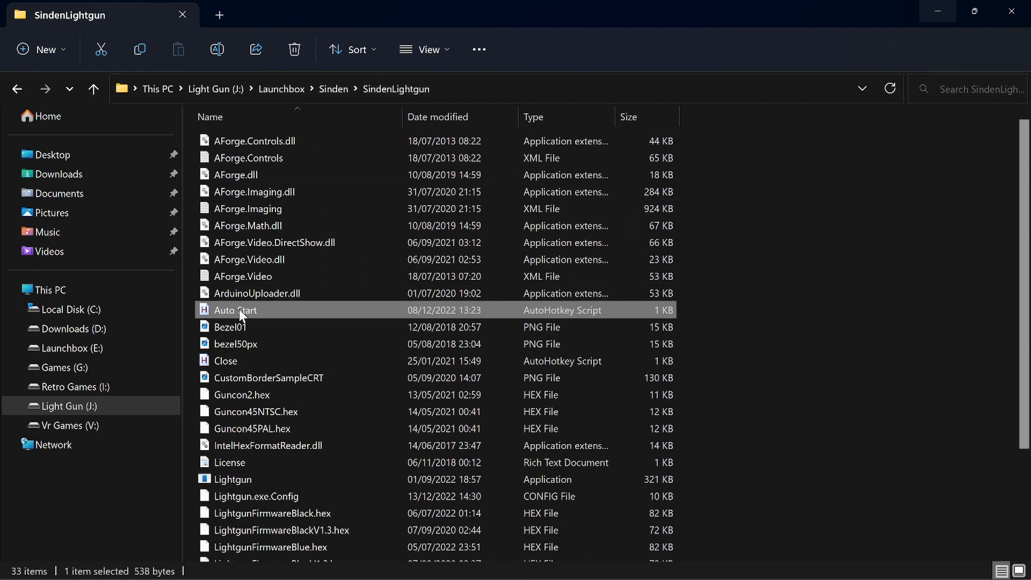
# Bring up the Auto Start script's actions to send a shortcut to the desktop
pyautogui.rightClick(236, 310)
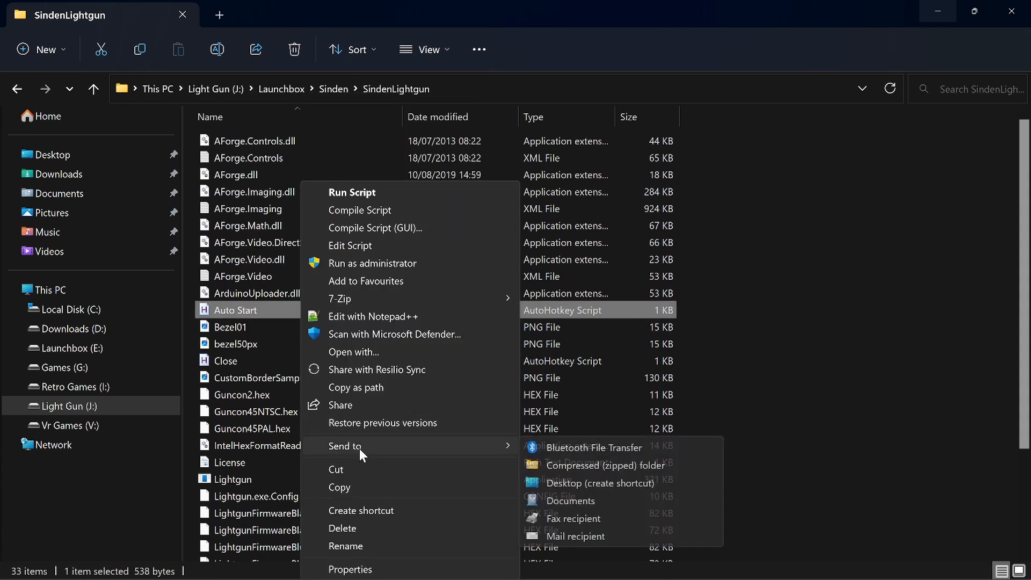
pyautogui.moveTo(567, 488)
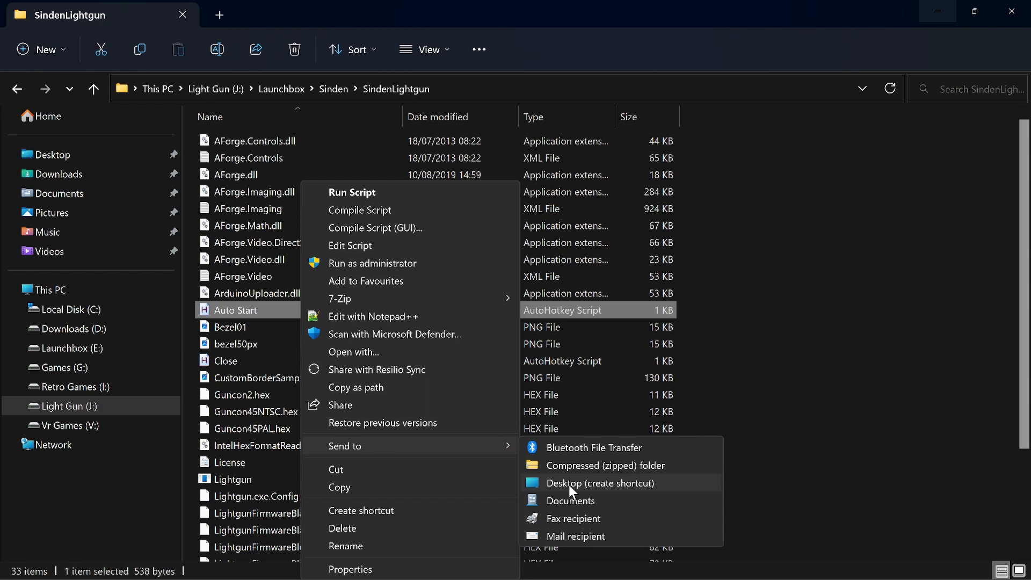
pyautogui.moveTo(576, 464)
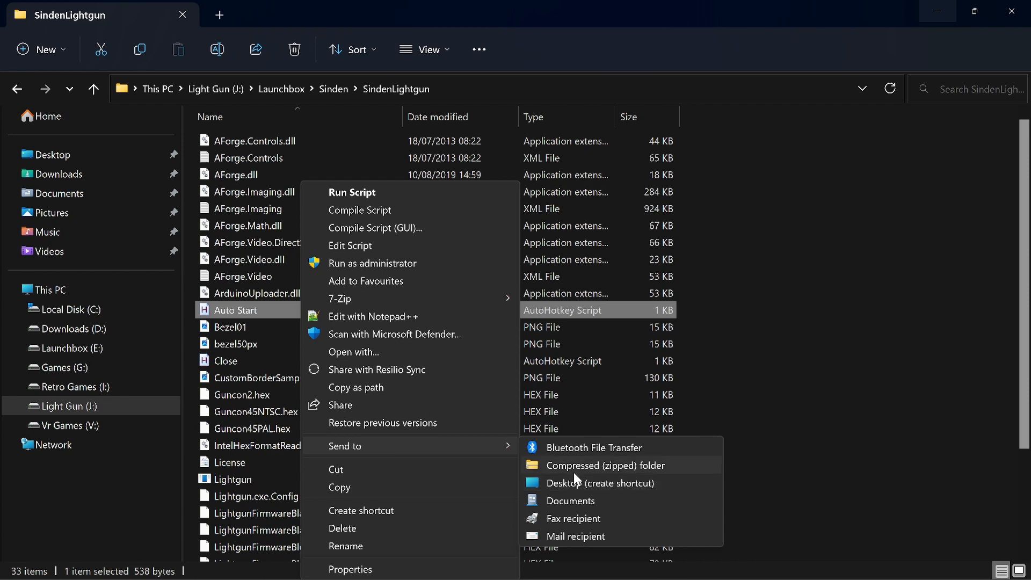
pyautogui.moveTo(783, 337)
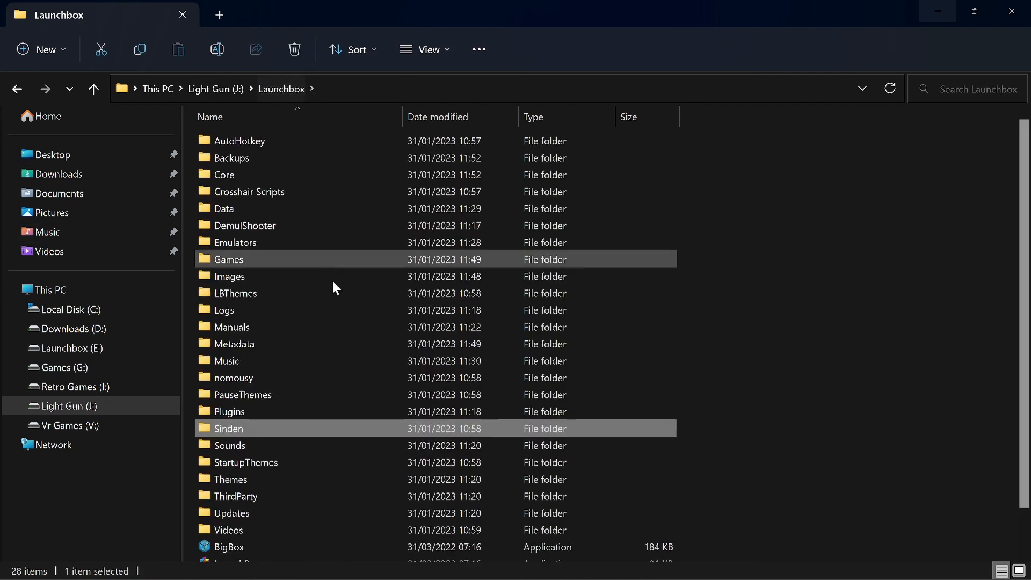
# Browse into Games > Light Gun Games and scroll to the Blue Estate folder
pyautogui.doubleClick(238, 241)
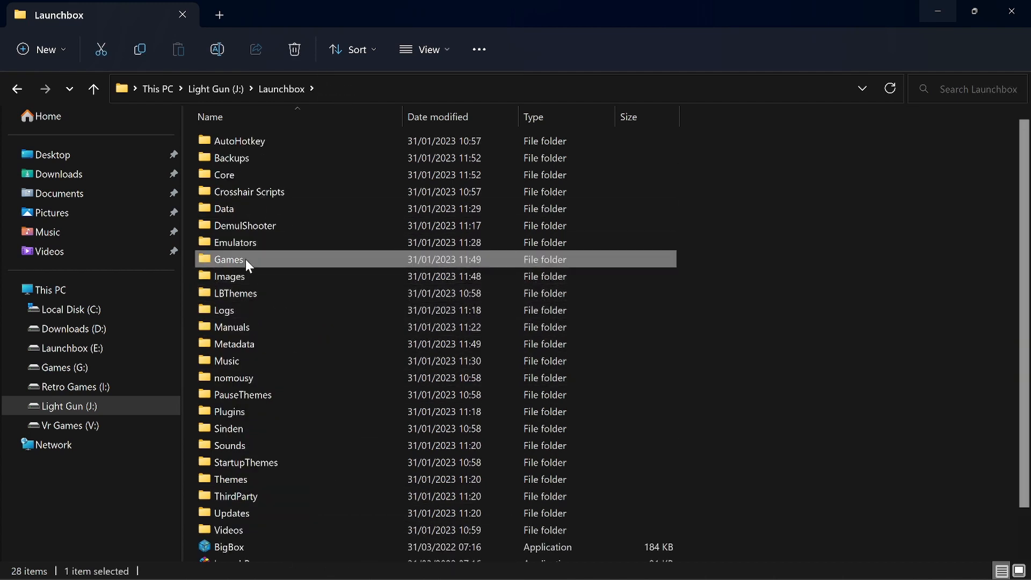
pyautogui.doubleClick(230, 259)
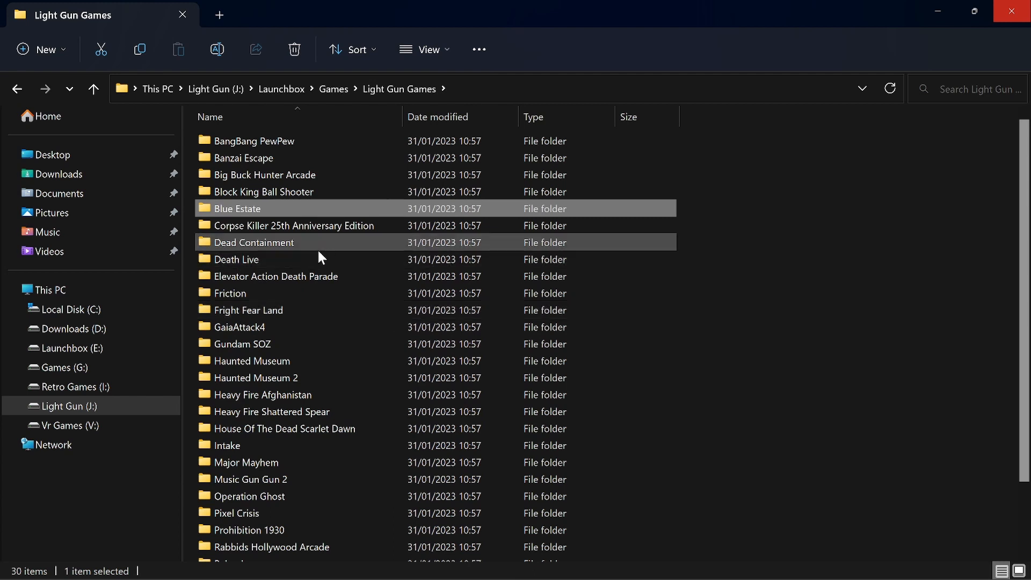
pyautogui.scroll(-3)
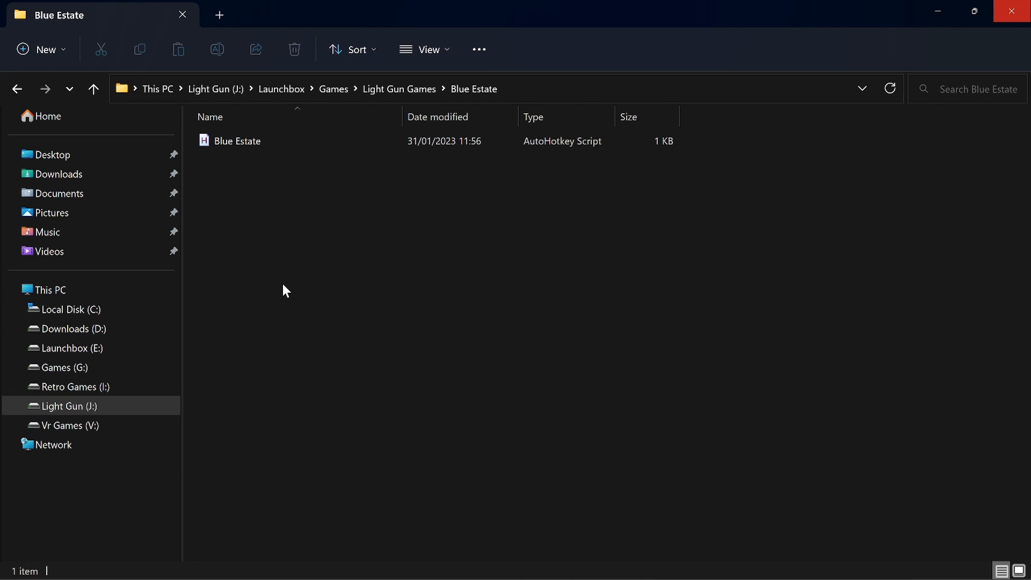
pyautogui.moveTo(269, 315)
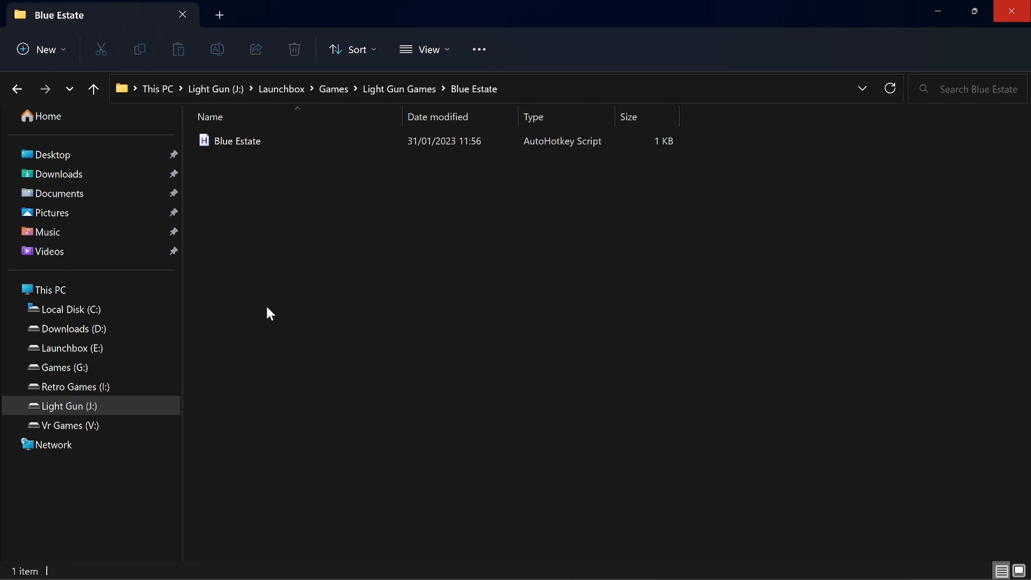
# View Blue Estate's AutoHotkey script actions, then scroll through the Light Gun Games list
pyautogui.rightClick(236, 140)
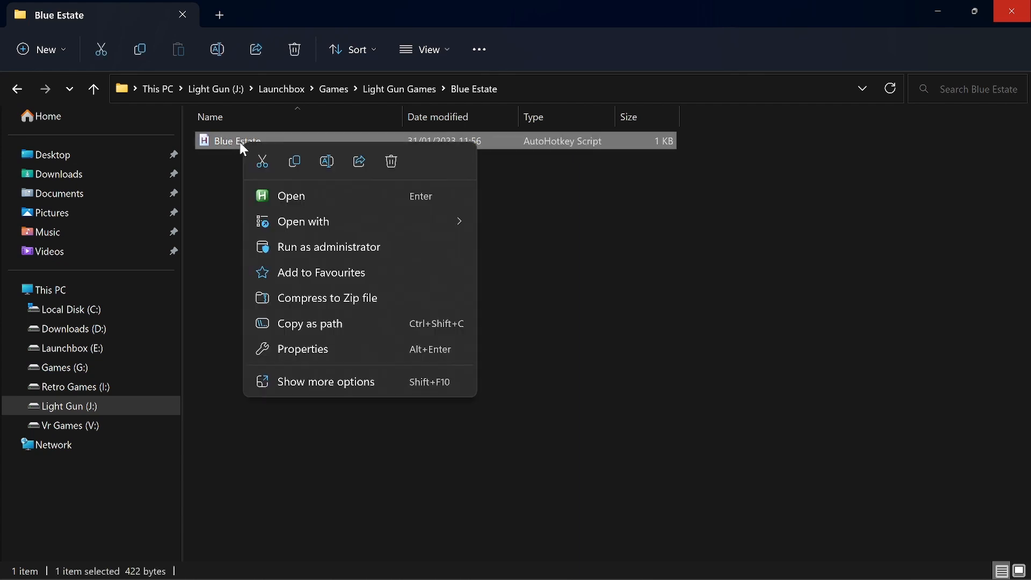
pyautogui.click(327, 382)
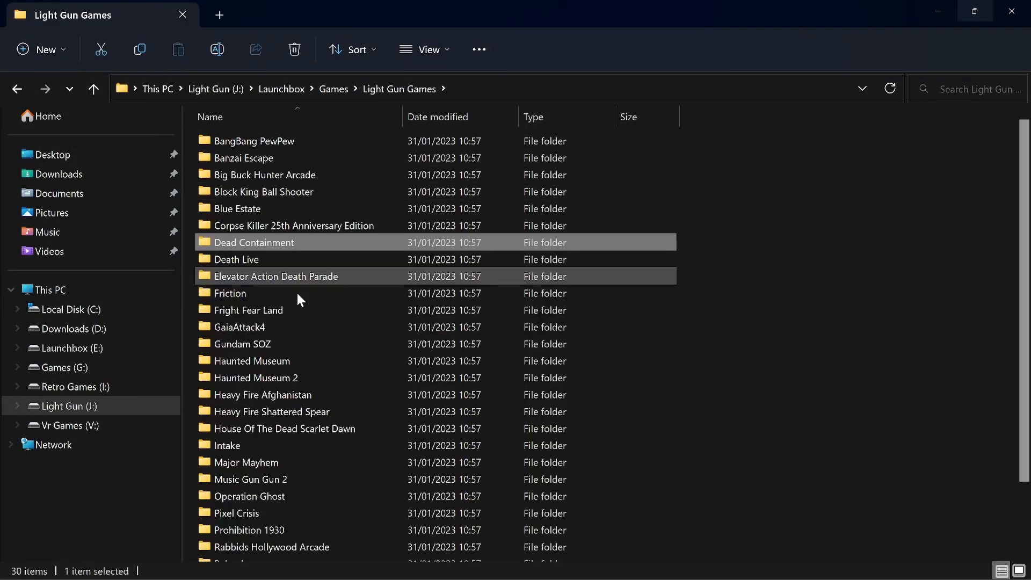
pyautogui.scroll(-3)
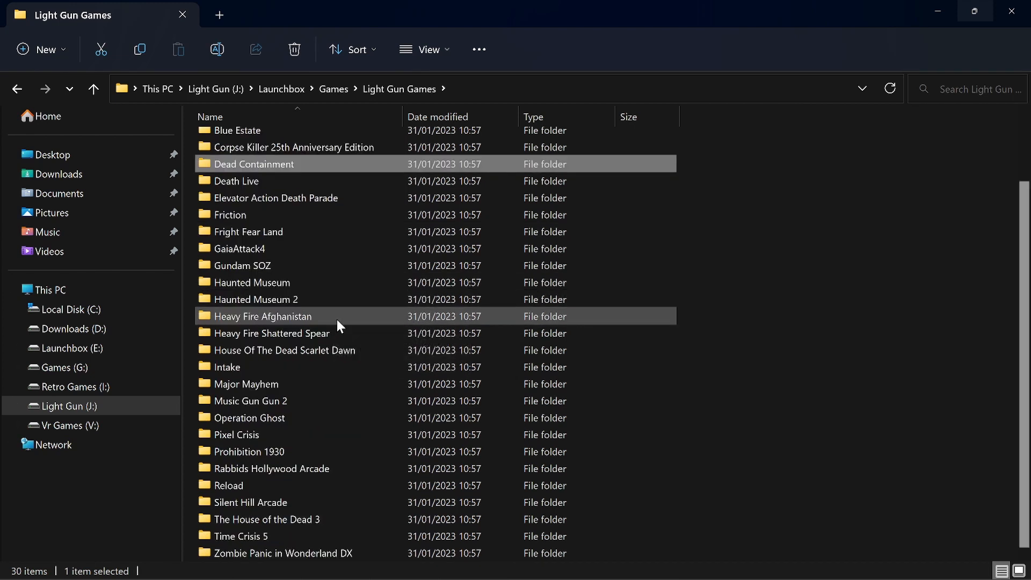
pyautogui.scroll(3)
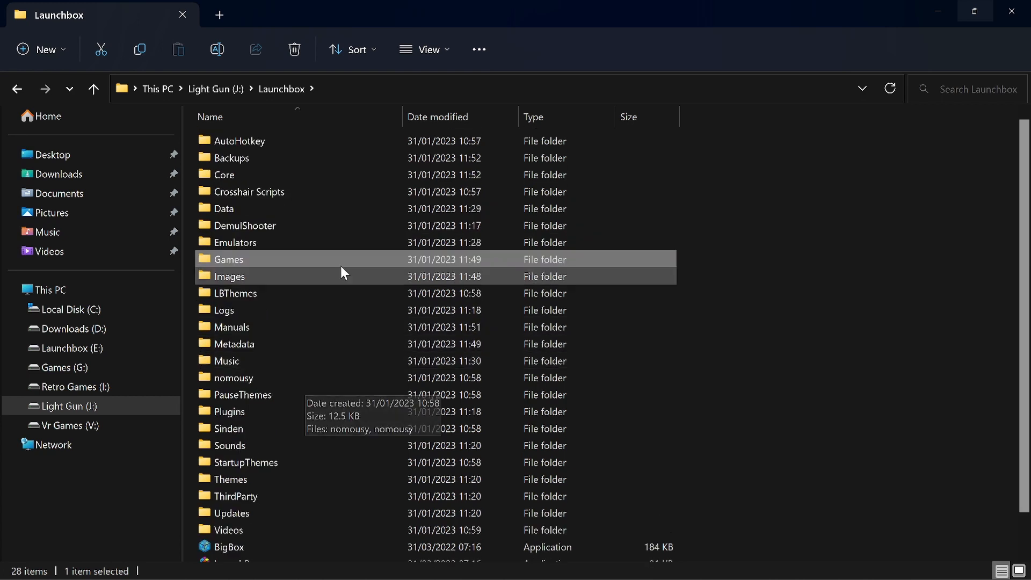
pyautogui.moveTo(352, 309)
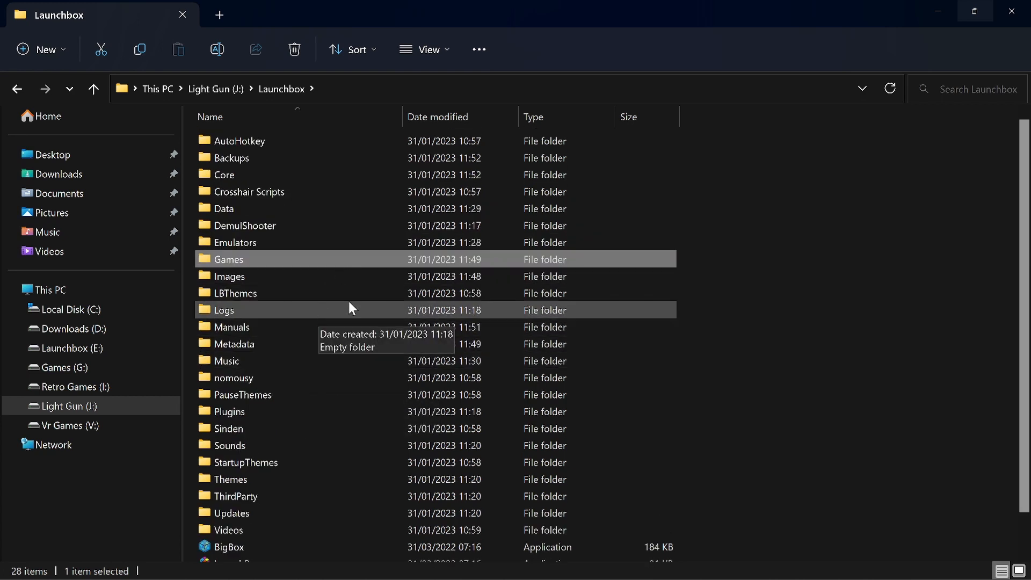
pyautogui.moveTo(293, 326)
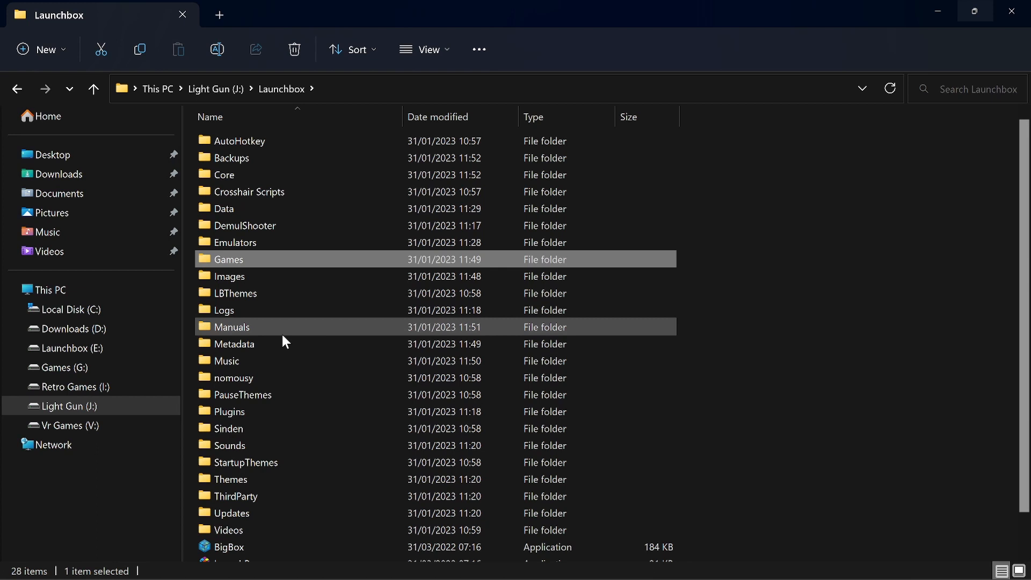
pyautogui.moveTo(286, 342)
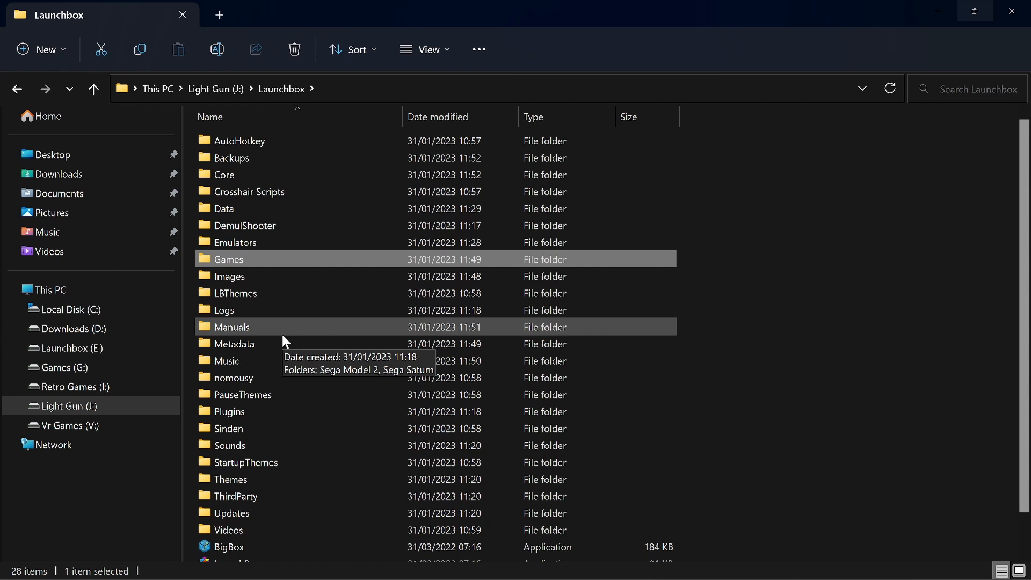
pyautogui.moveTo(348, 259)
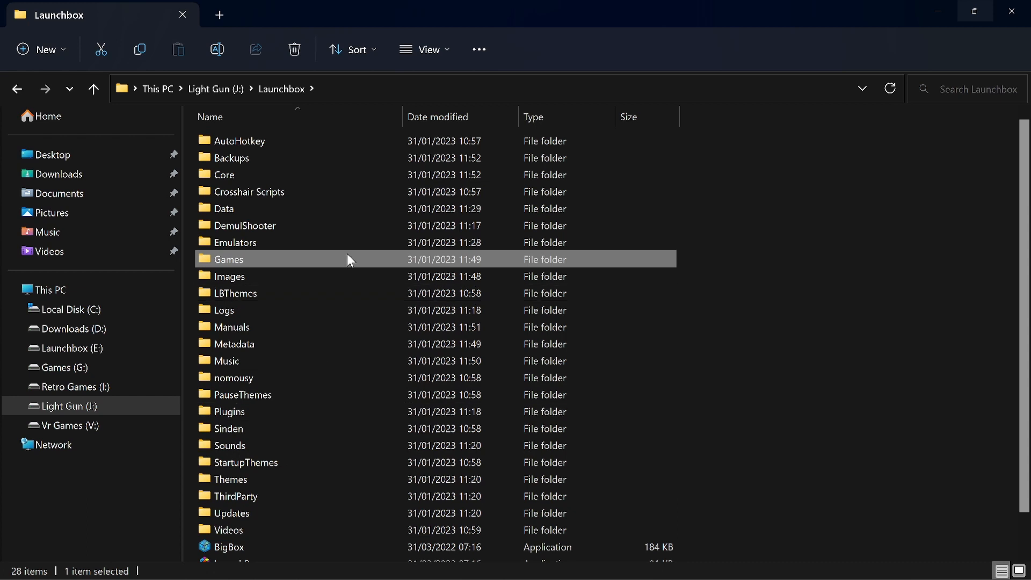
pyautogui.moveTo(822, 265)
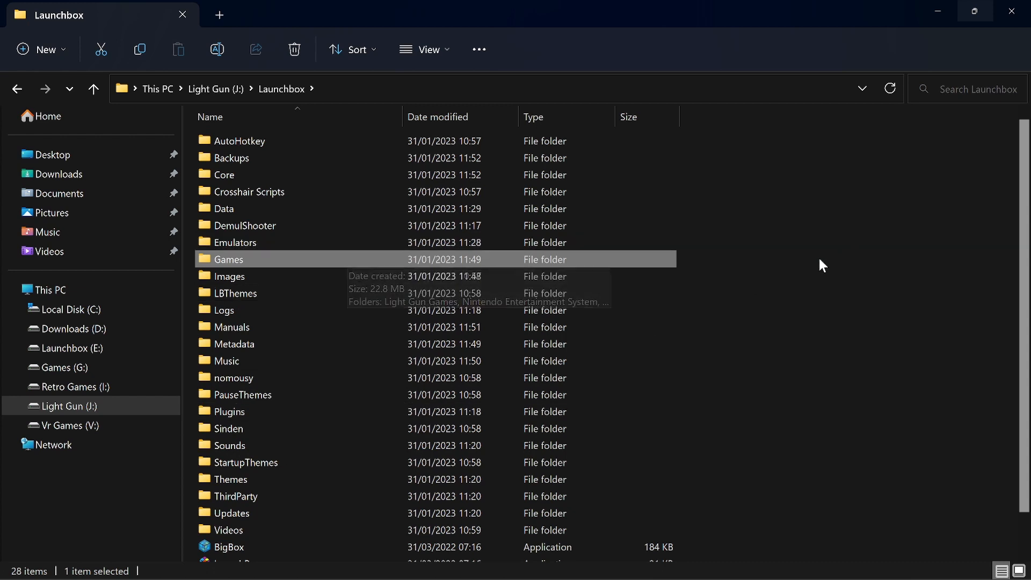
pyautogui.moveTo(230, 479)
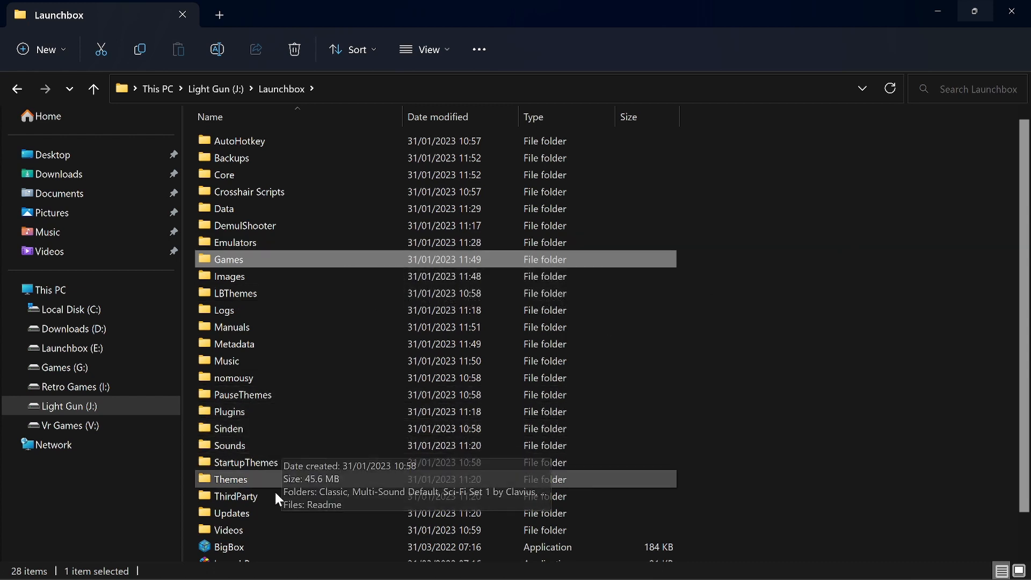
pyautogui.scroll(-3)
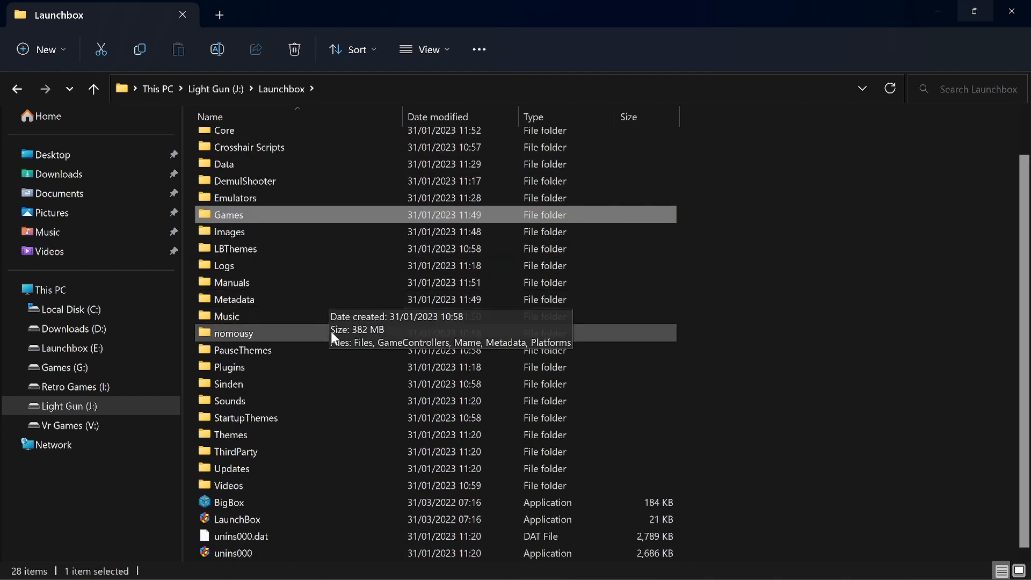
pyautogui.scroll(3)
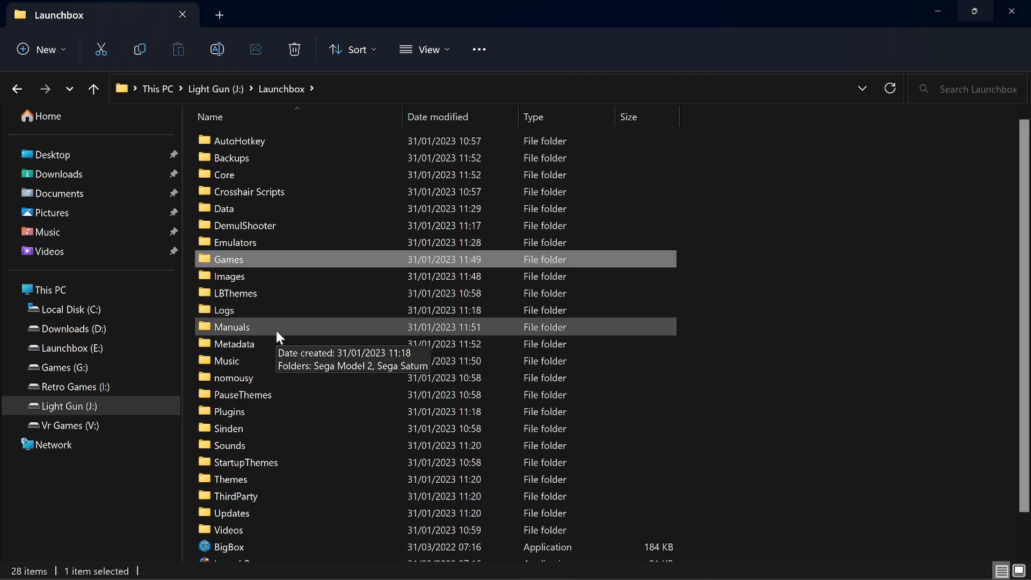
pyautogui.moveTo(811, 299)
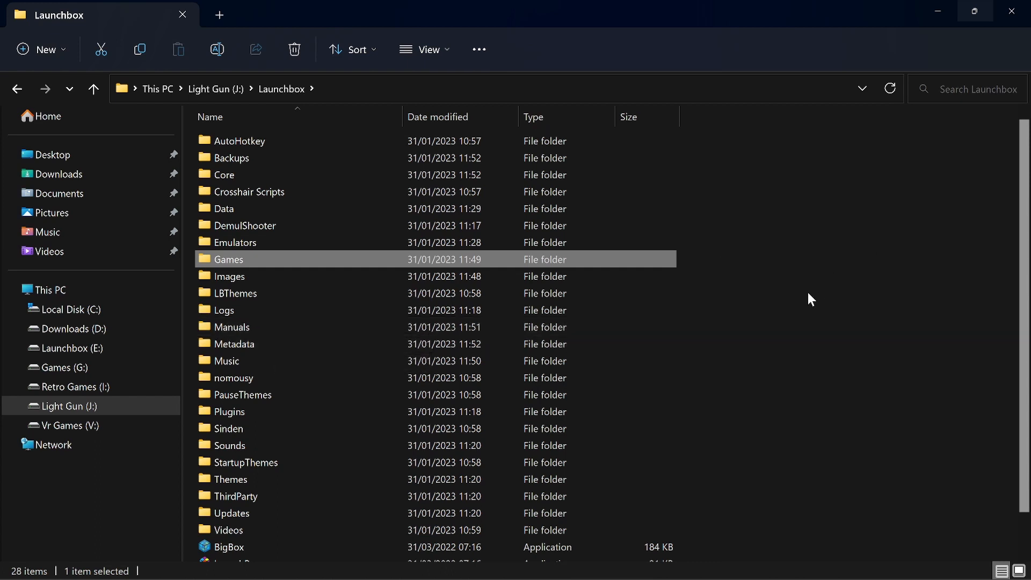
pyautogui.moveTo(804, 302)
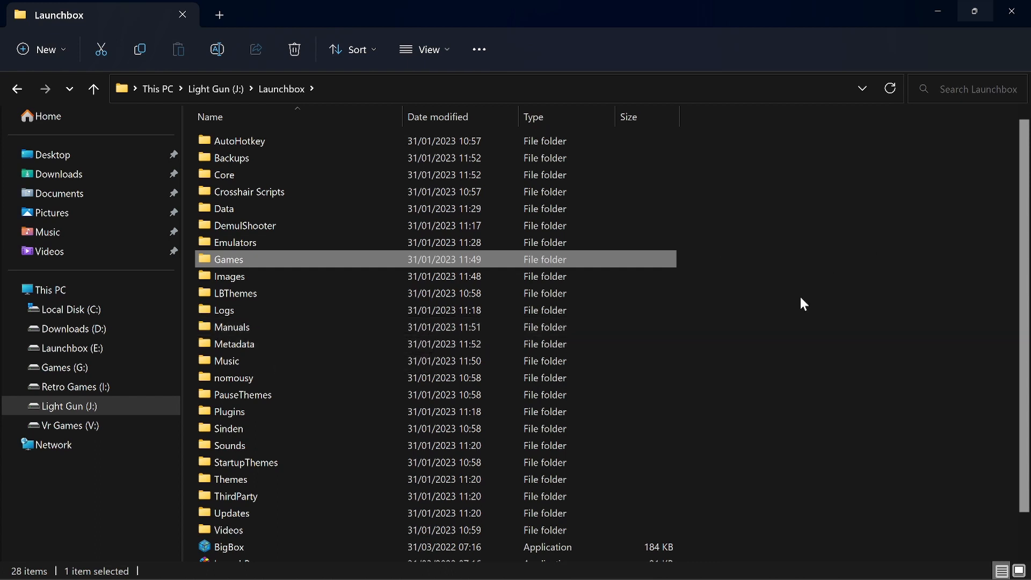
pyautogui.moveTo(760, 297)
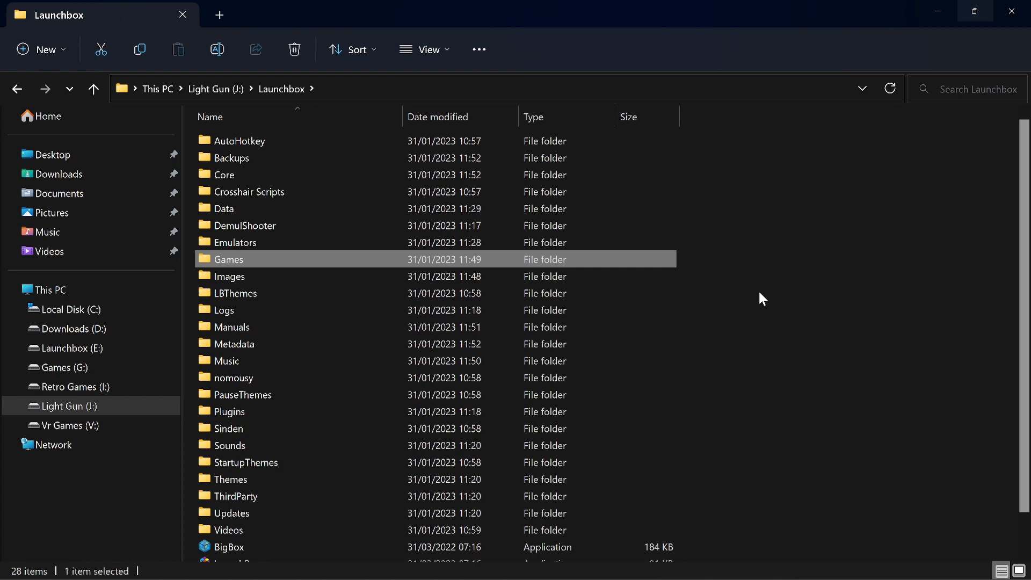
pyautogui.moveTo(747, 304)
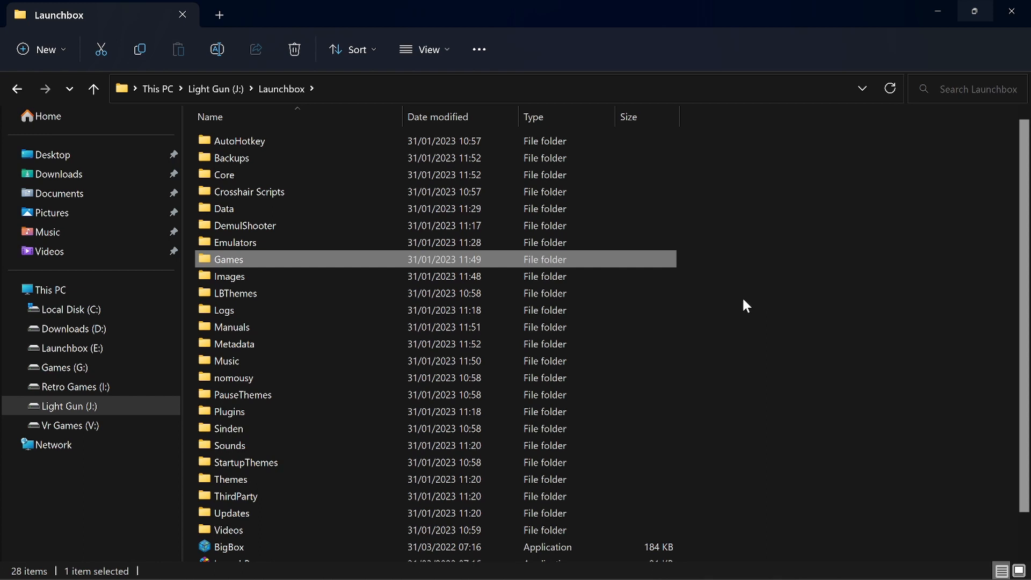
pyautogui.moveTo(707, 323)
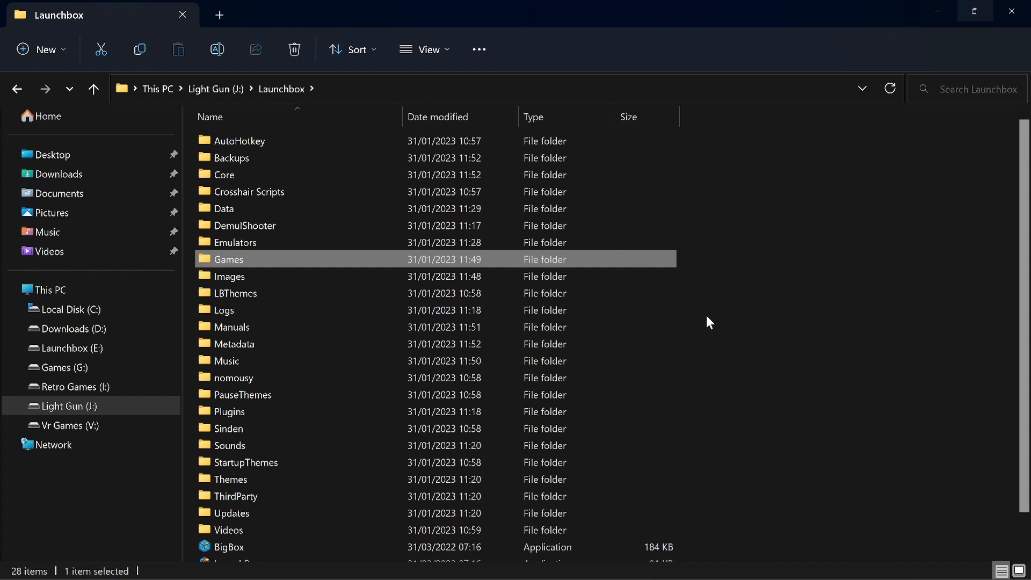